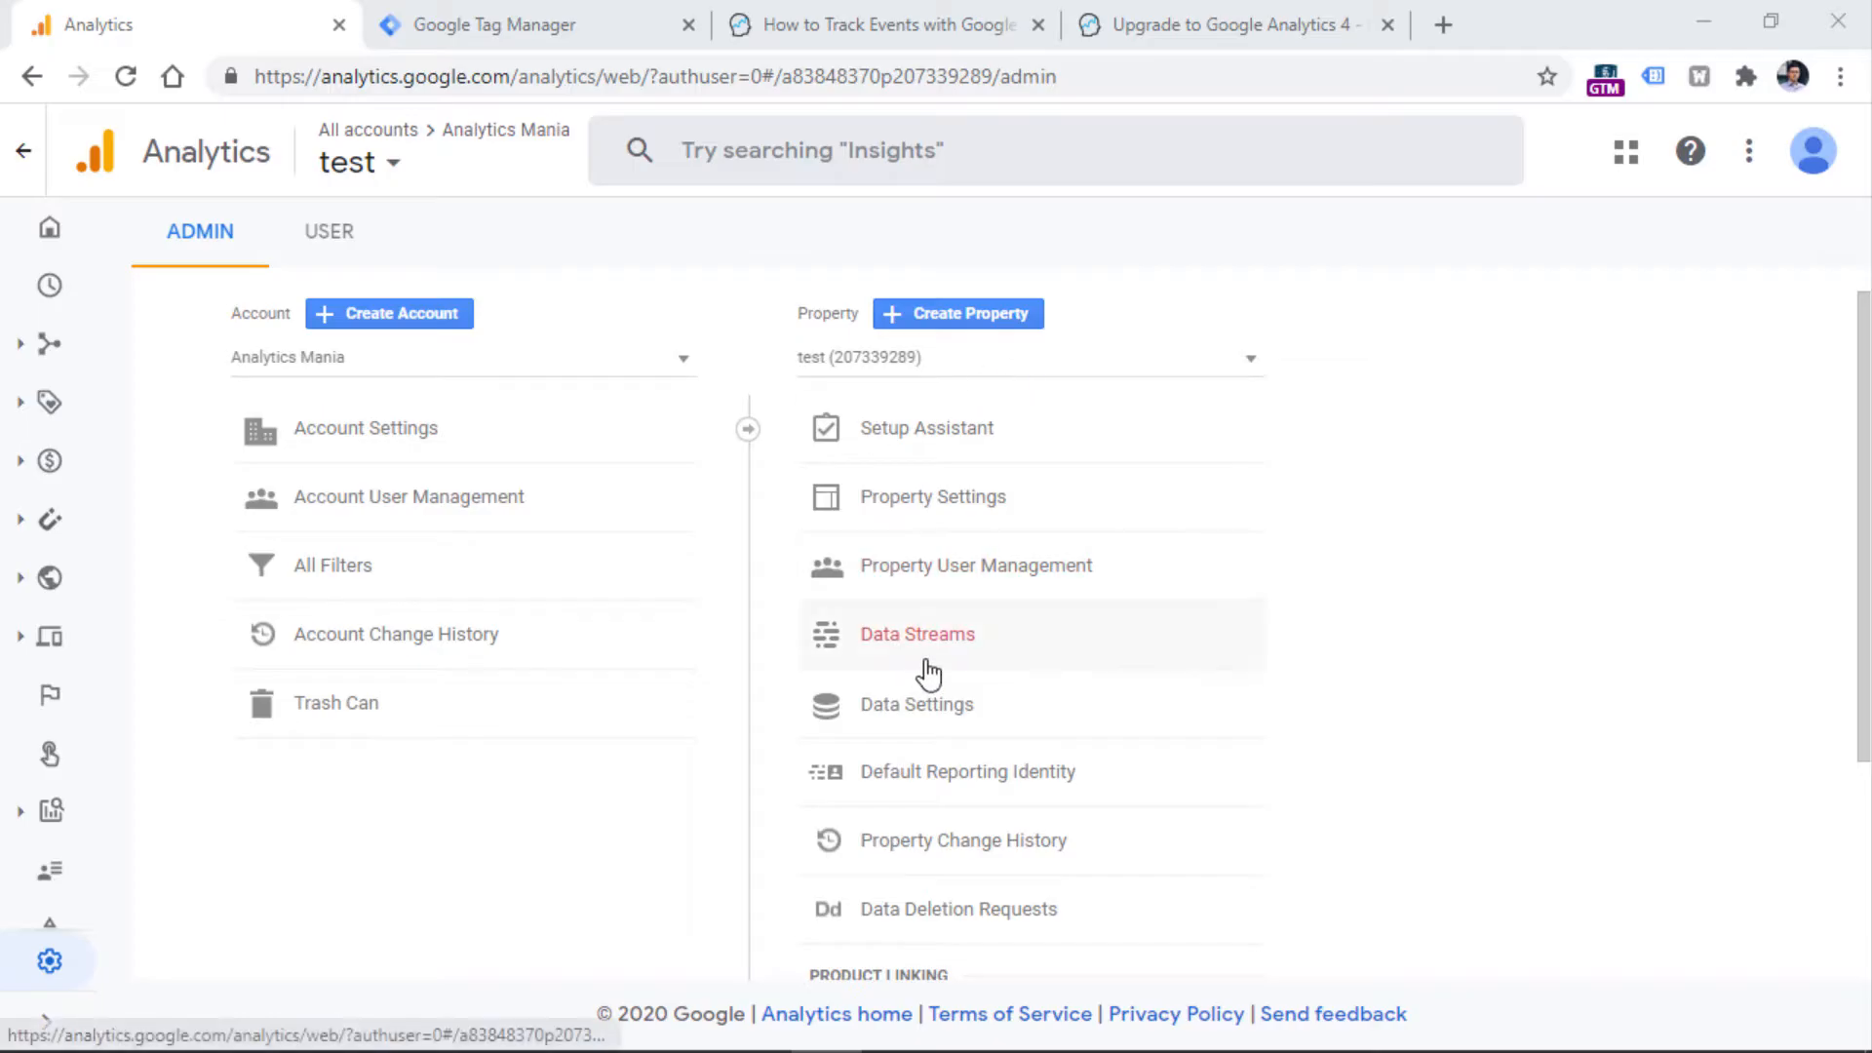
mouse_move(826, 507)
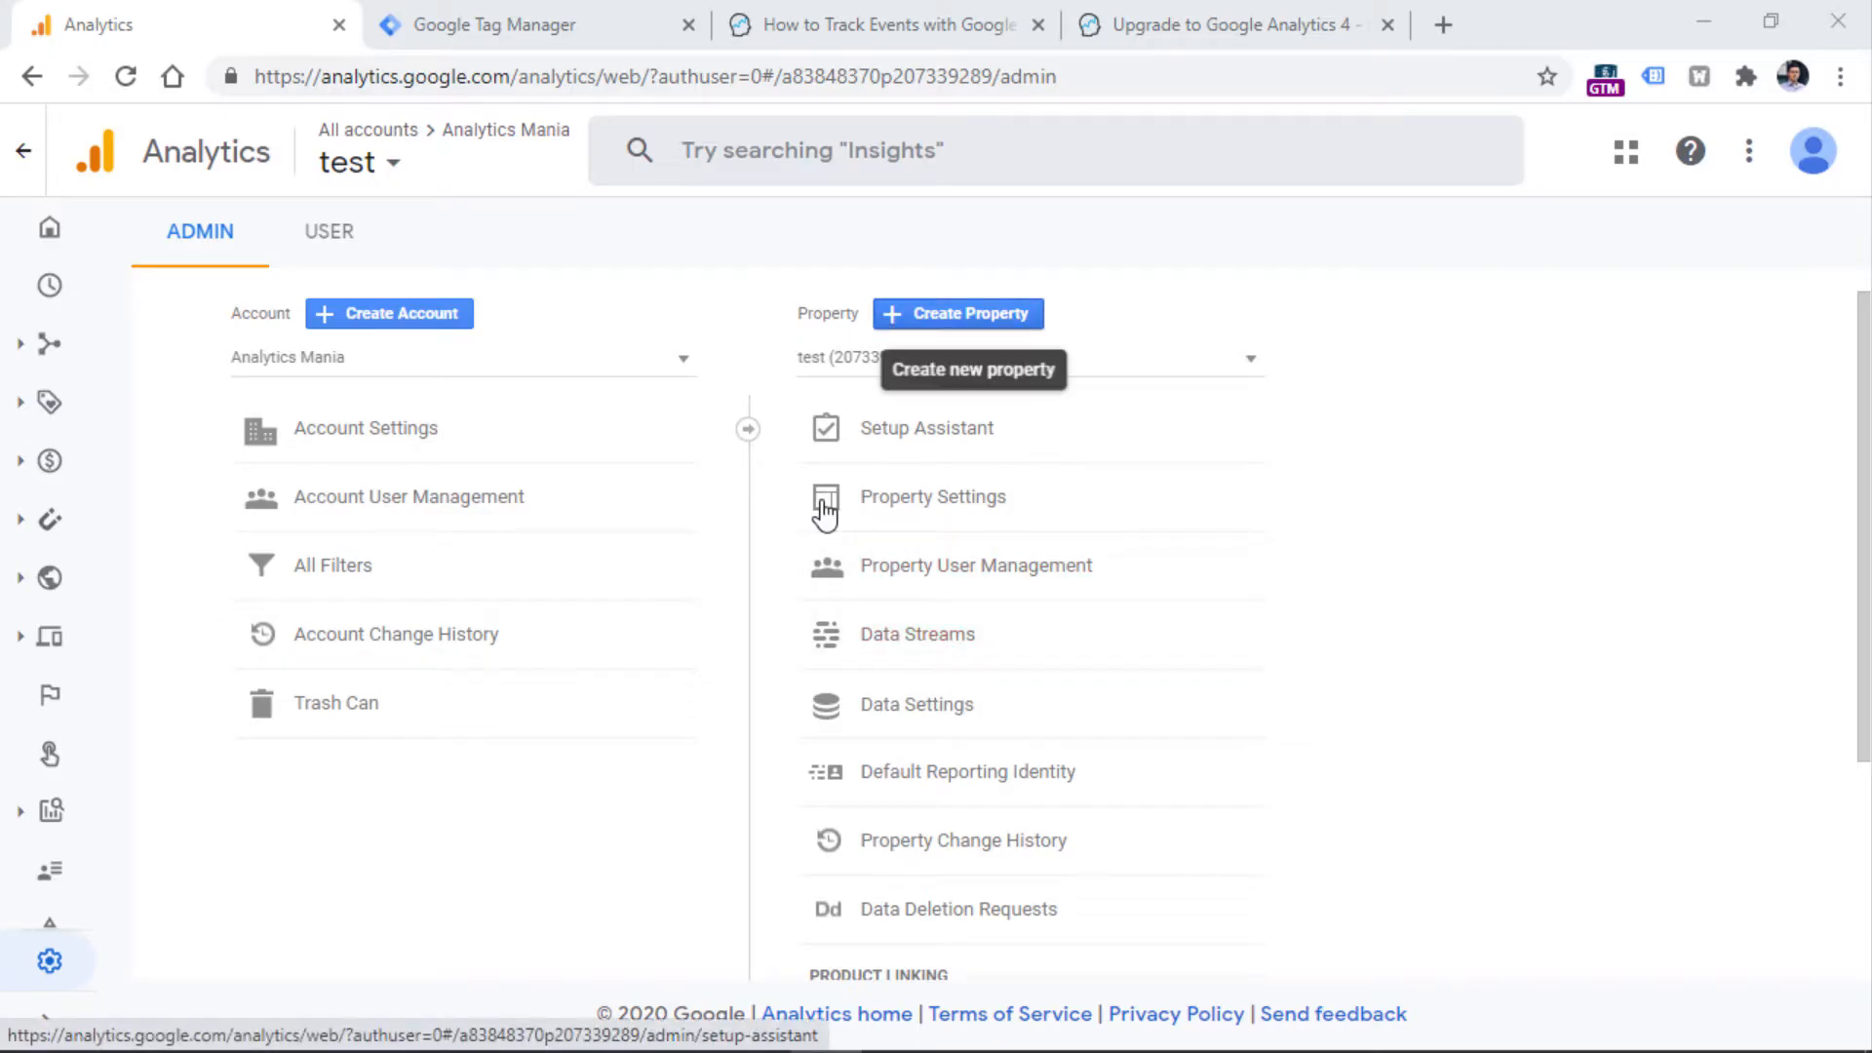
Step: Open Data Streams under Property to reach the My shopify web stream
left_click(916, 634)
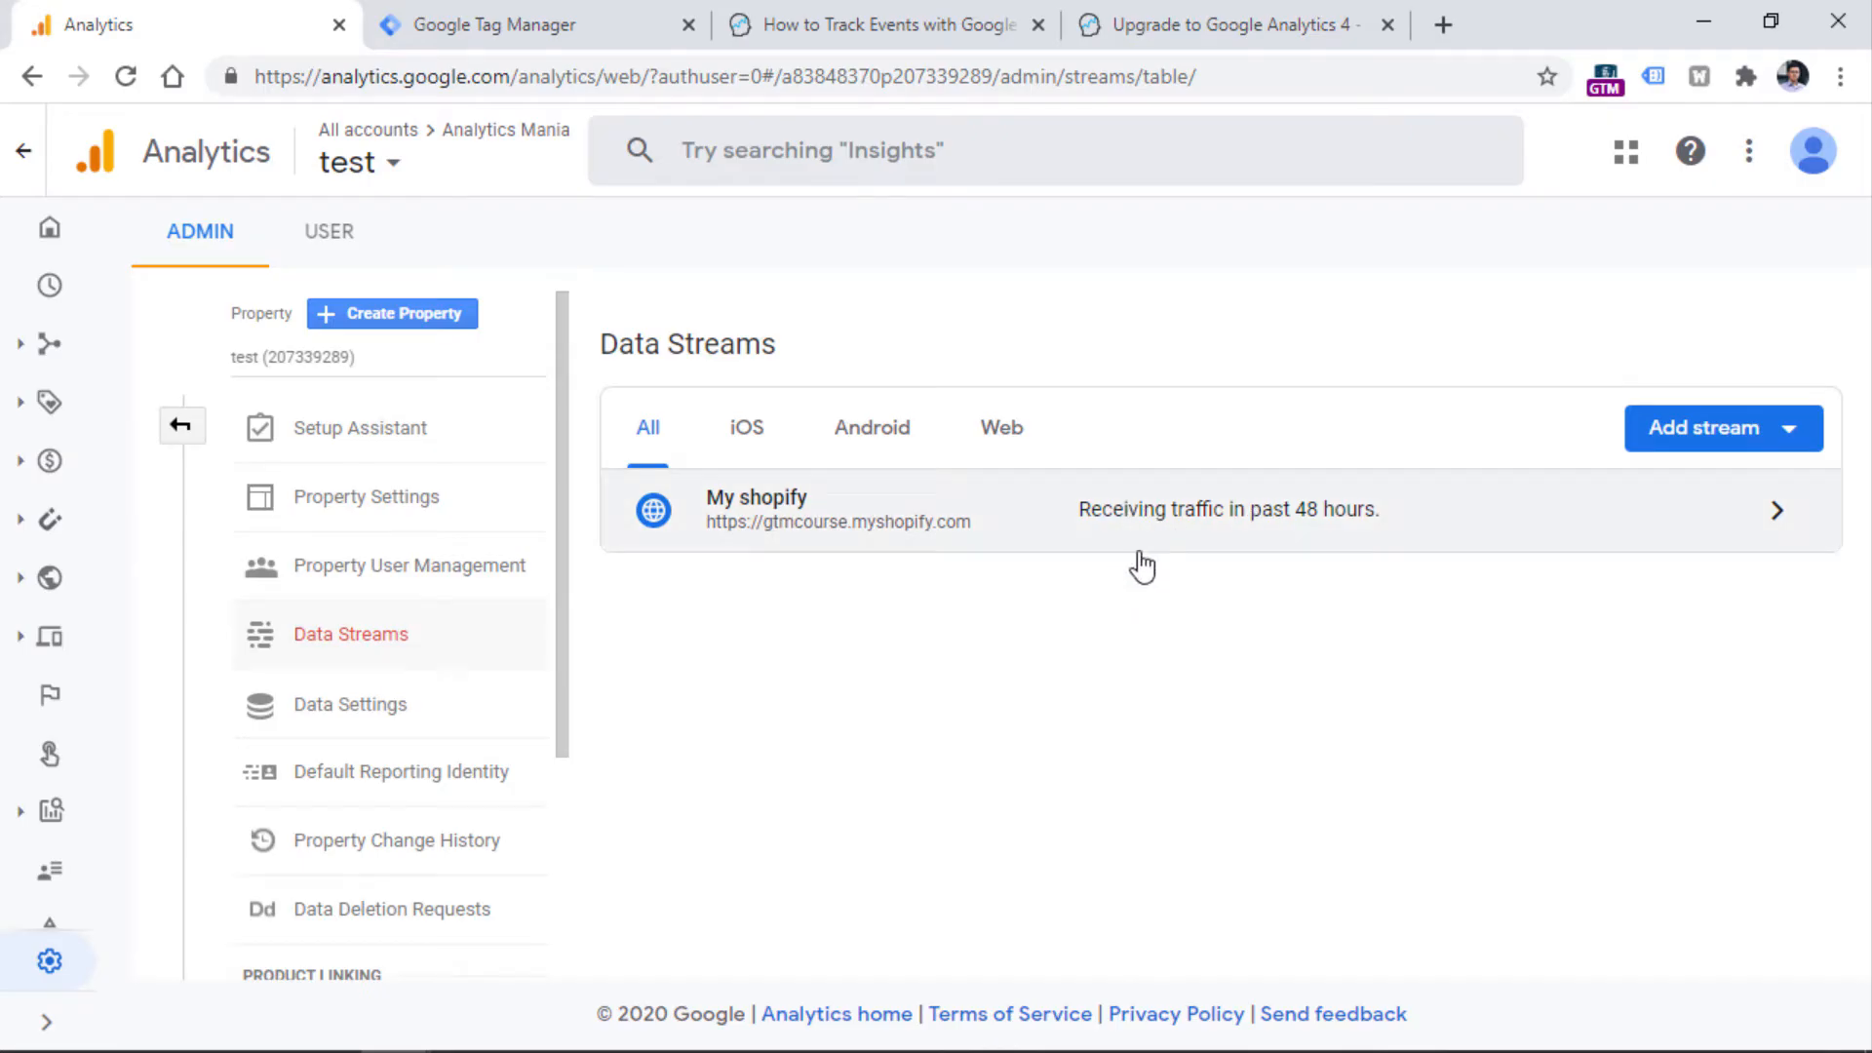
mouse_move(1157, 524)
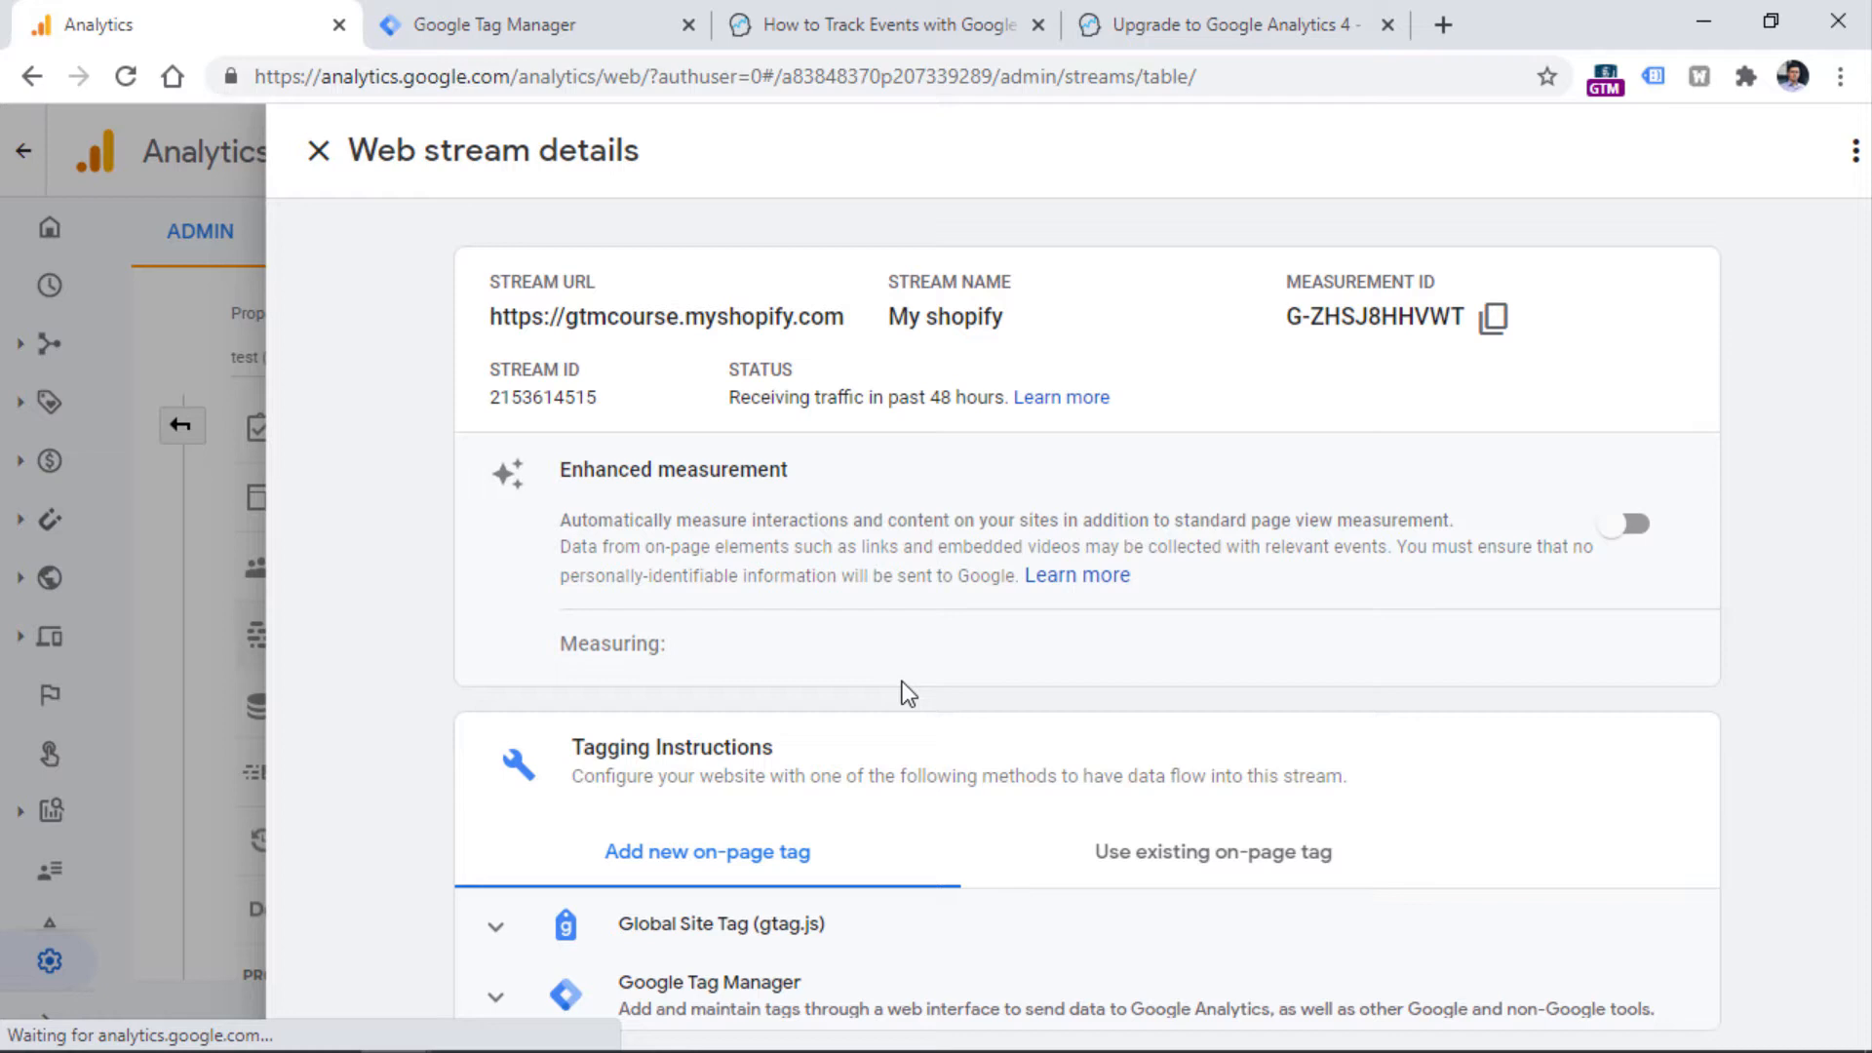
left_click(1640, 528)
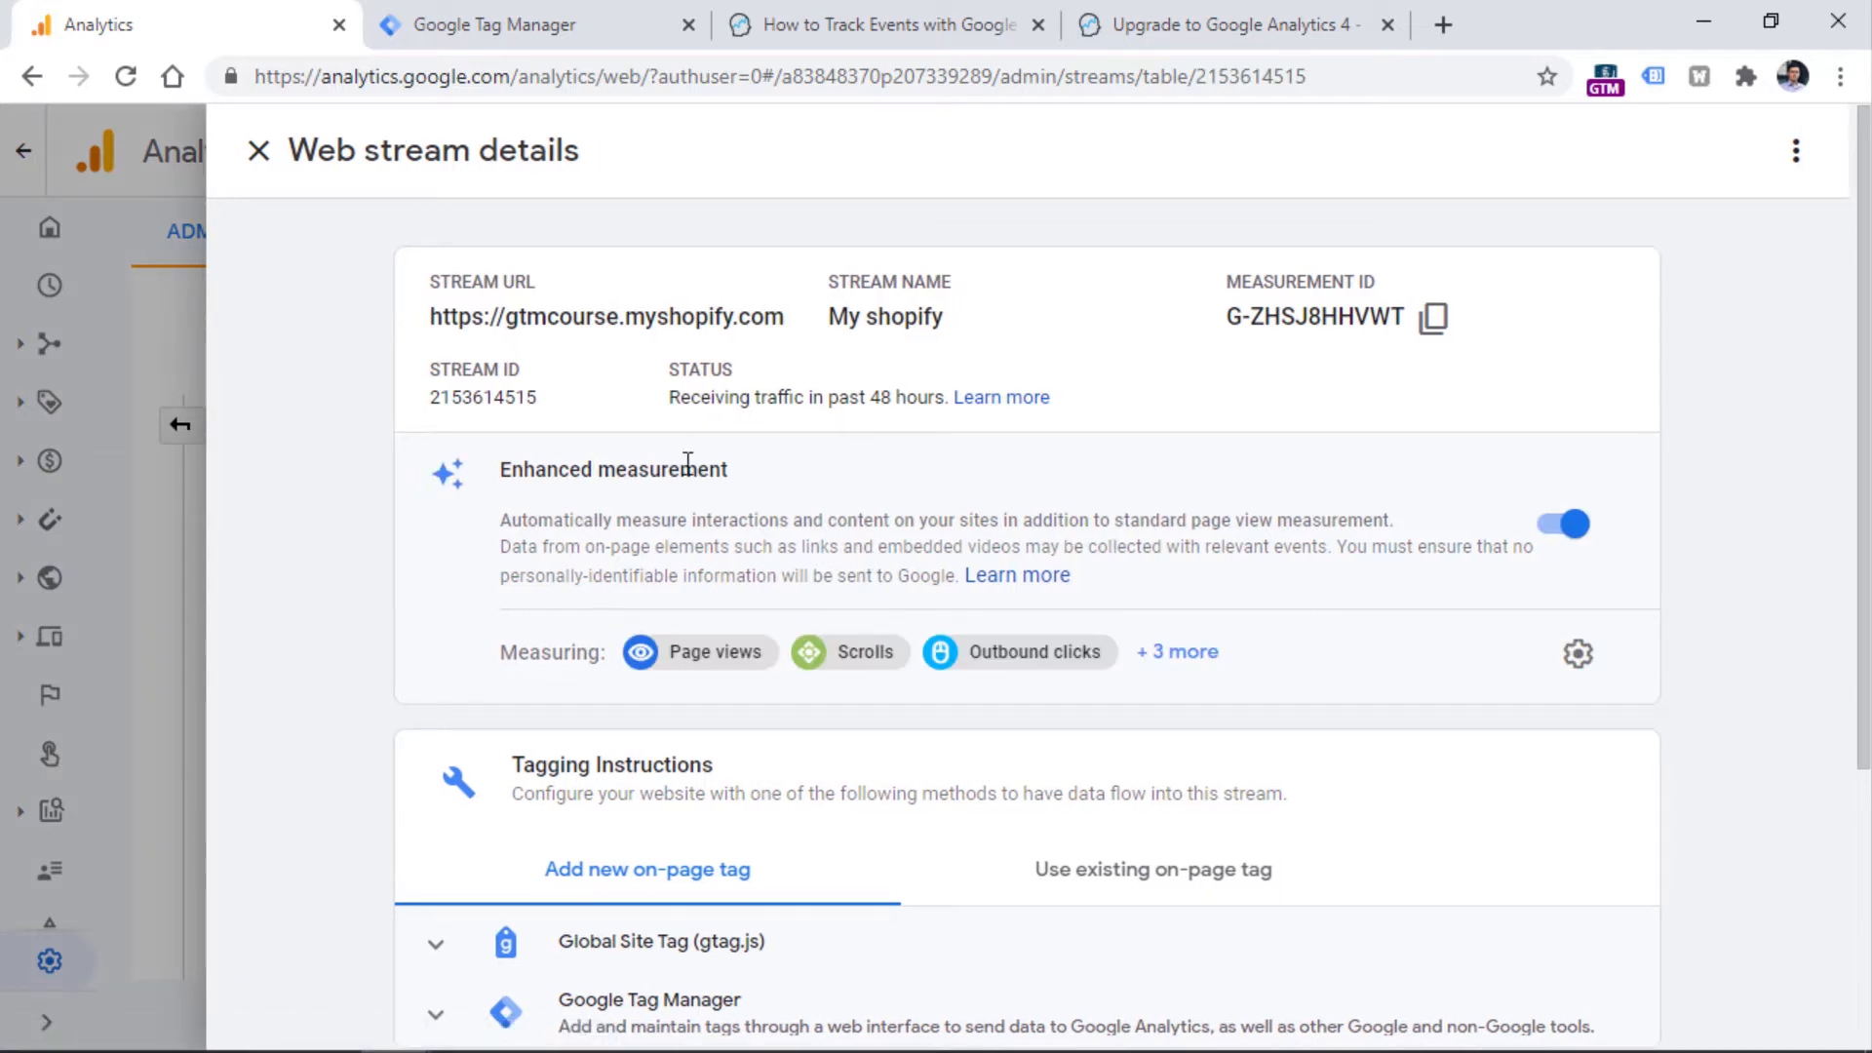
mouse_move(746, 481)
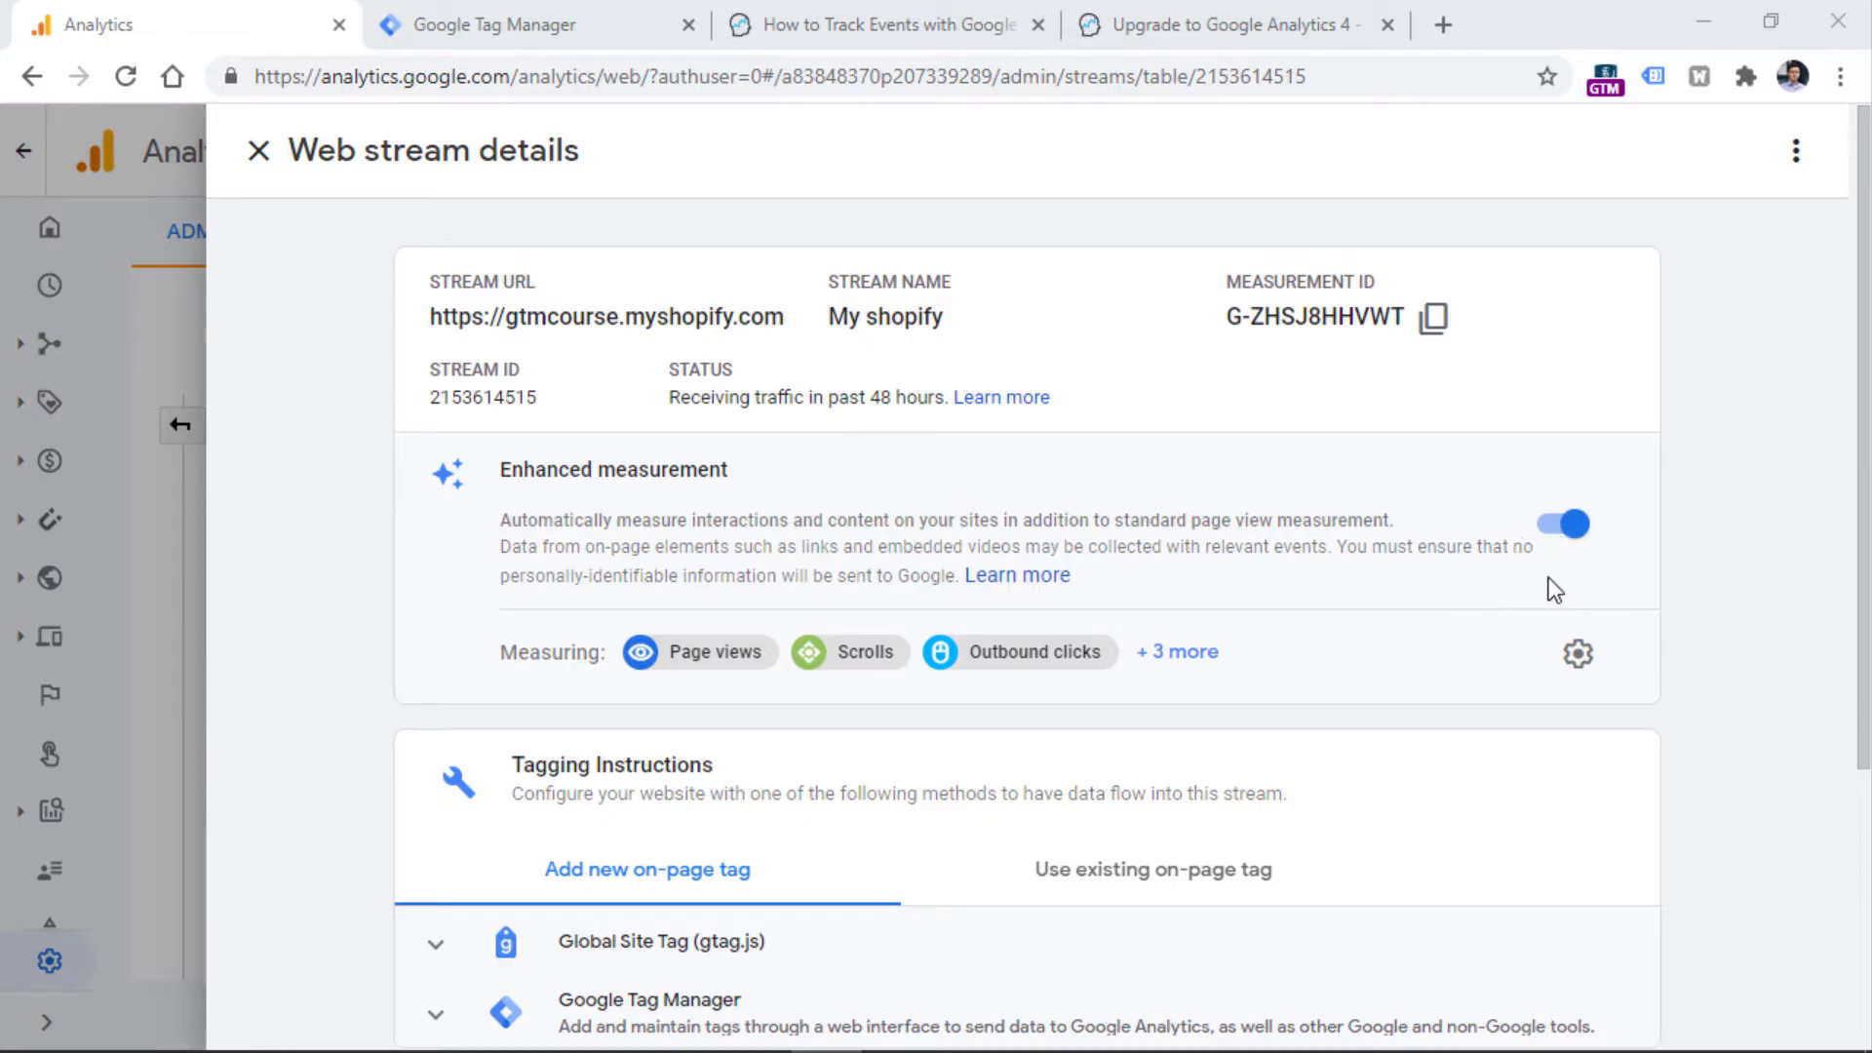
mouse_move(1579, 654)
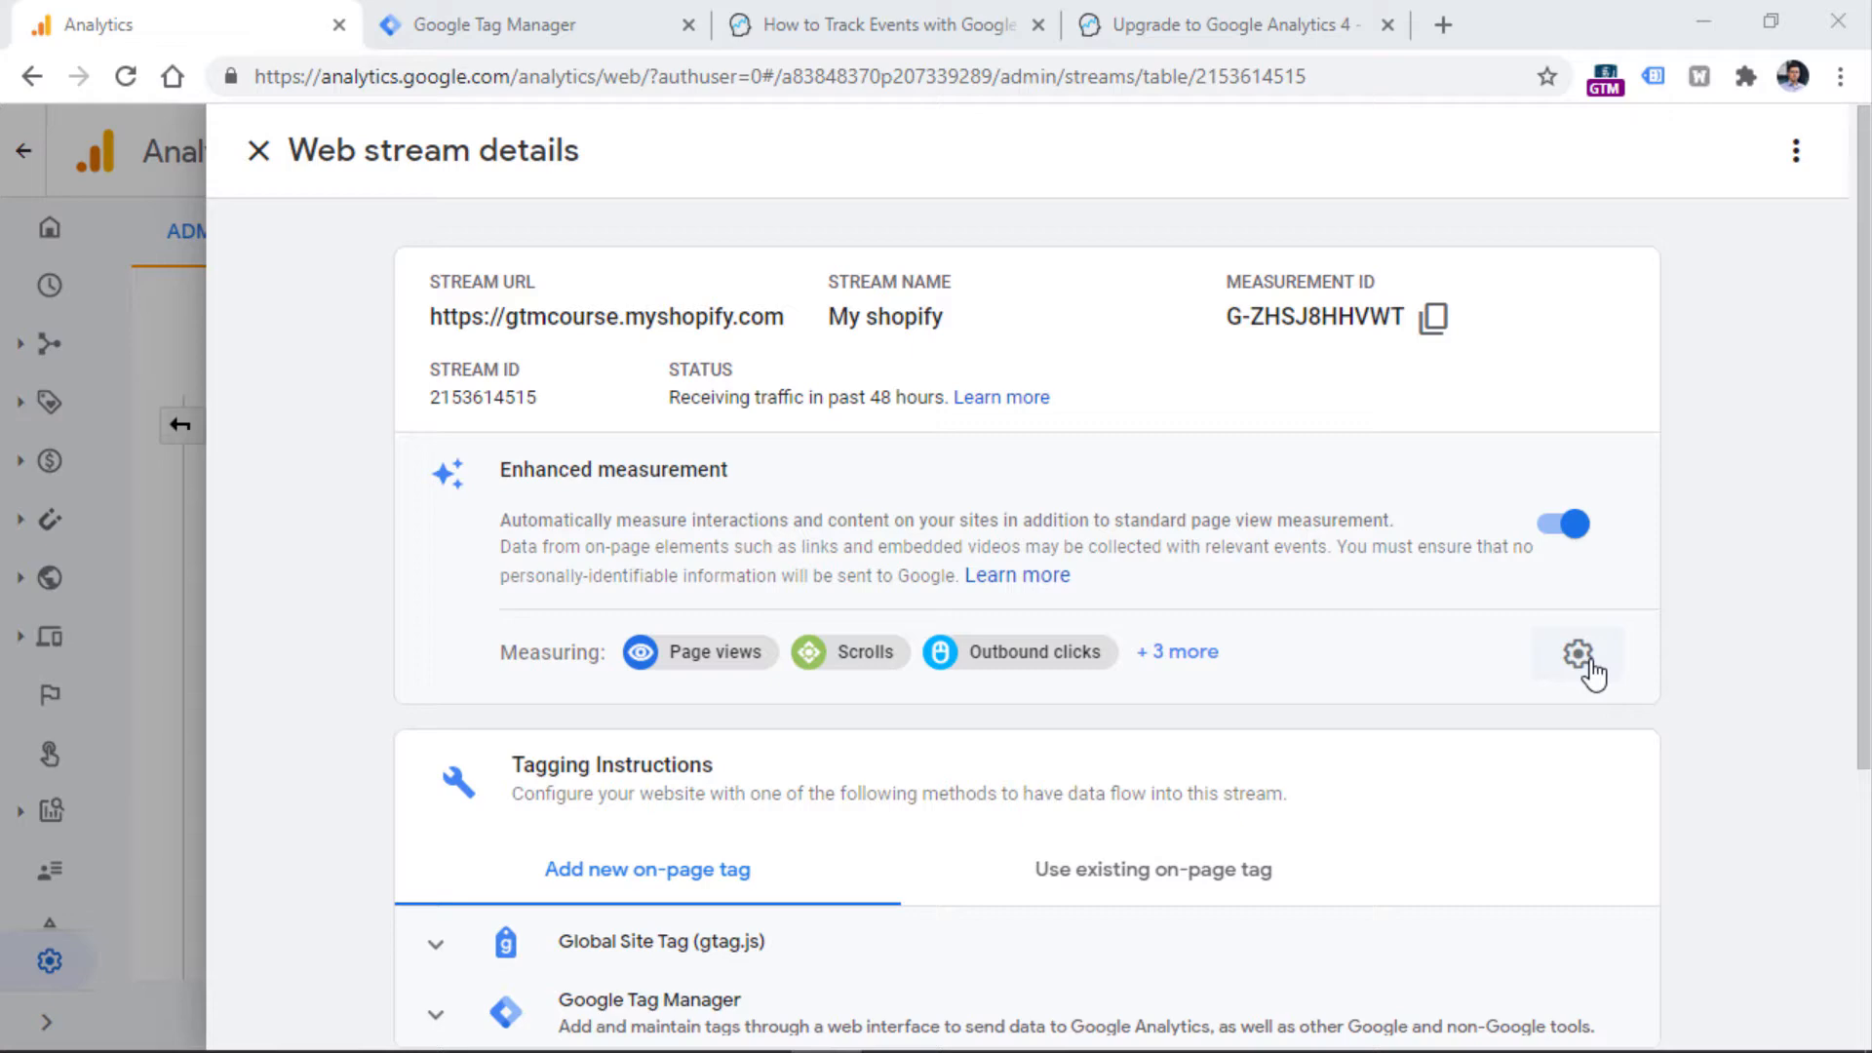
mouse_move(1574, 674)
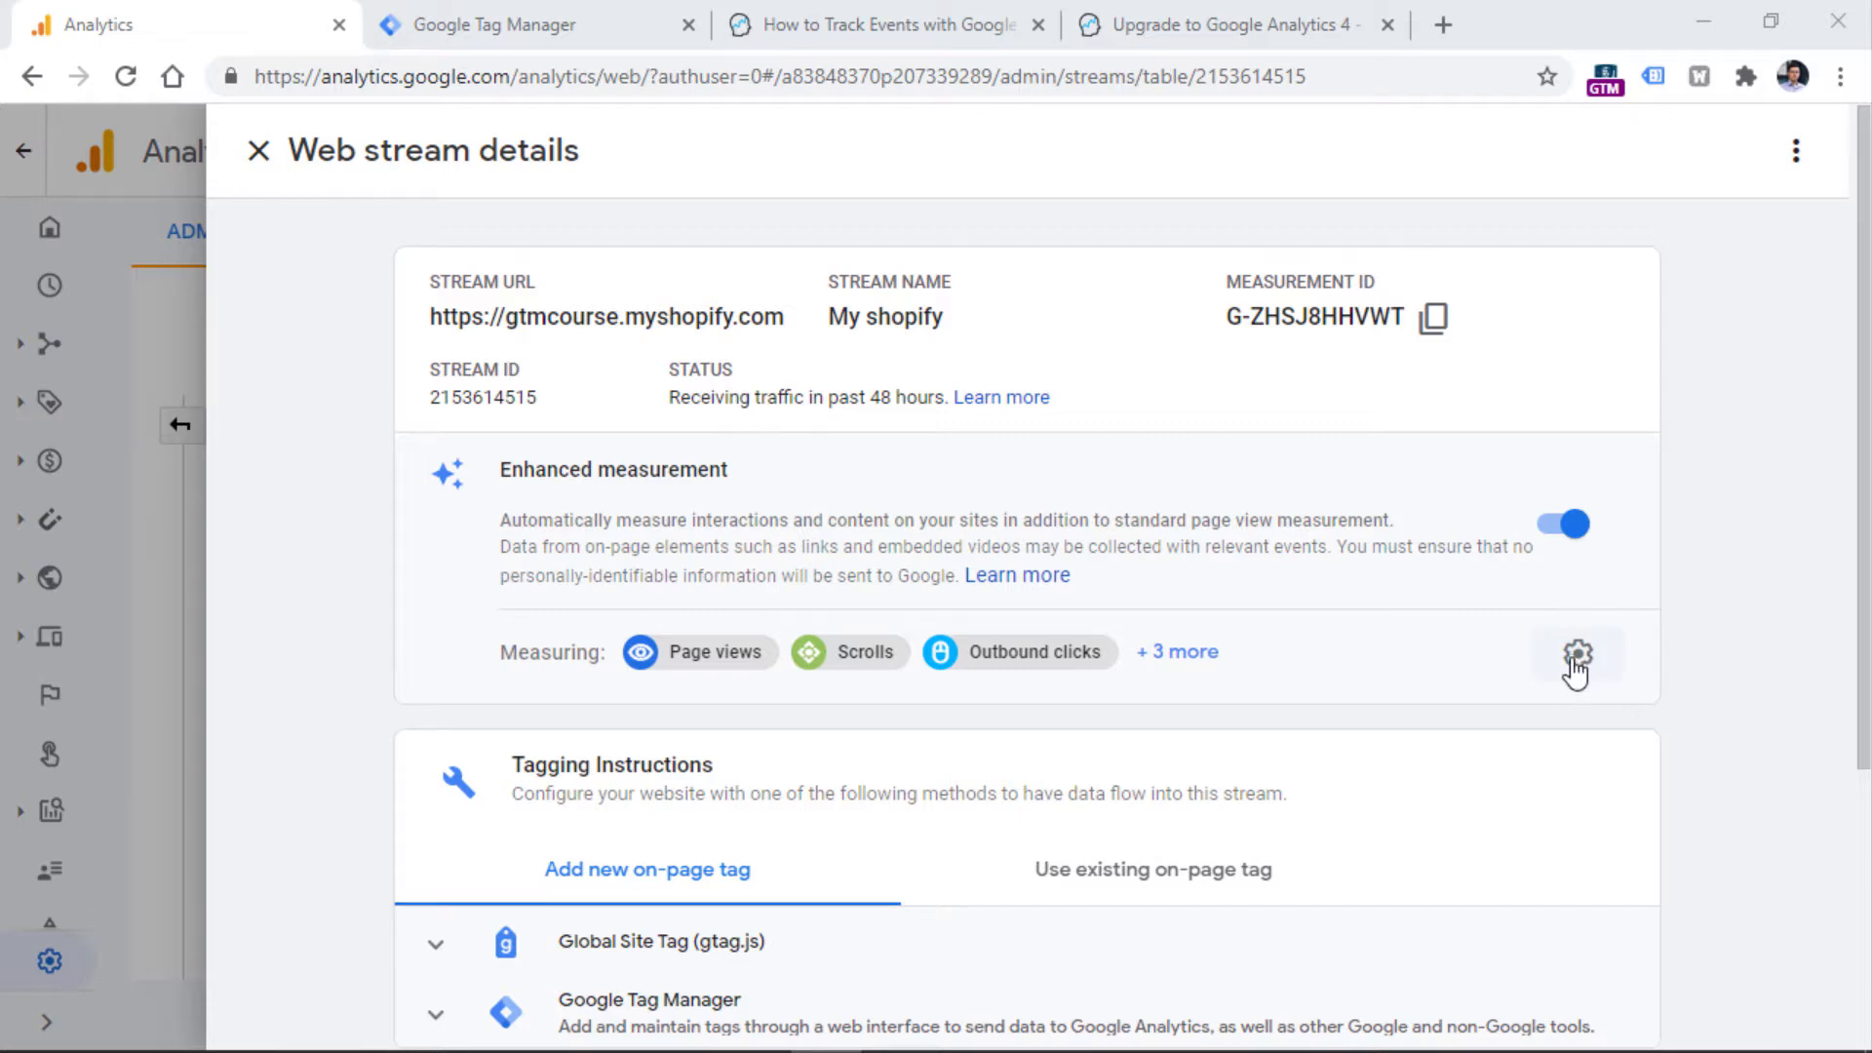
Step: Open the Enhanced measurement settings via the gear next to Measuring
left_click(1579, 654)
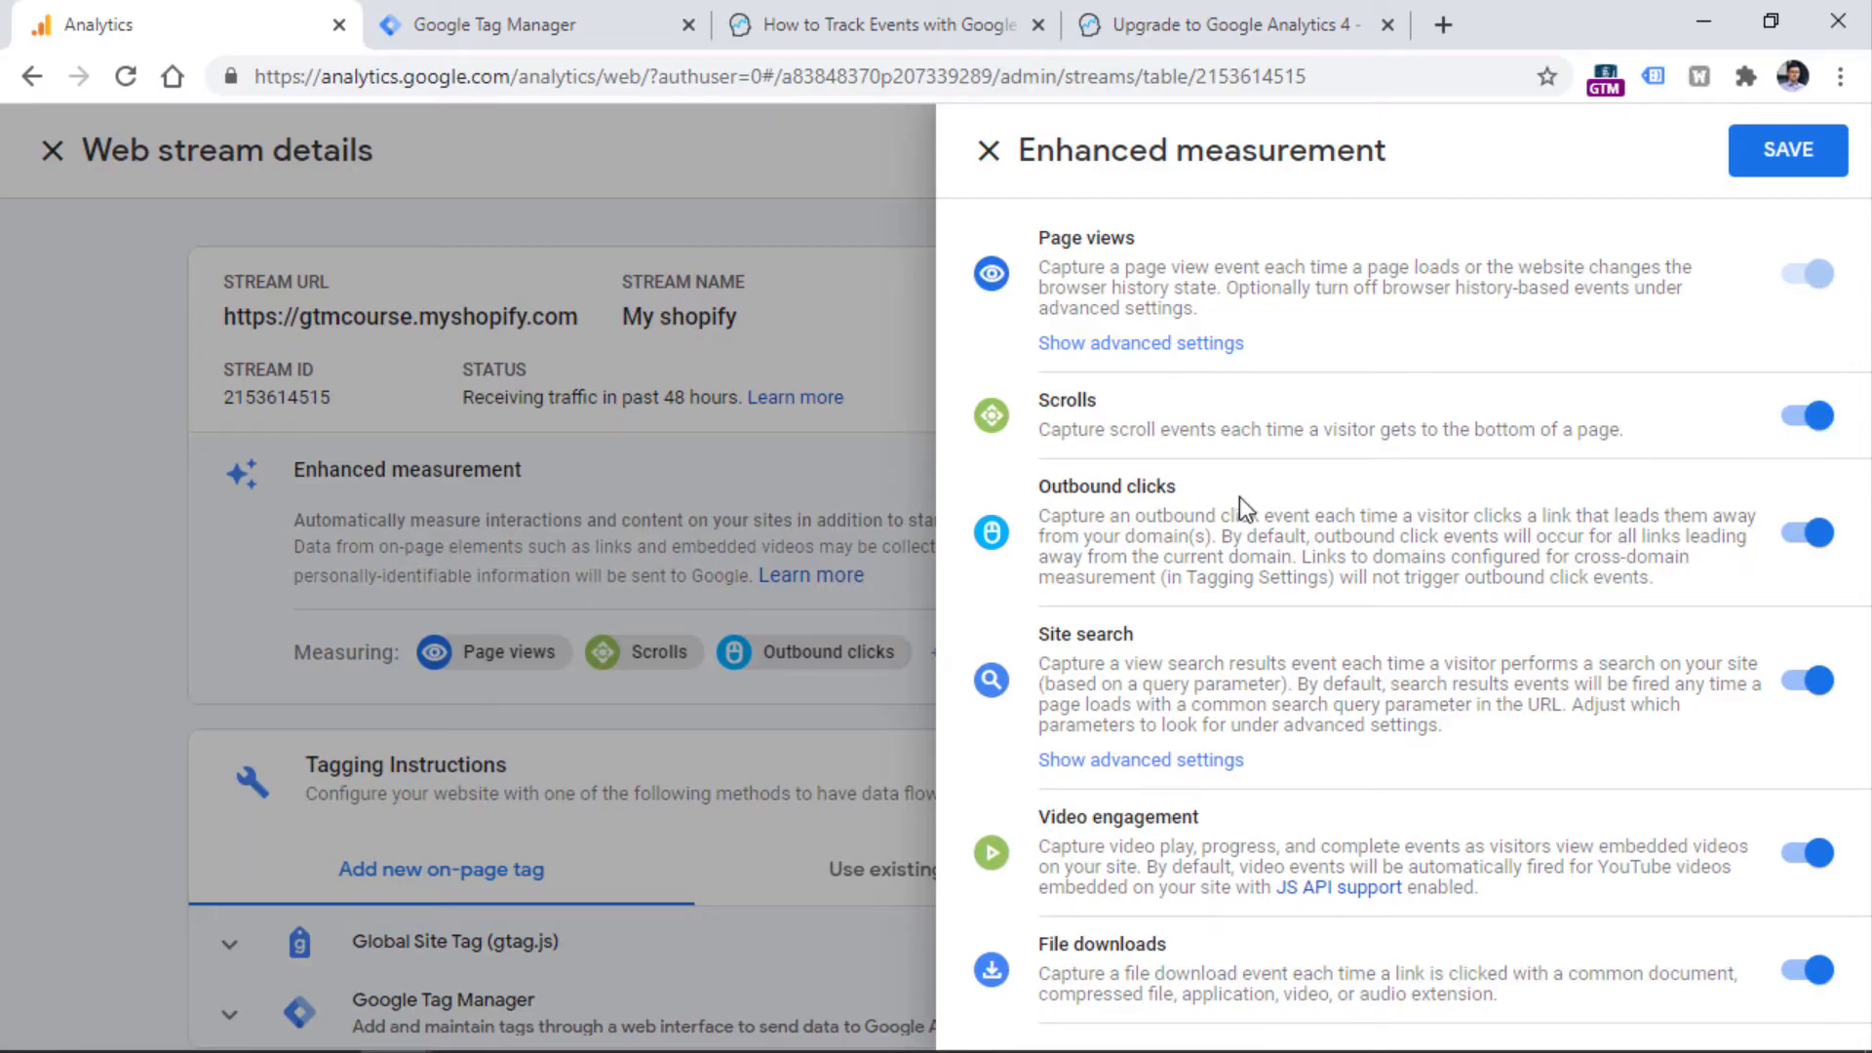
mouse_move(1259, 801)
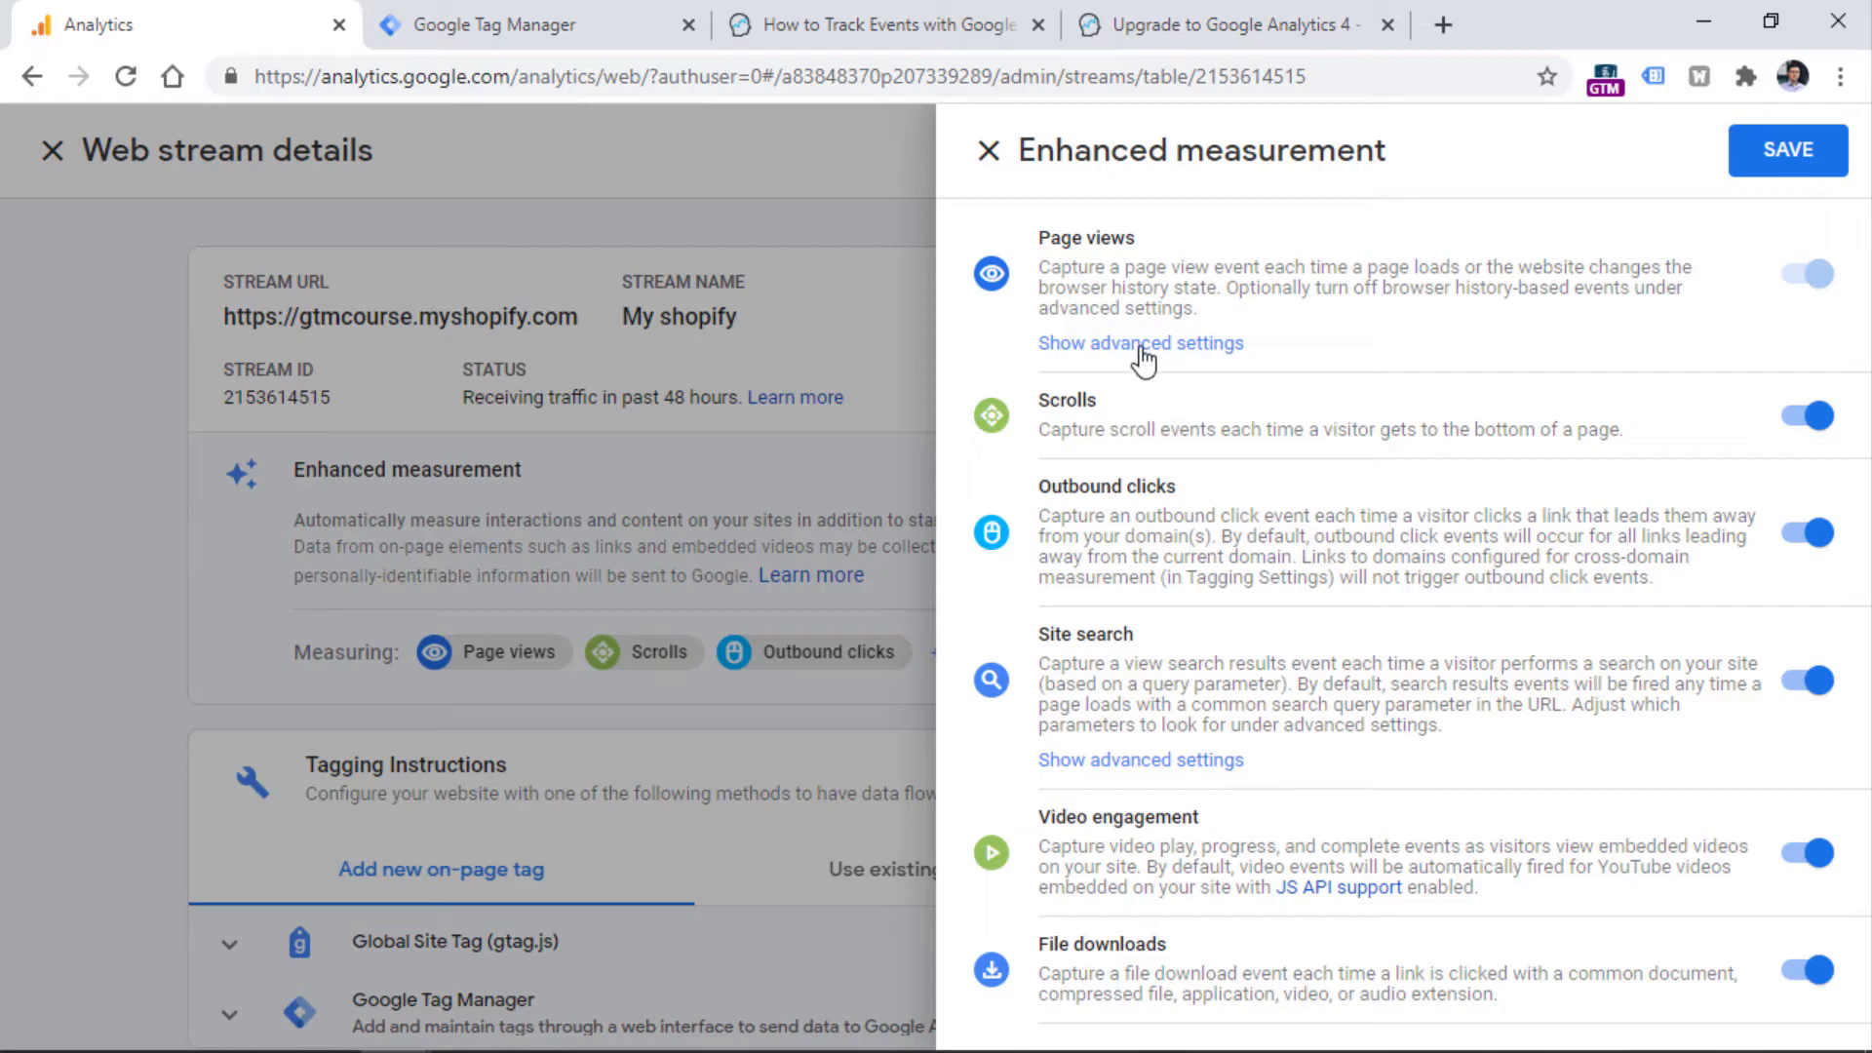
Step: Reveal page view advanced settings, then open Tagging Settings under Additional Settings
left_click(1142, 343)
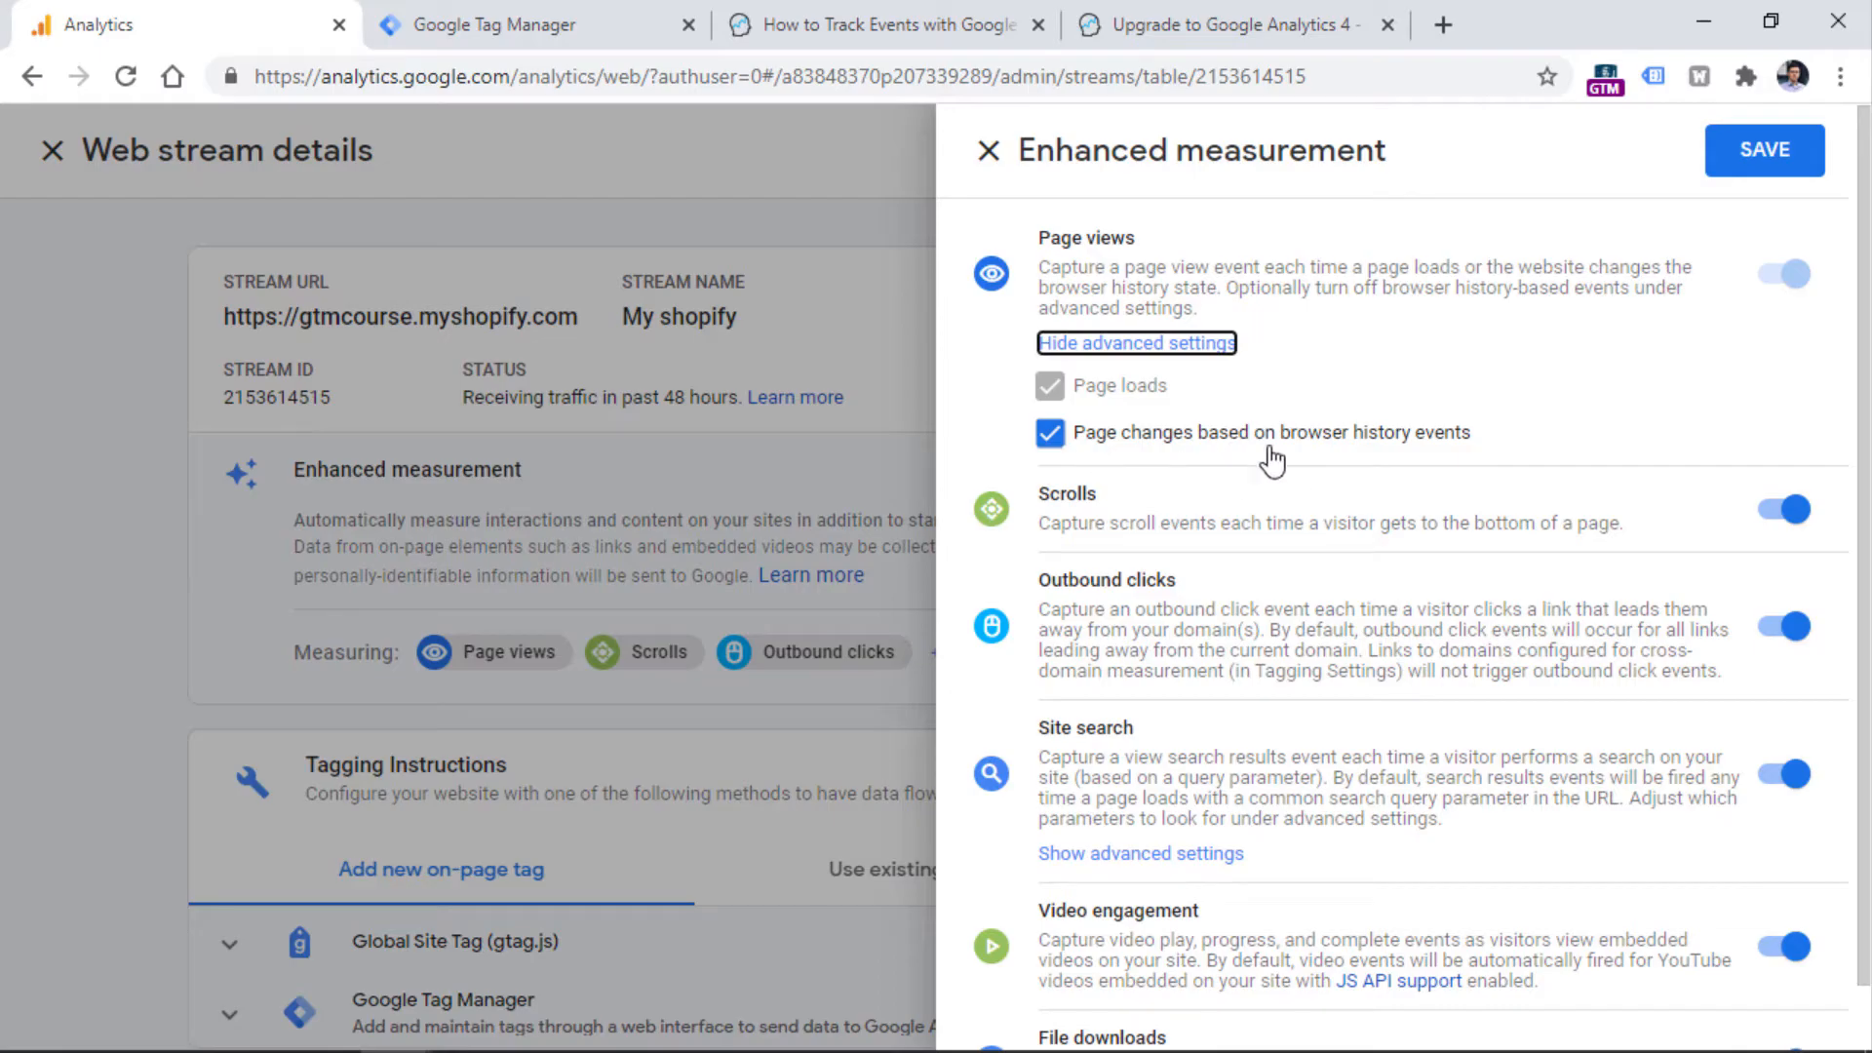
mouse_move(1369, 472)
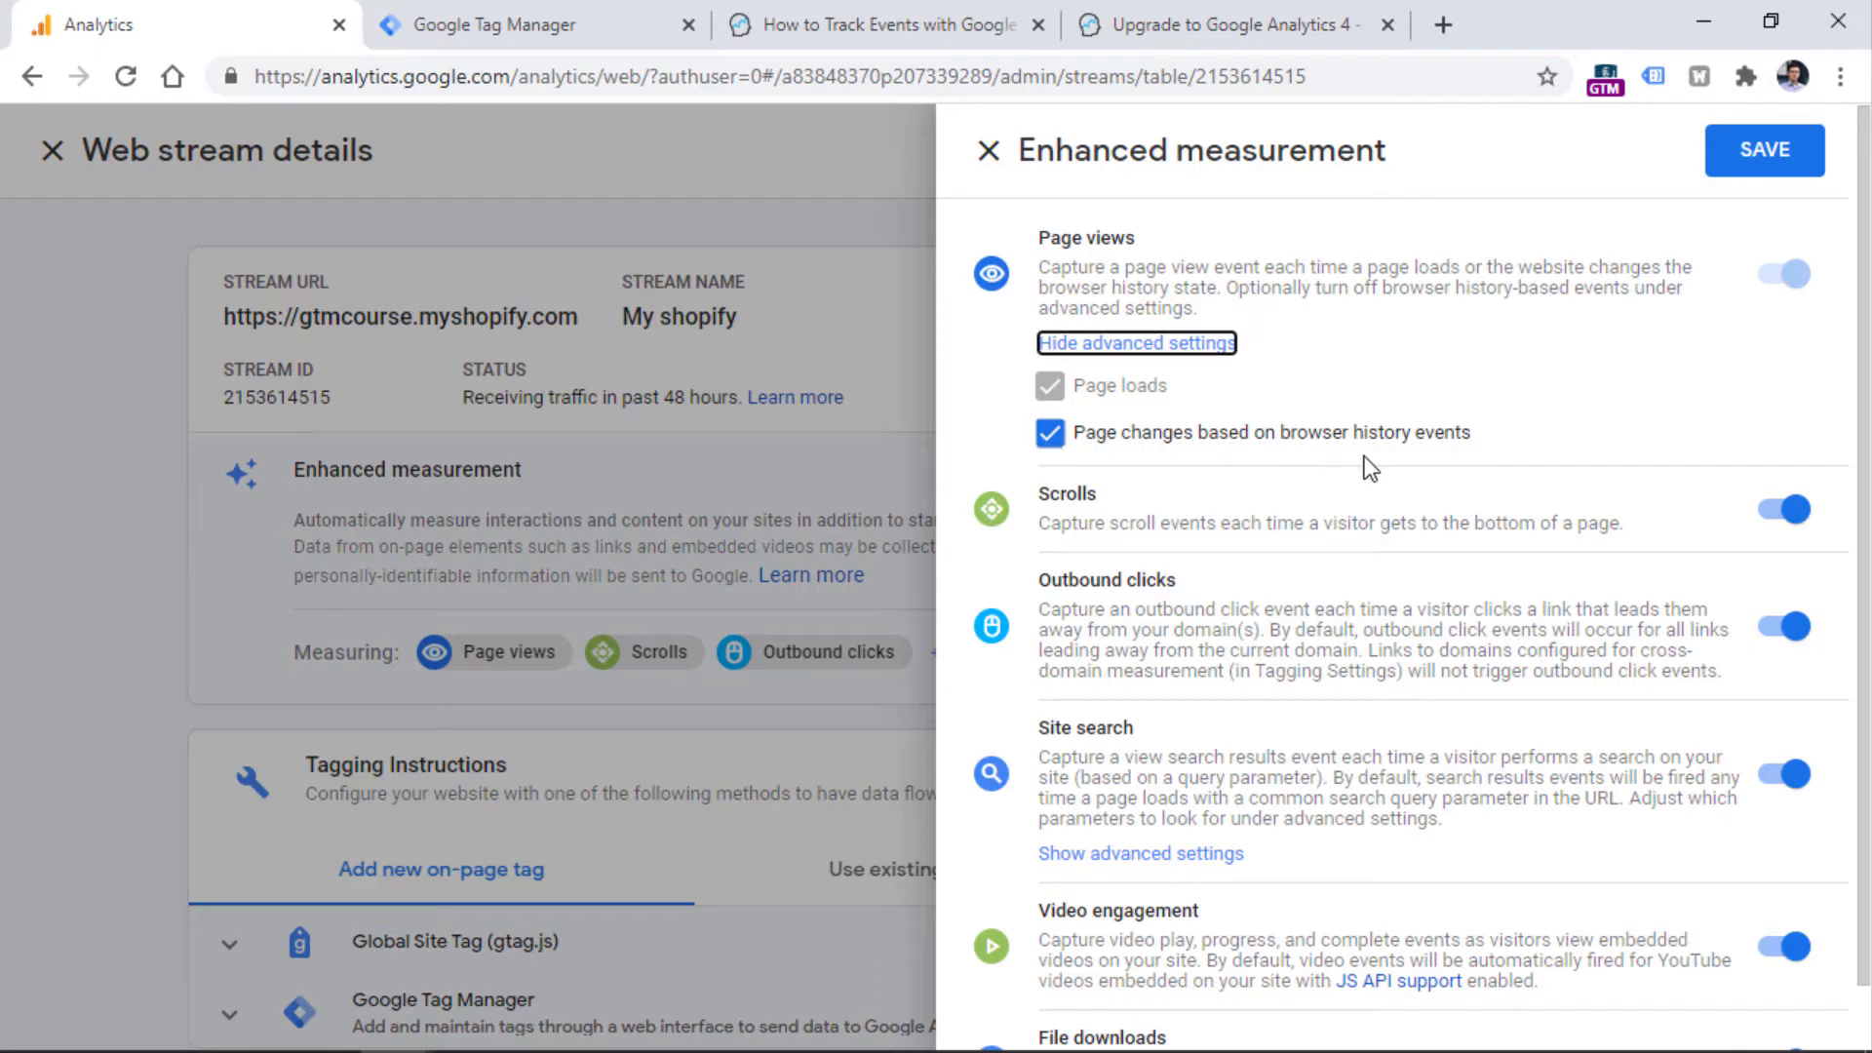
mouse_move(1488, 455)
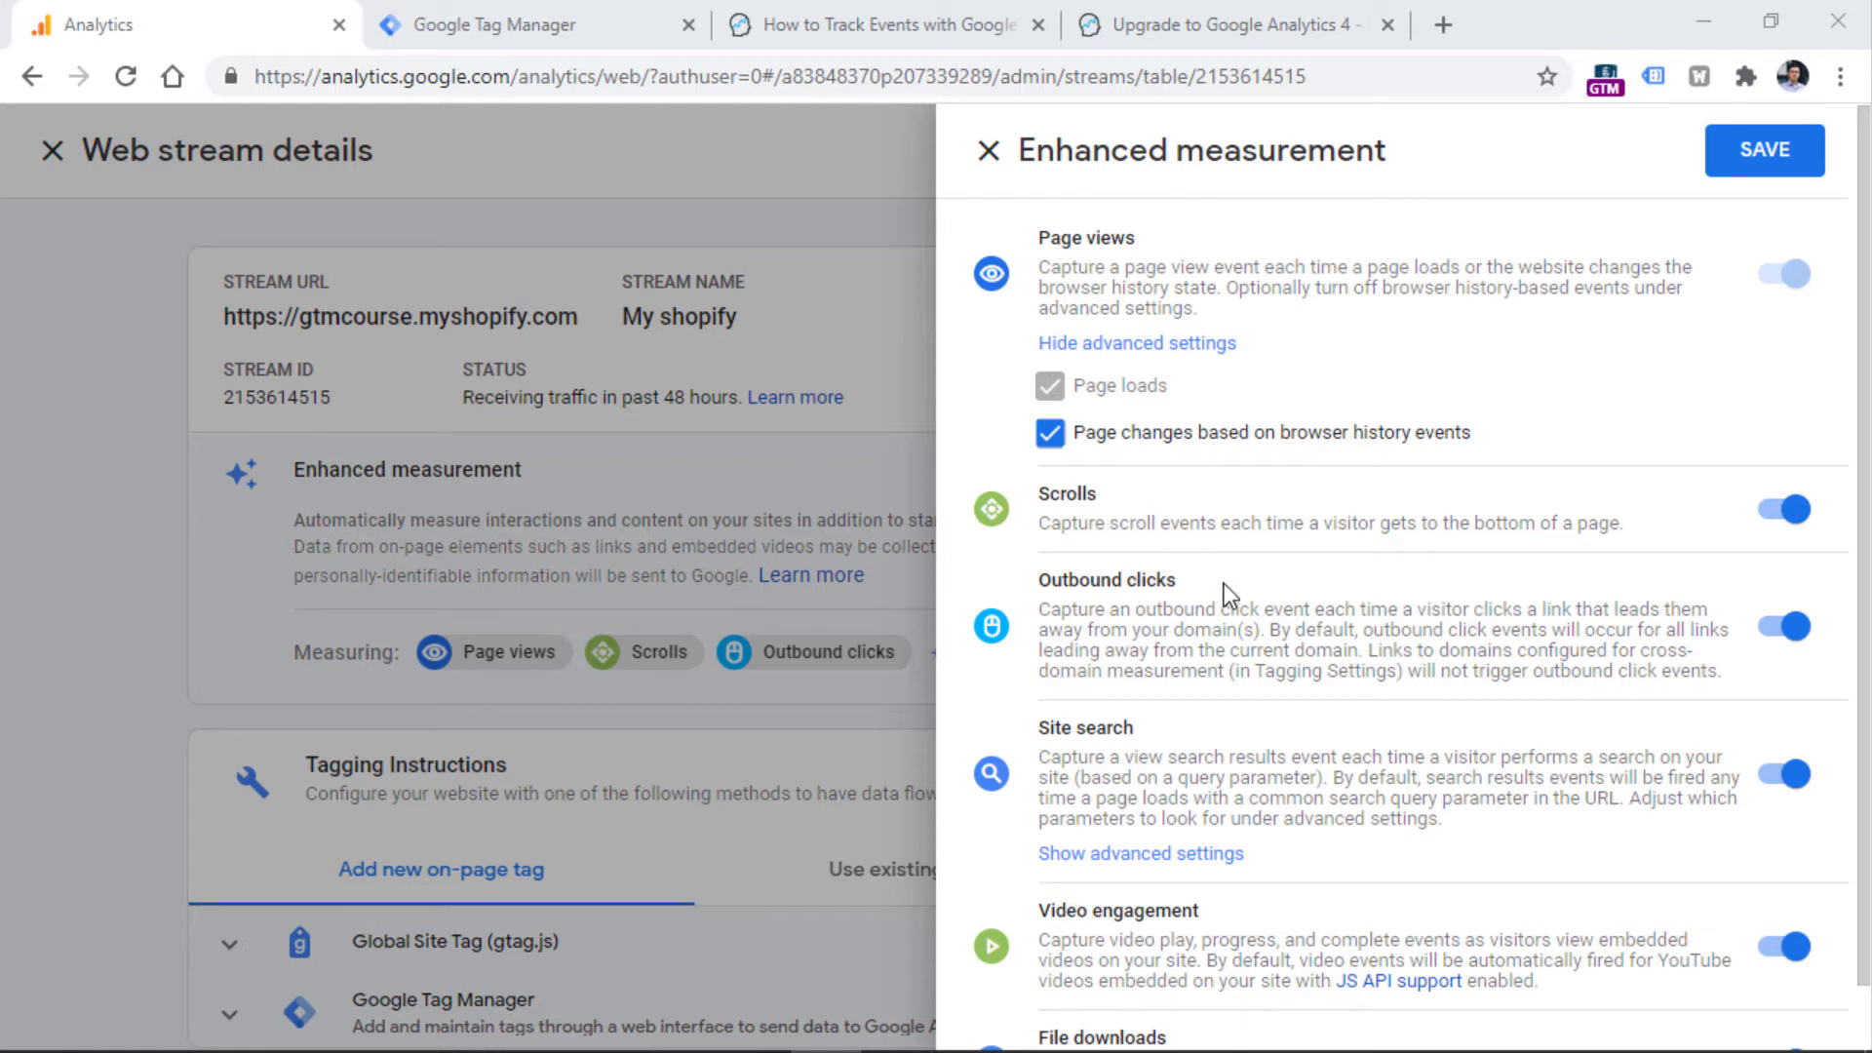
mouse_move(1226, 591)
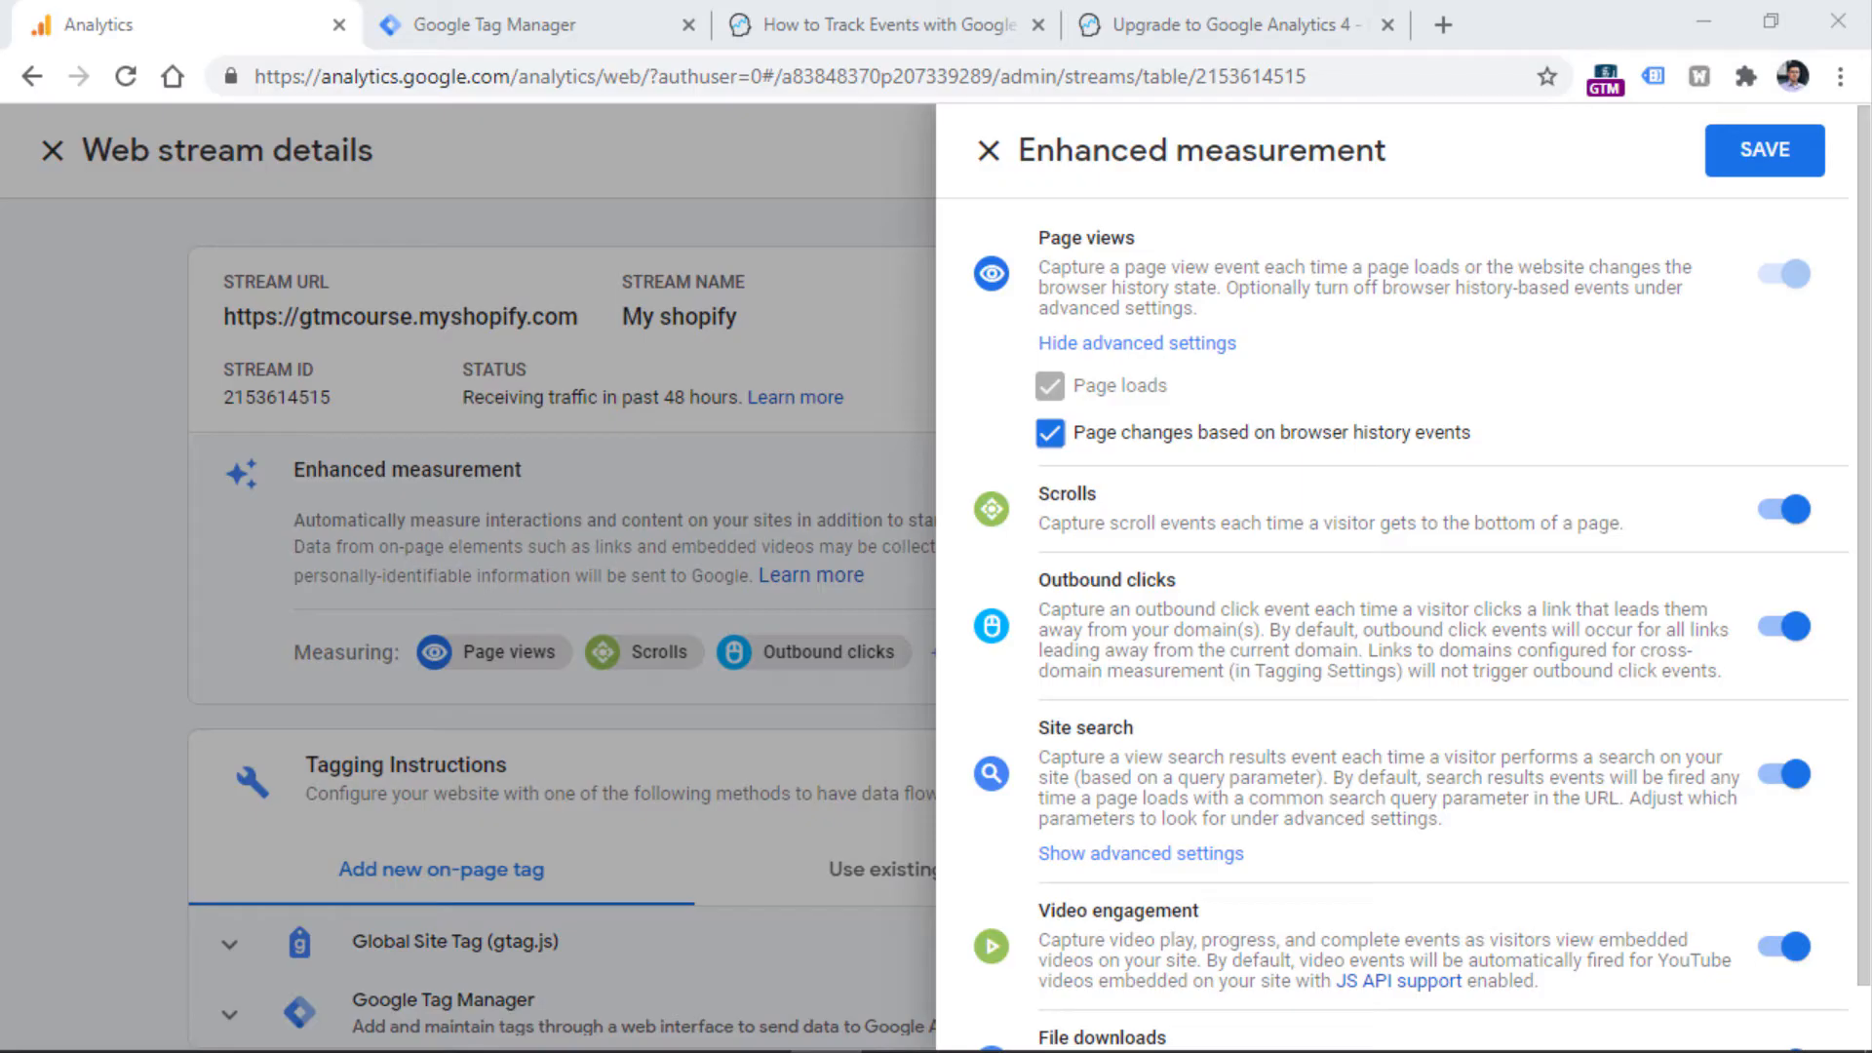
mouse_move(993, 127)
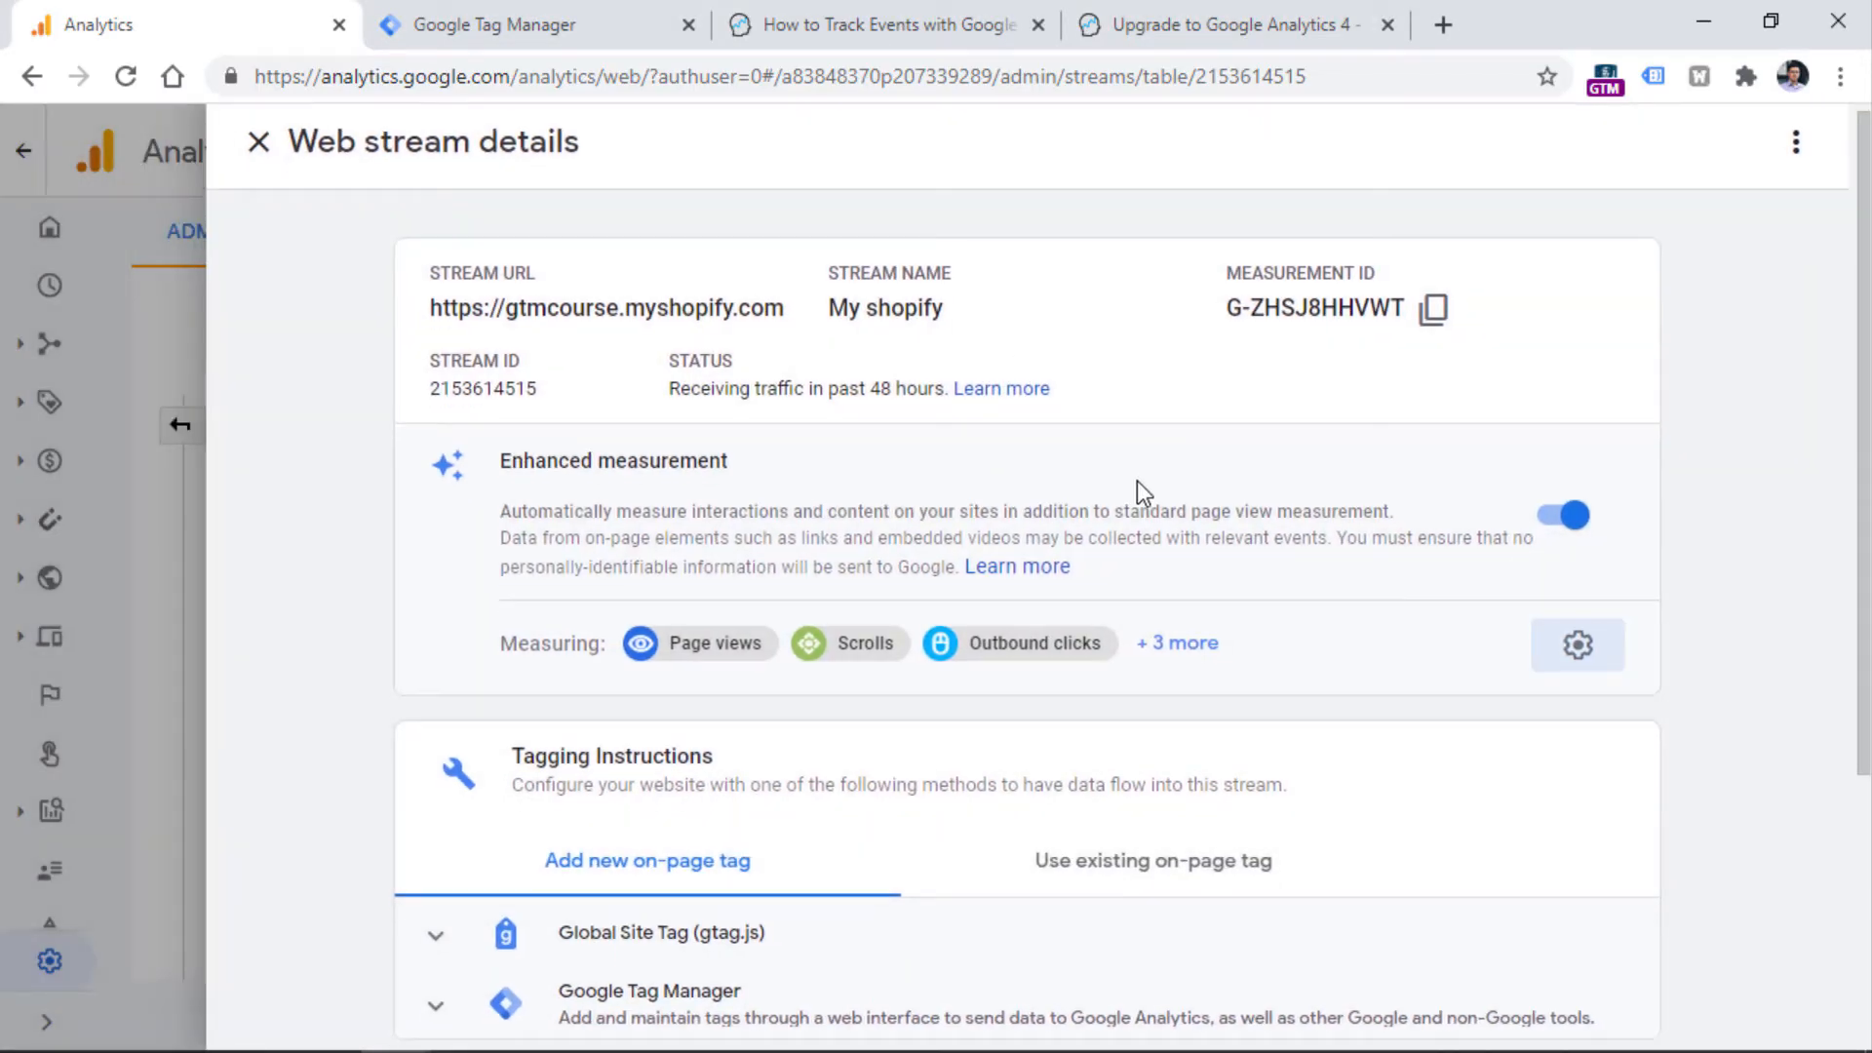
scroll("down", 3)
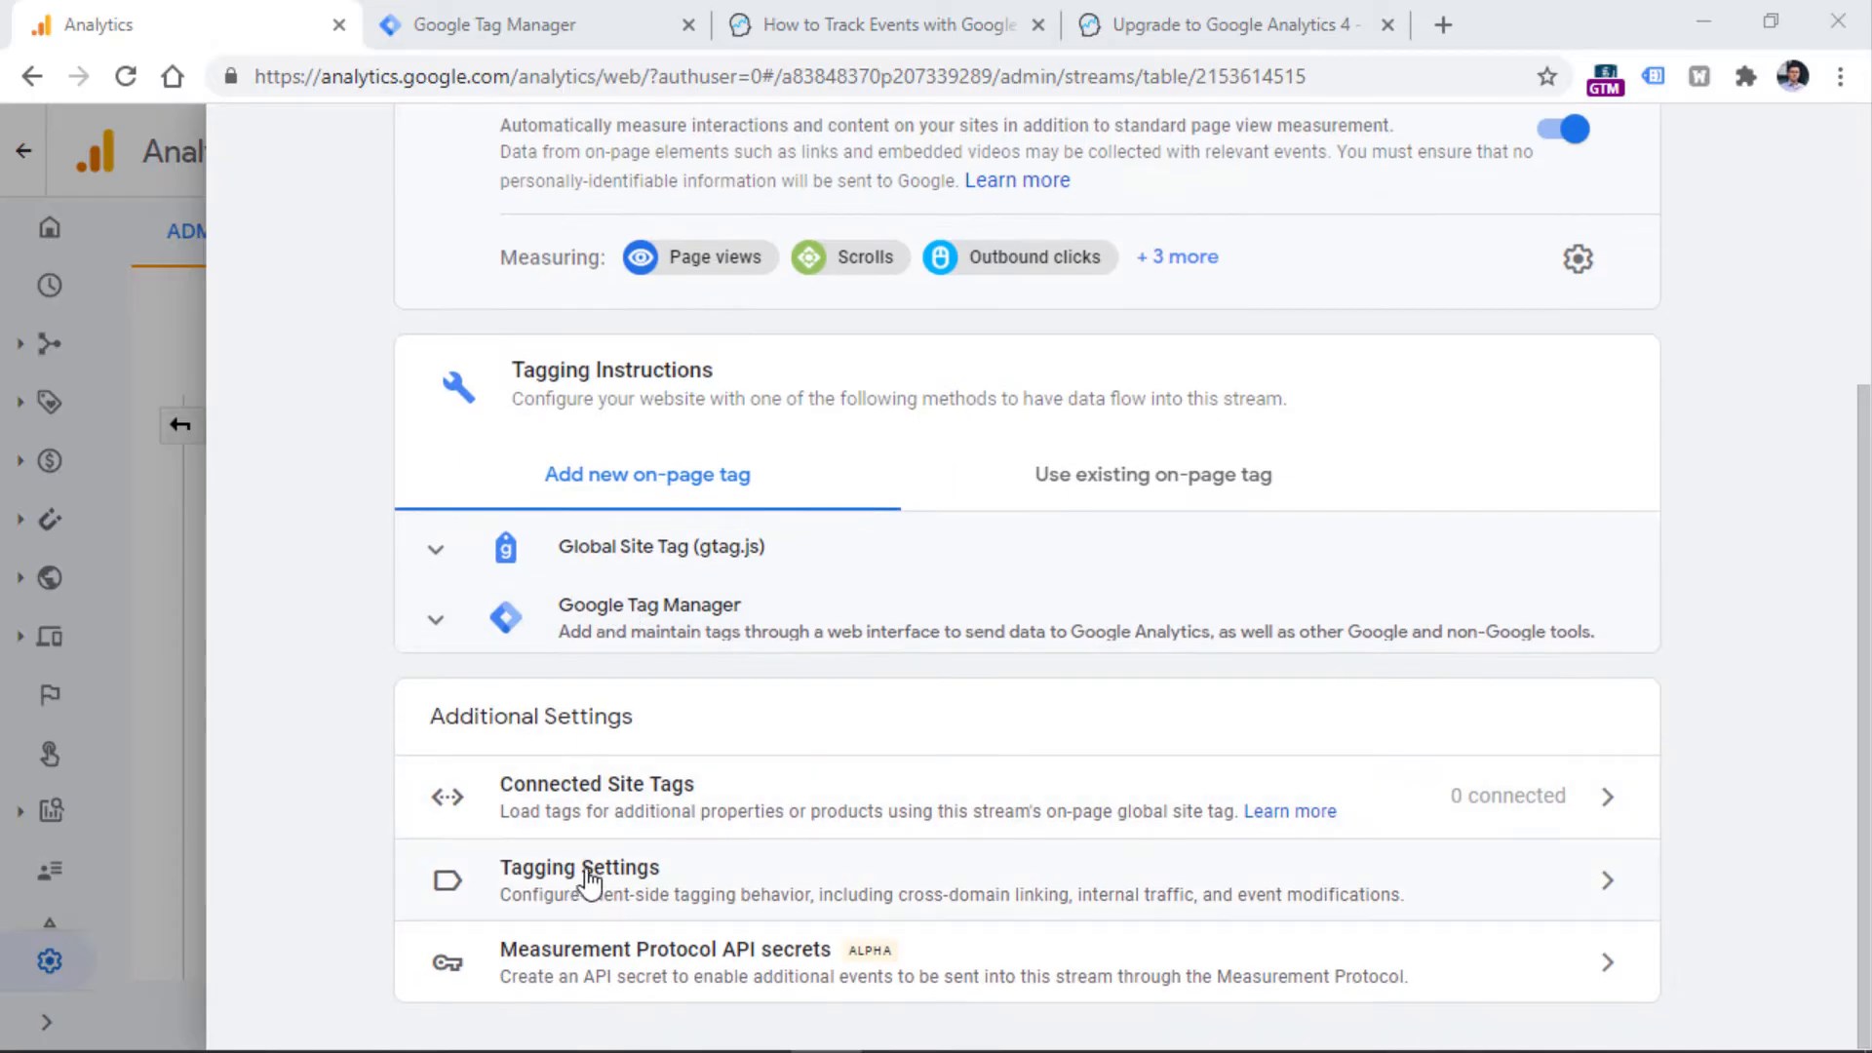
left_click(580, 868)
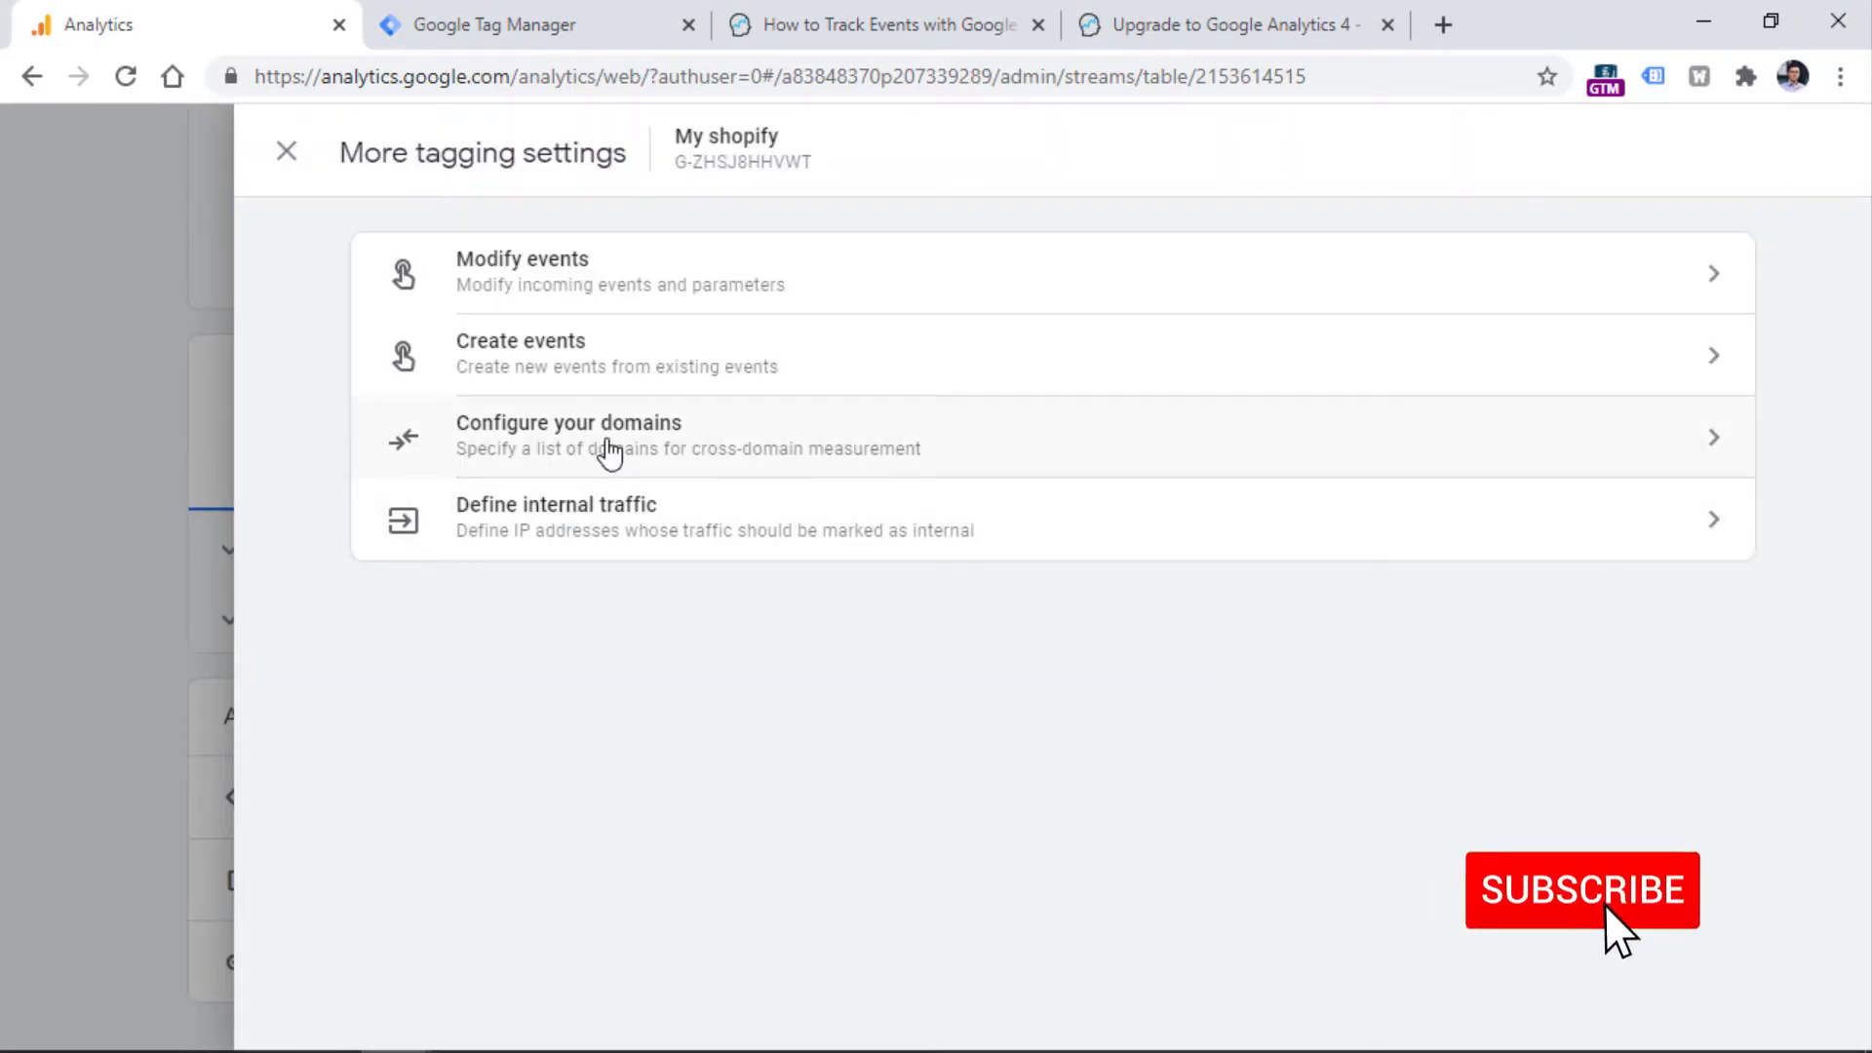
Step: Open Configure your domains from More tagging settings
left_click(607, 434)
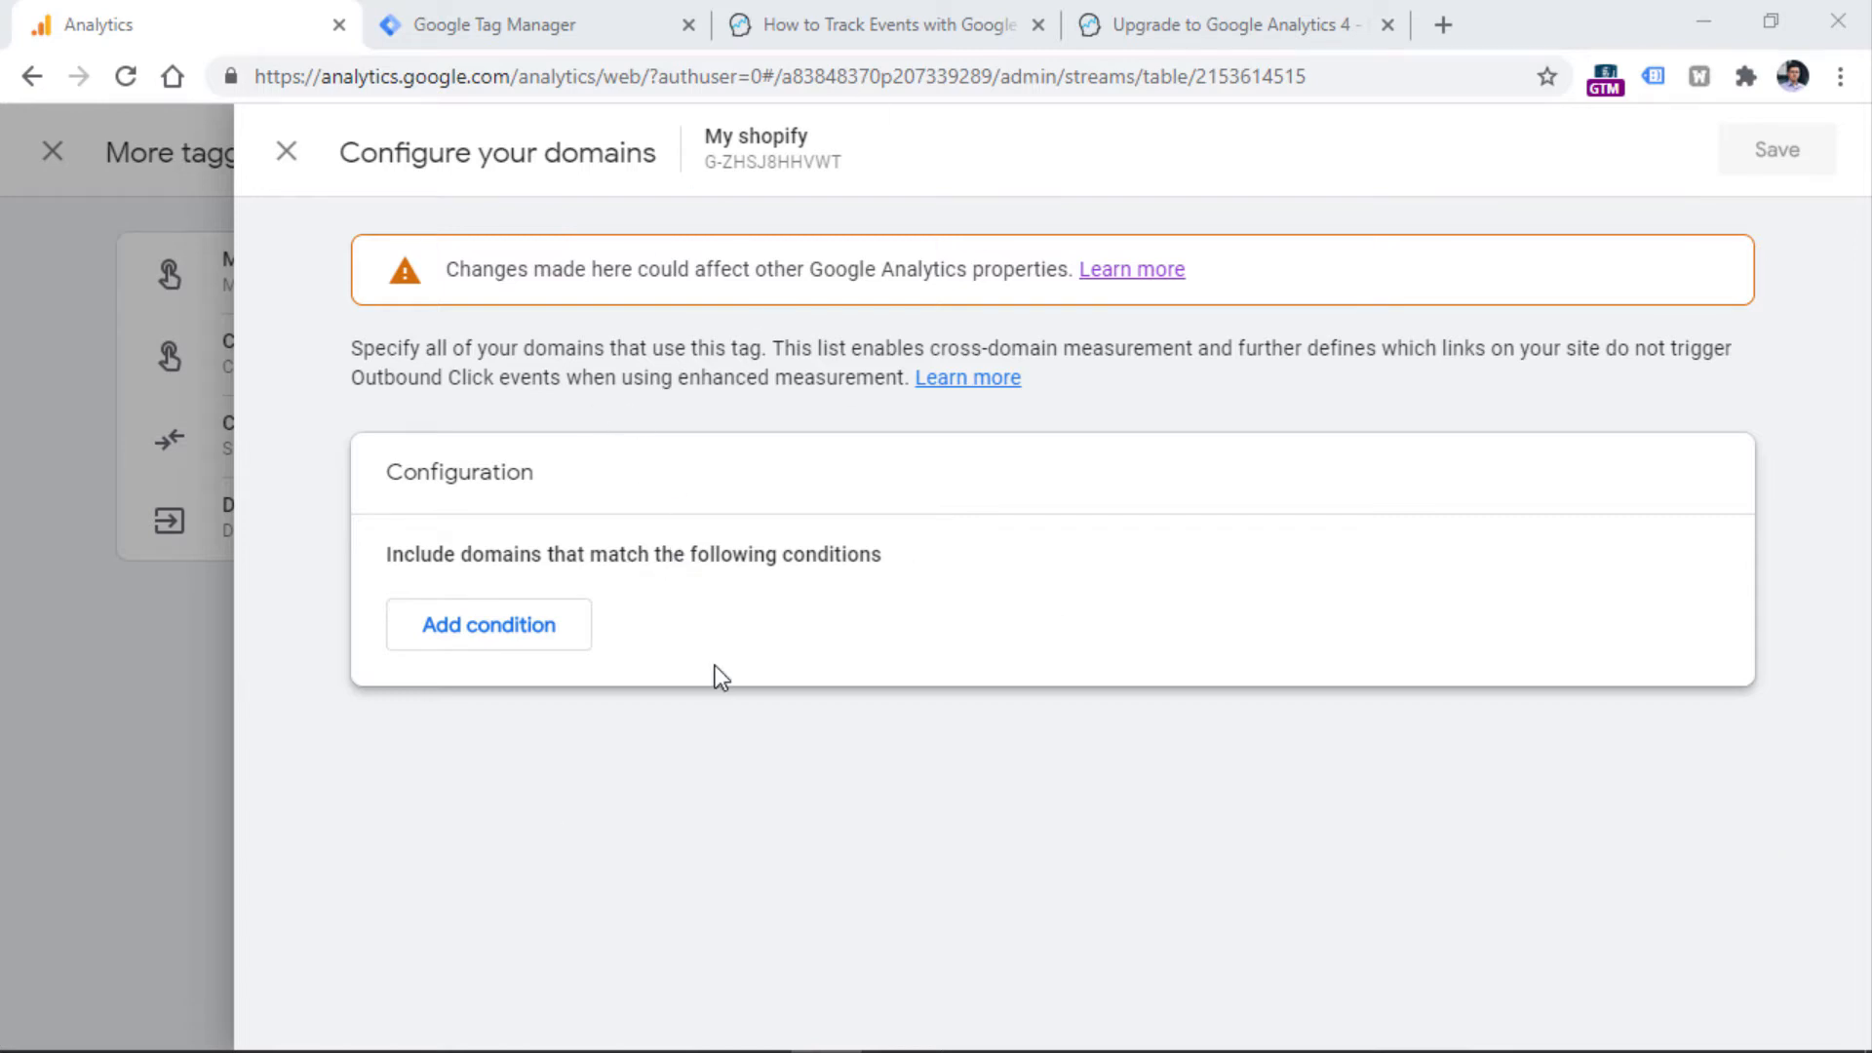
mouse_move(662, 618)
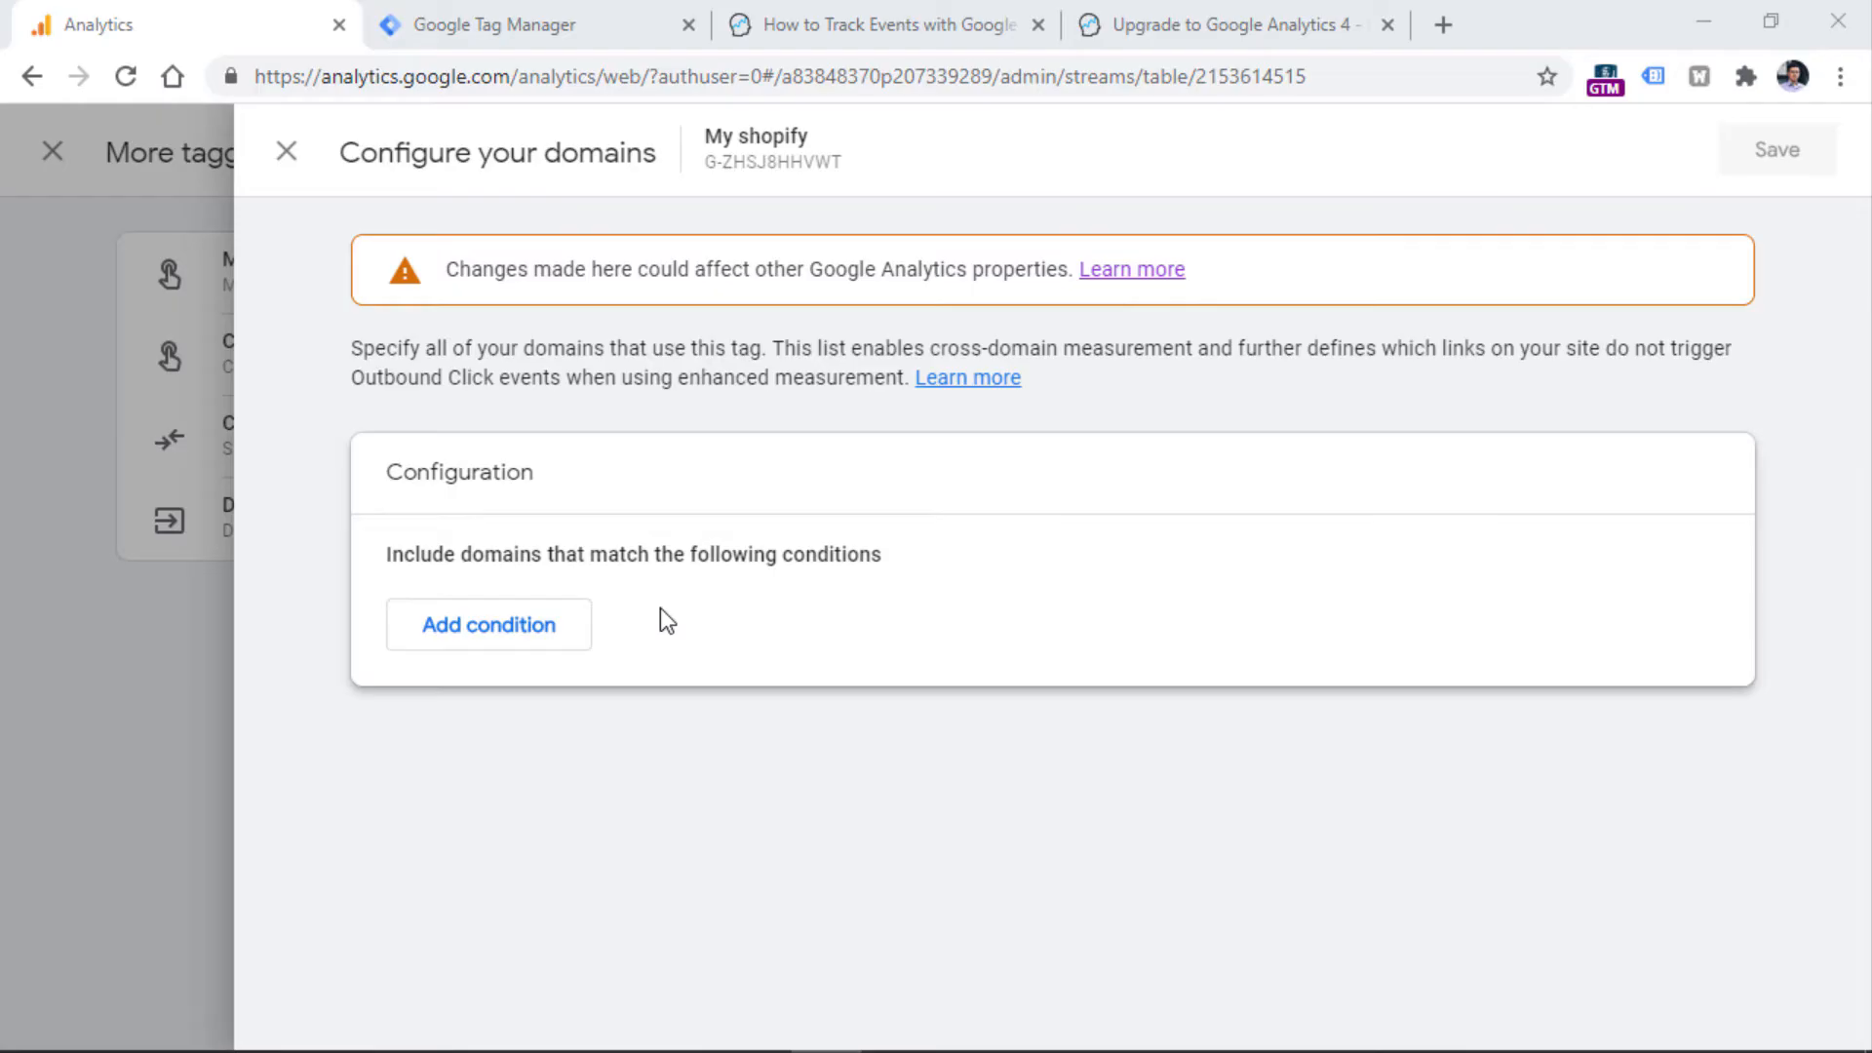
Step: Leave domain settings and reopen the Enhanced measurement gear panel
left_click(285, 152)
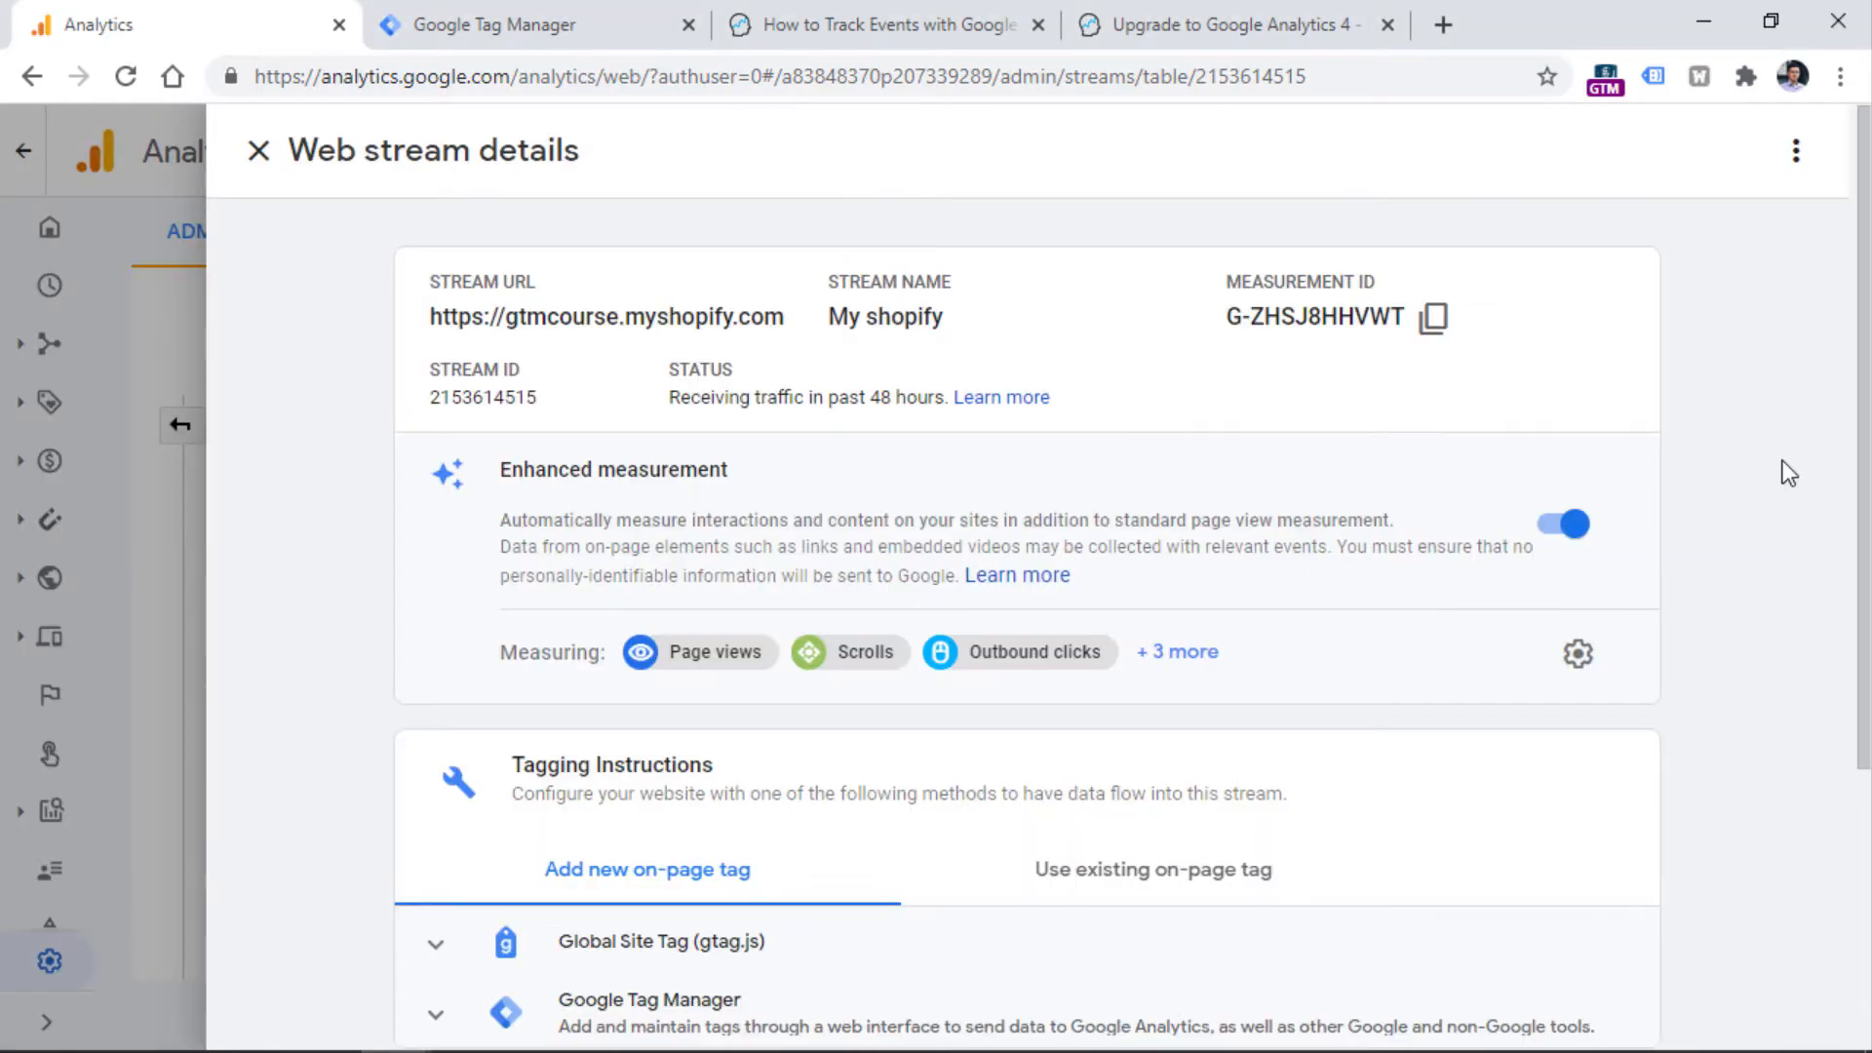
mouse_move(1510, 671)
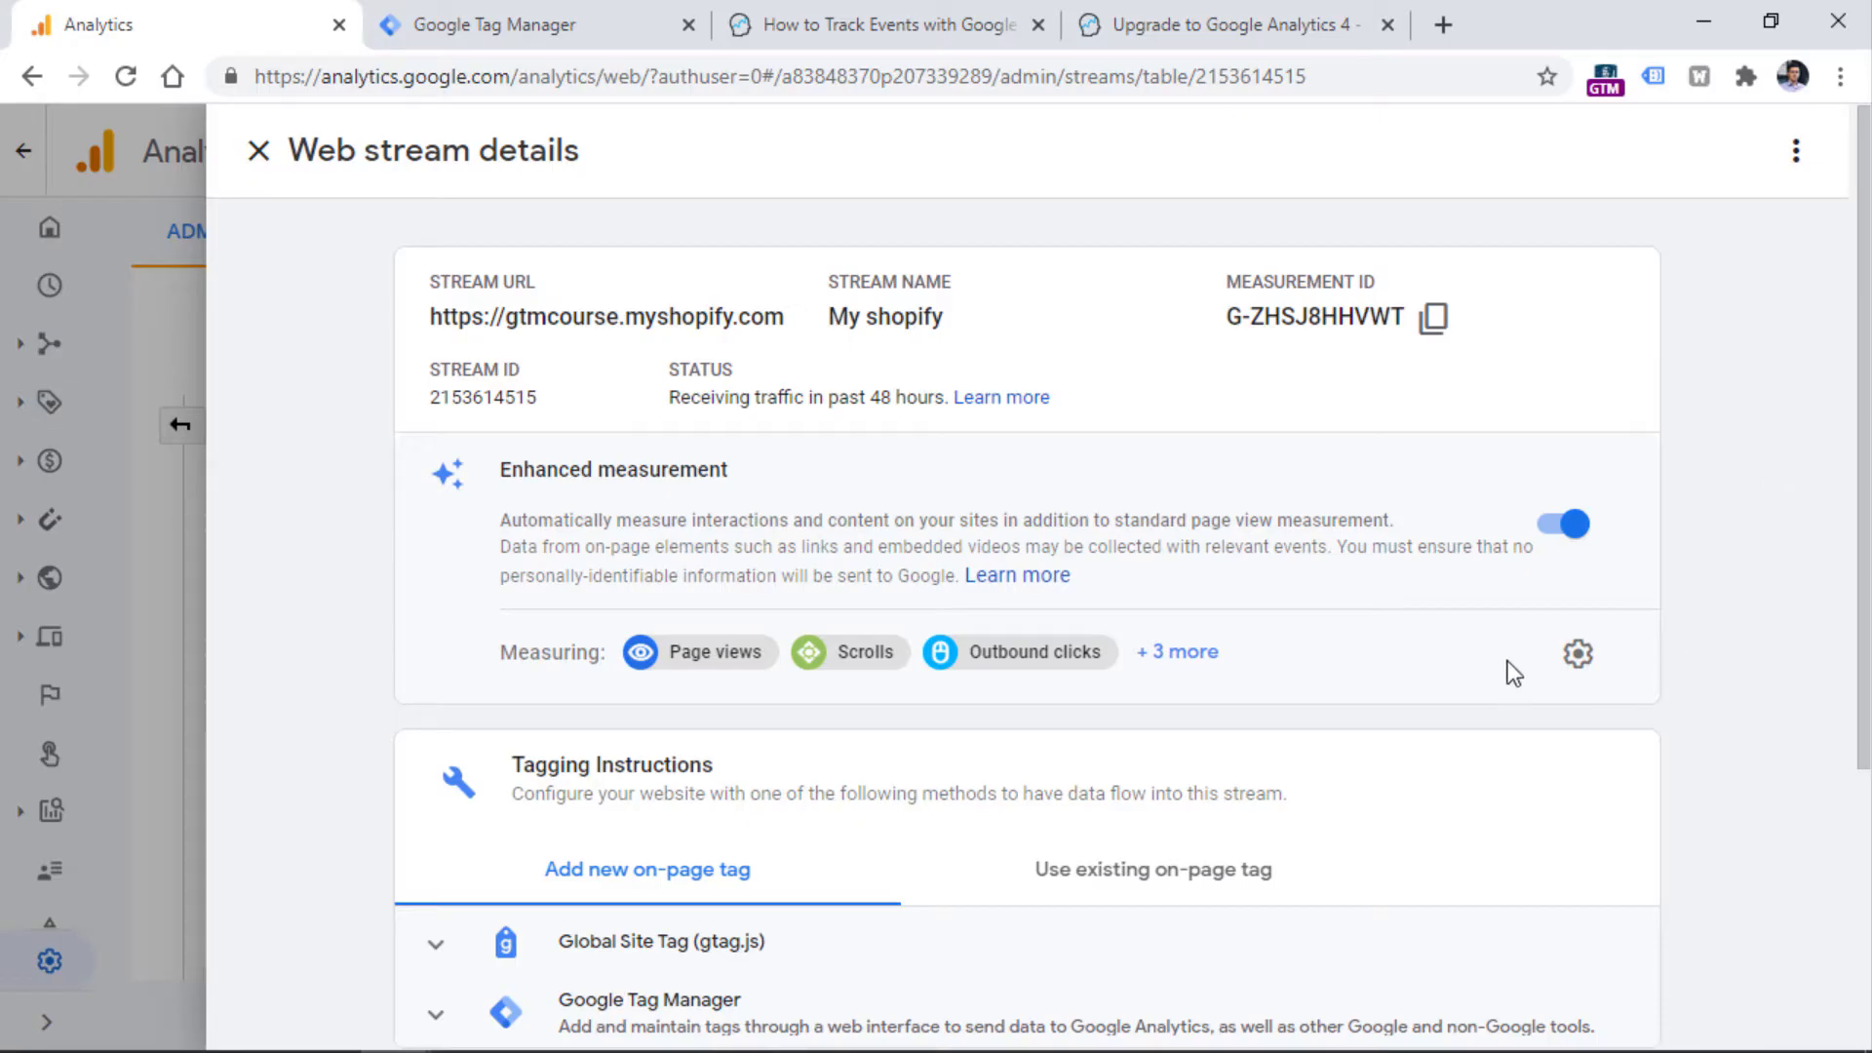
left_click(1577, 655)
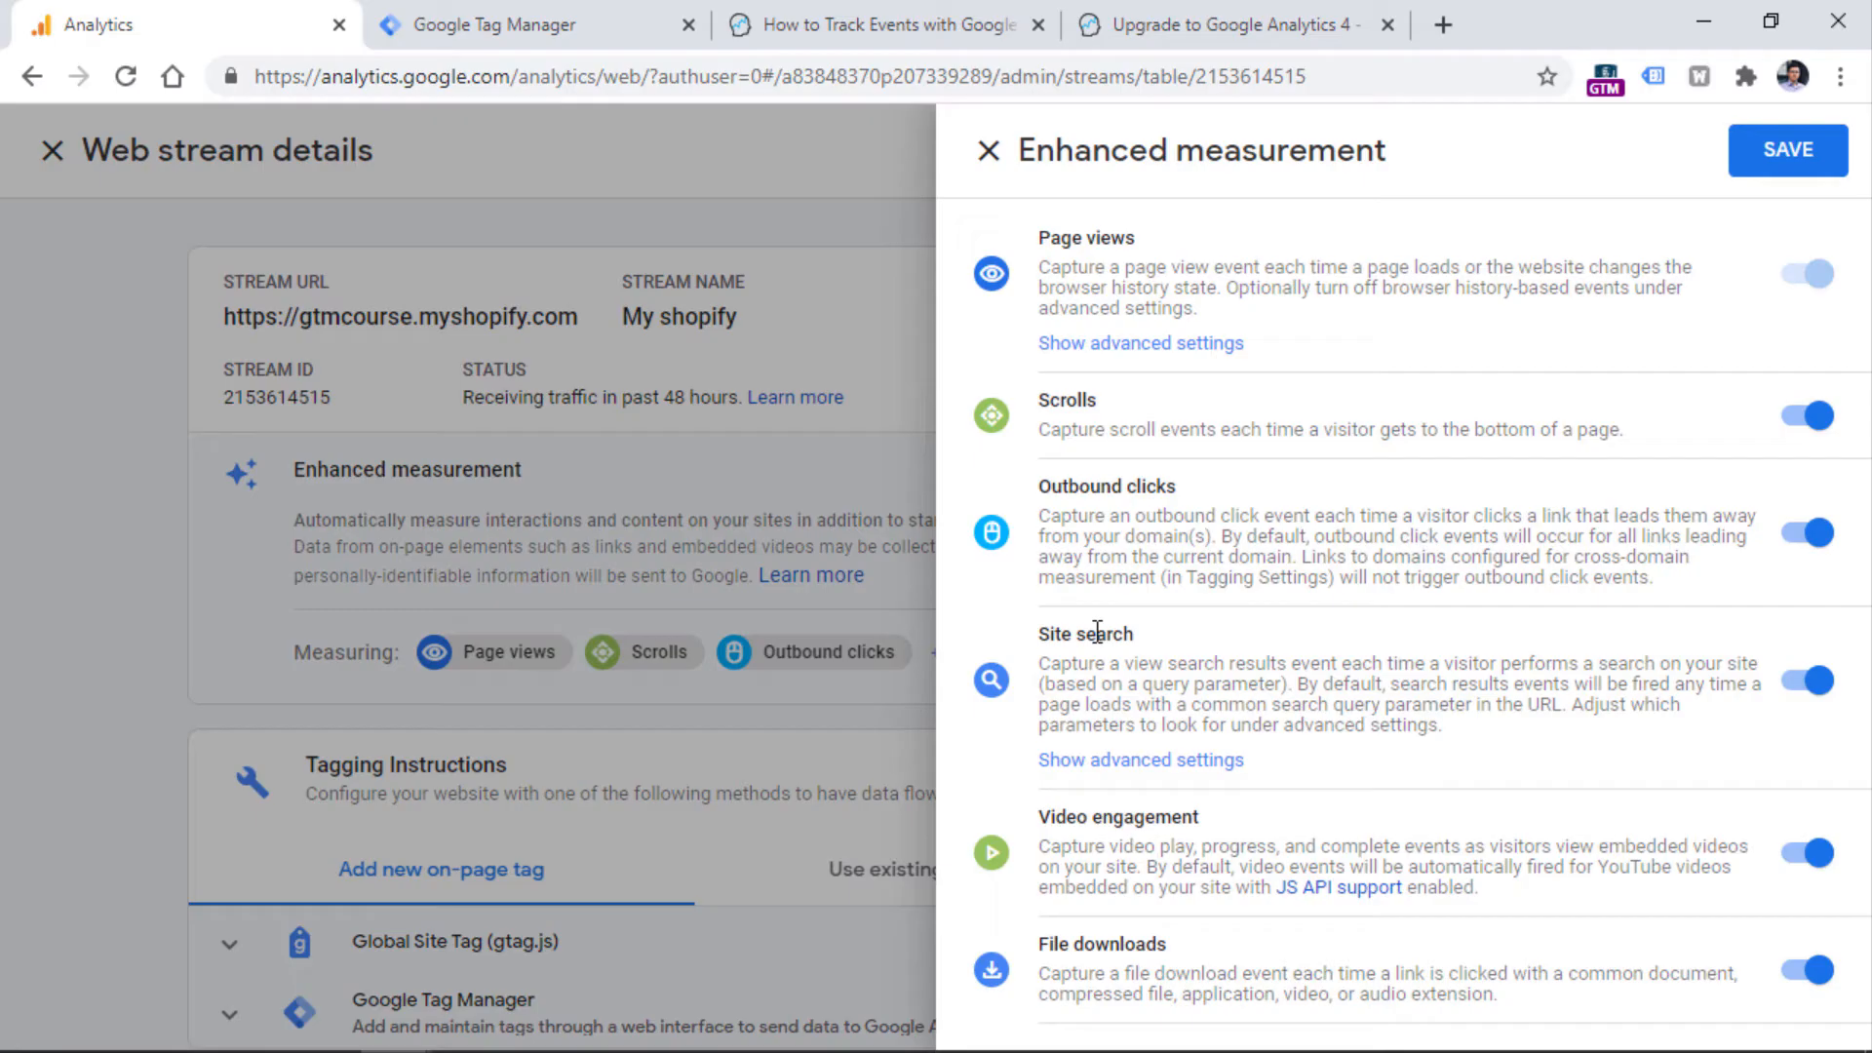
mouse_move(1169, 601)
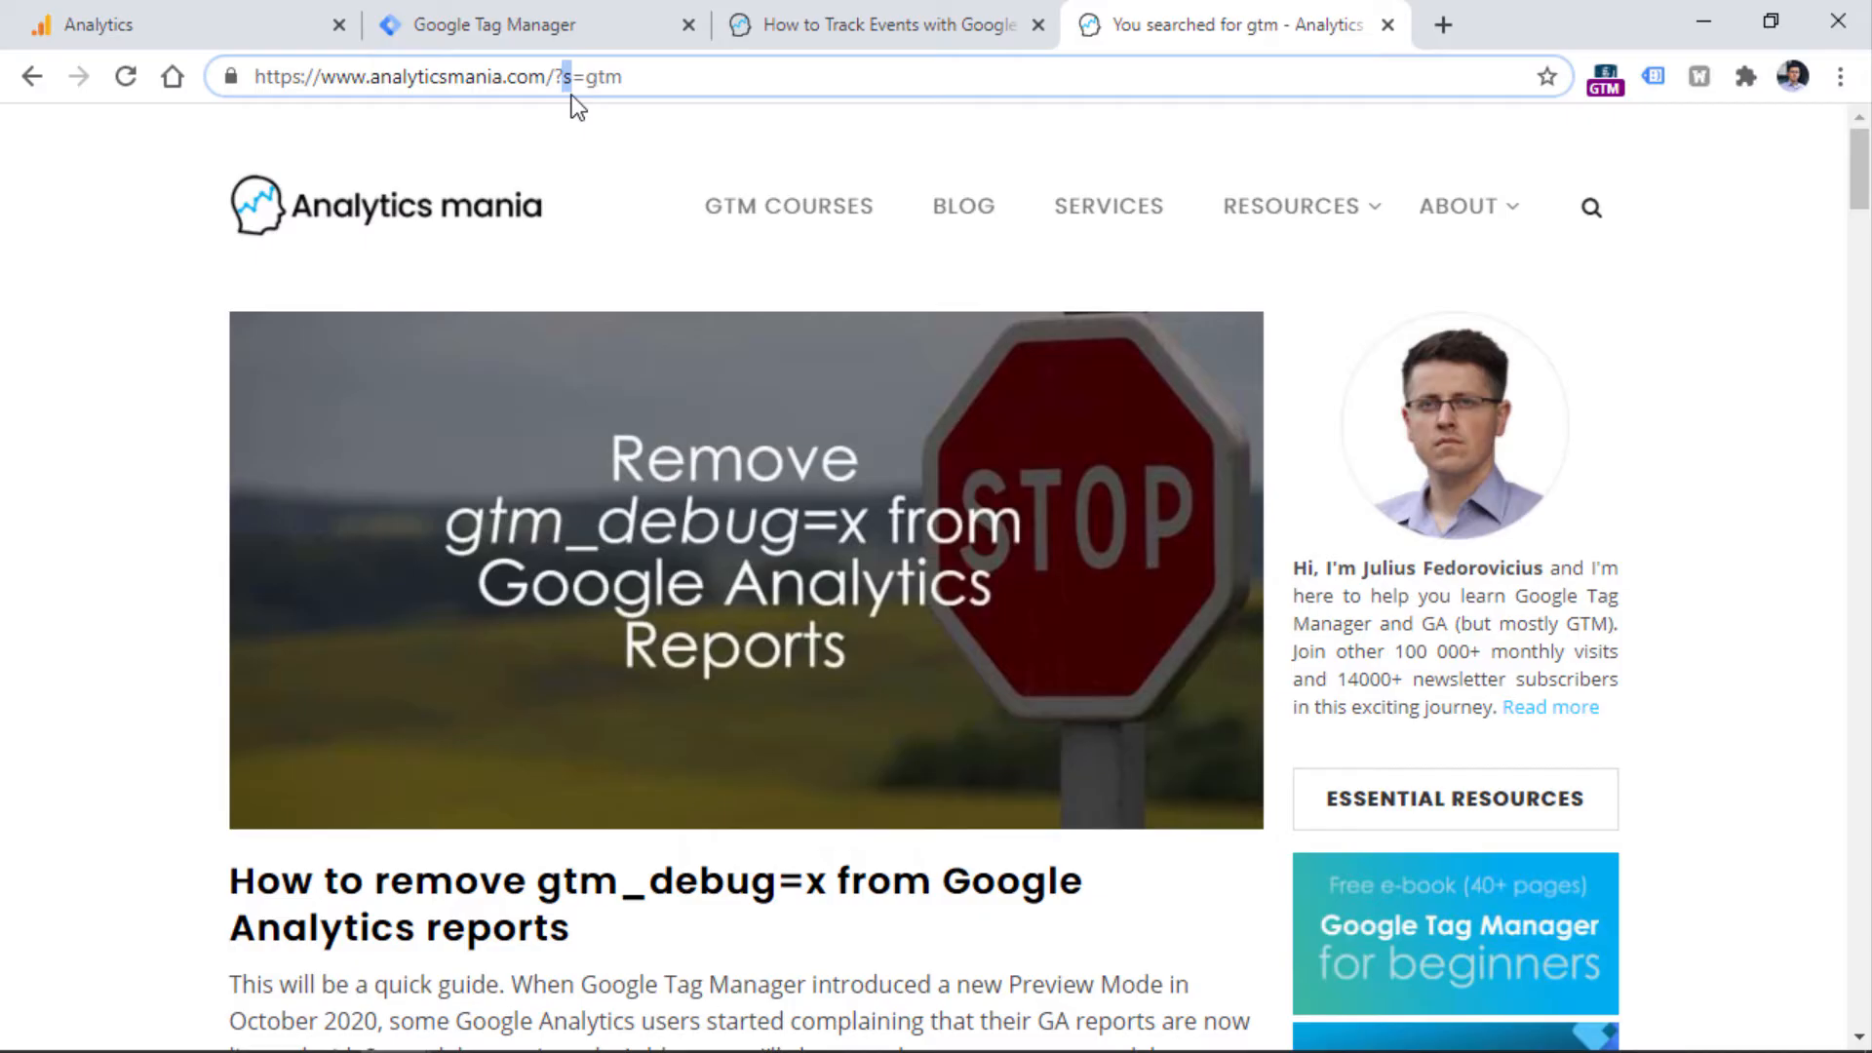
mouse_move(524, 20)
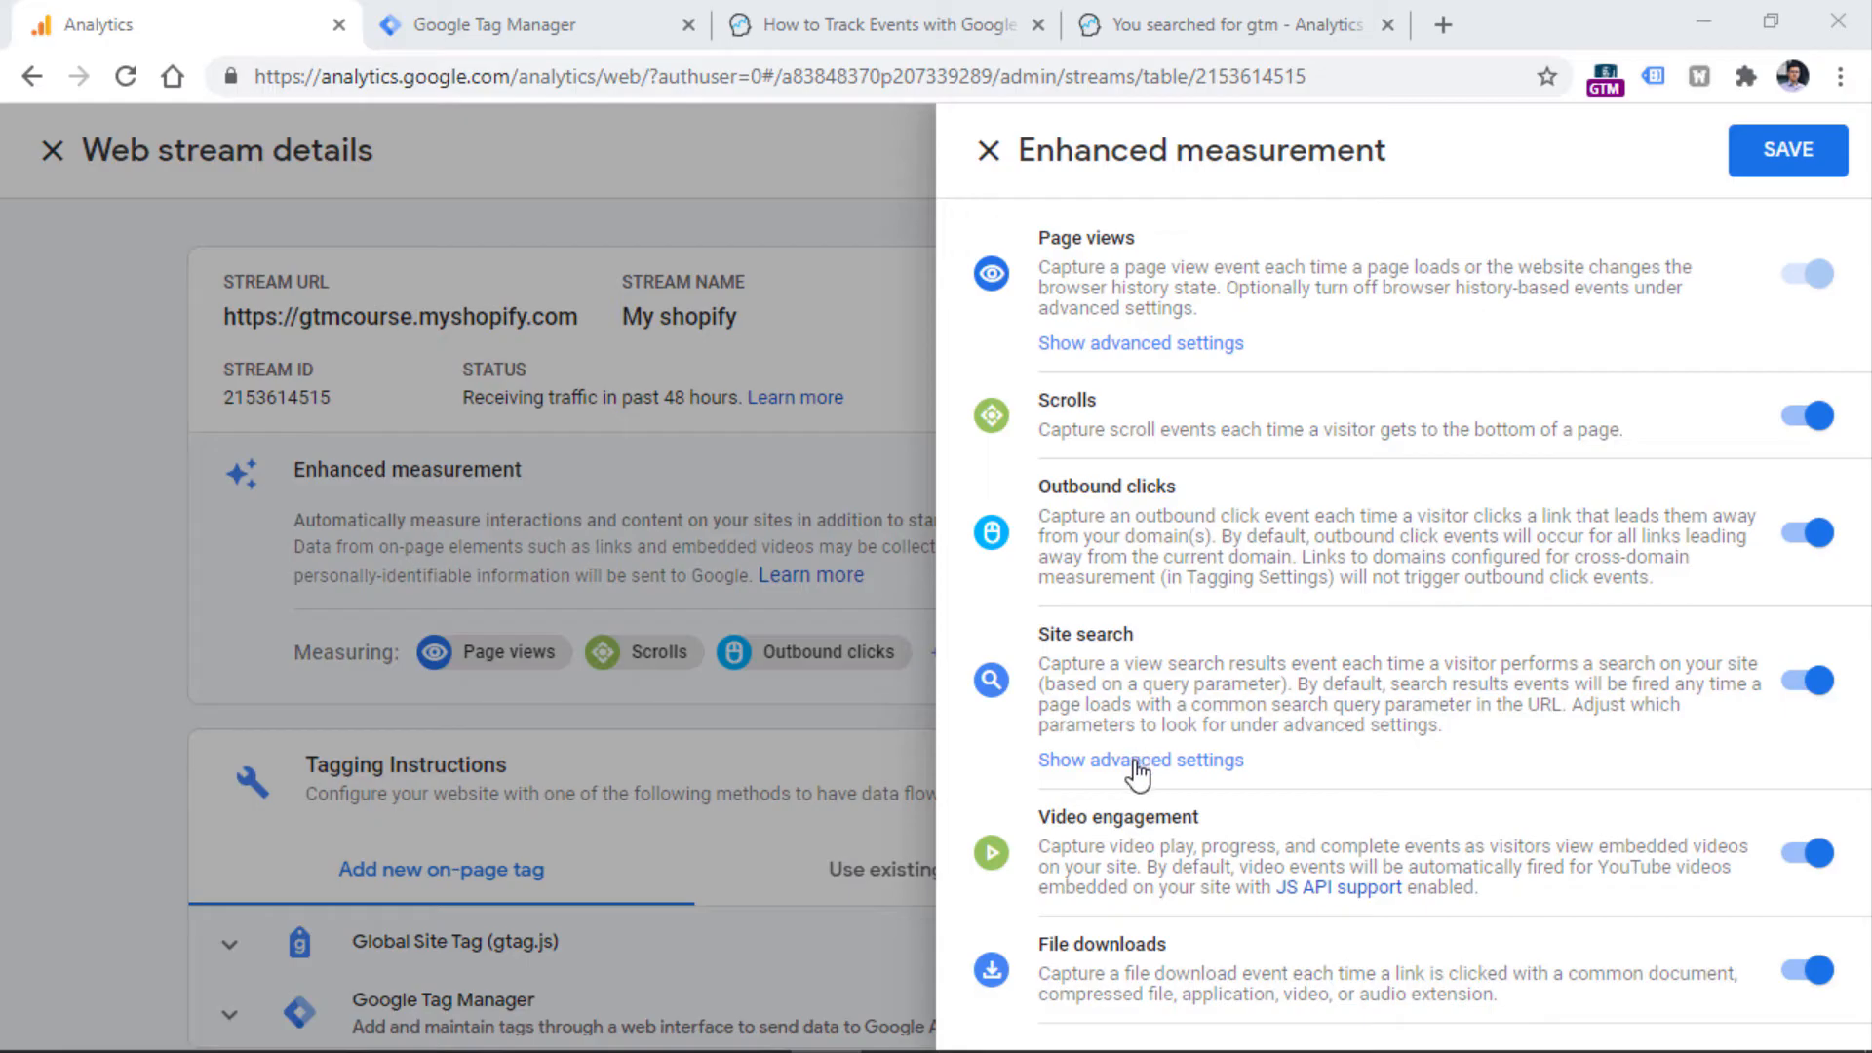
left_click(1141, 759)
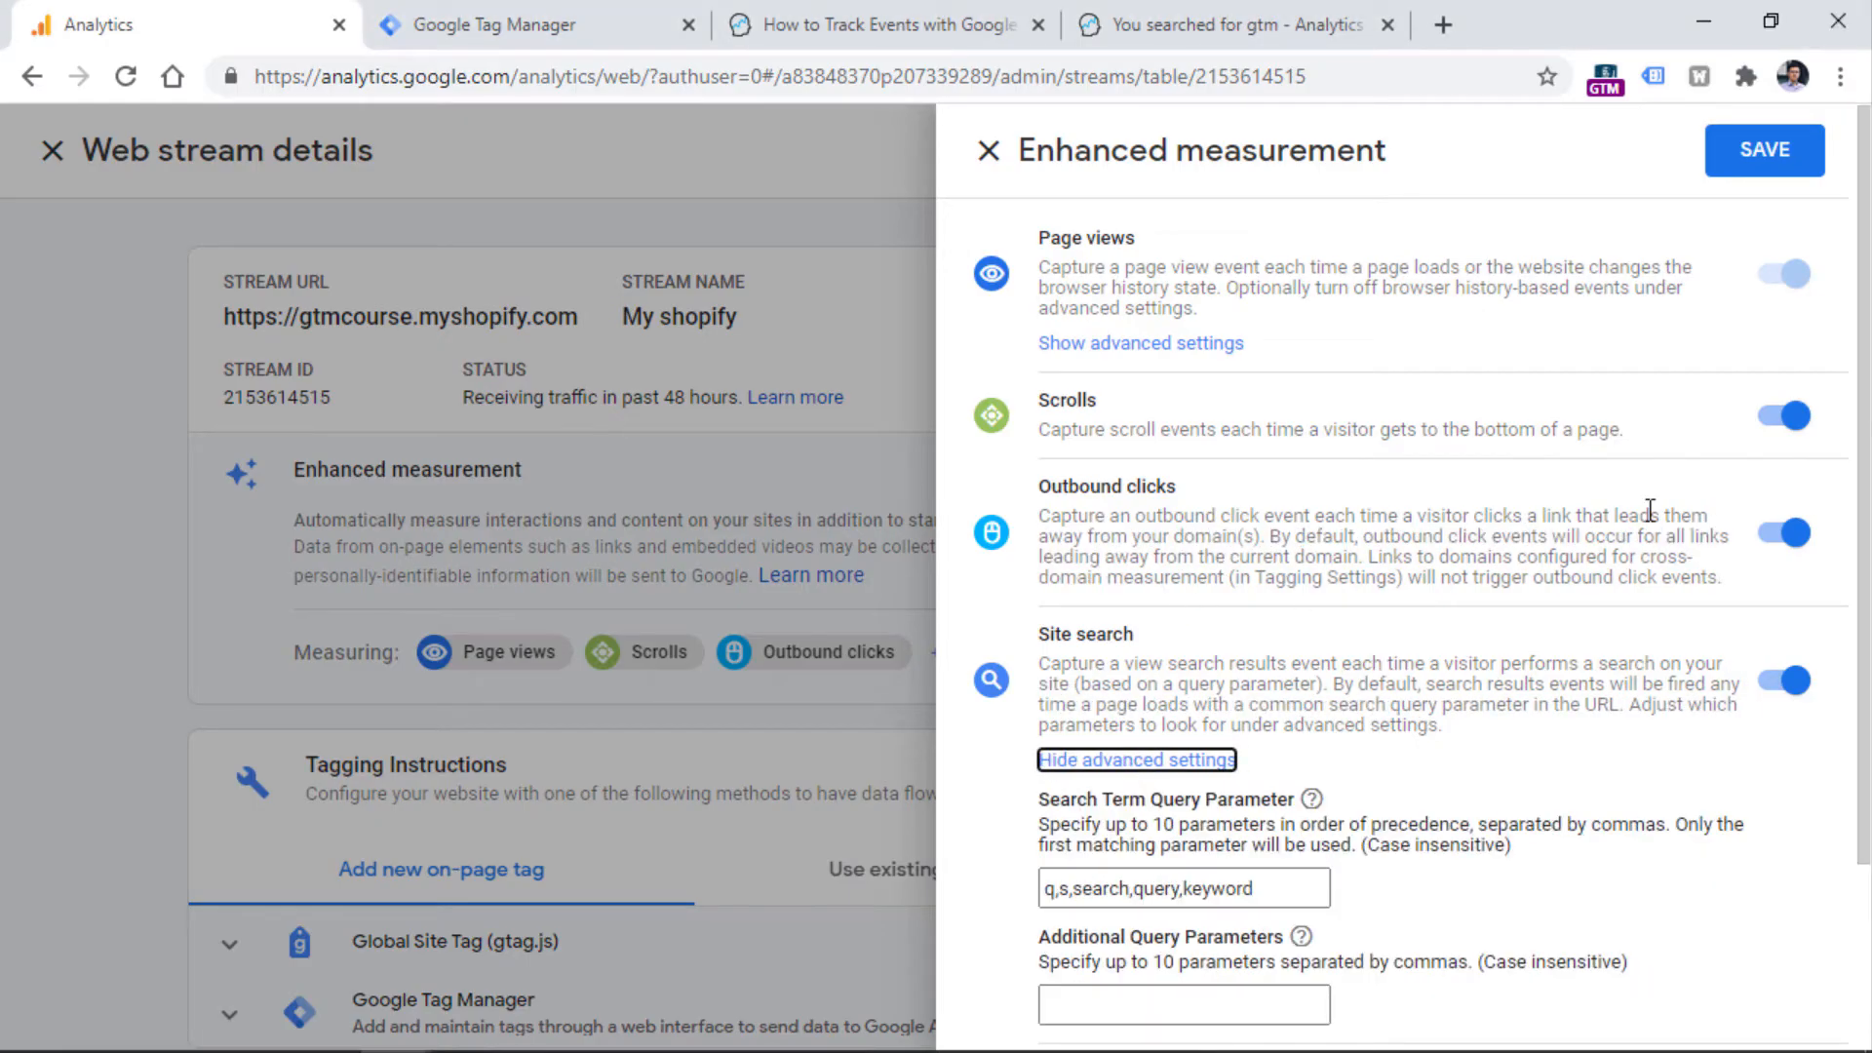
scroll("down", 3)
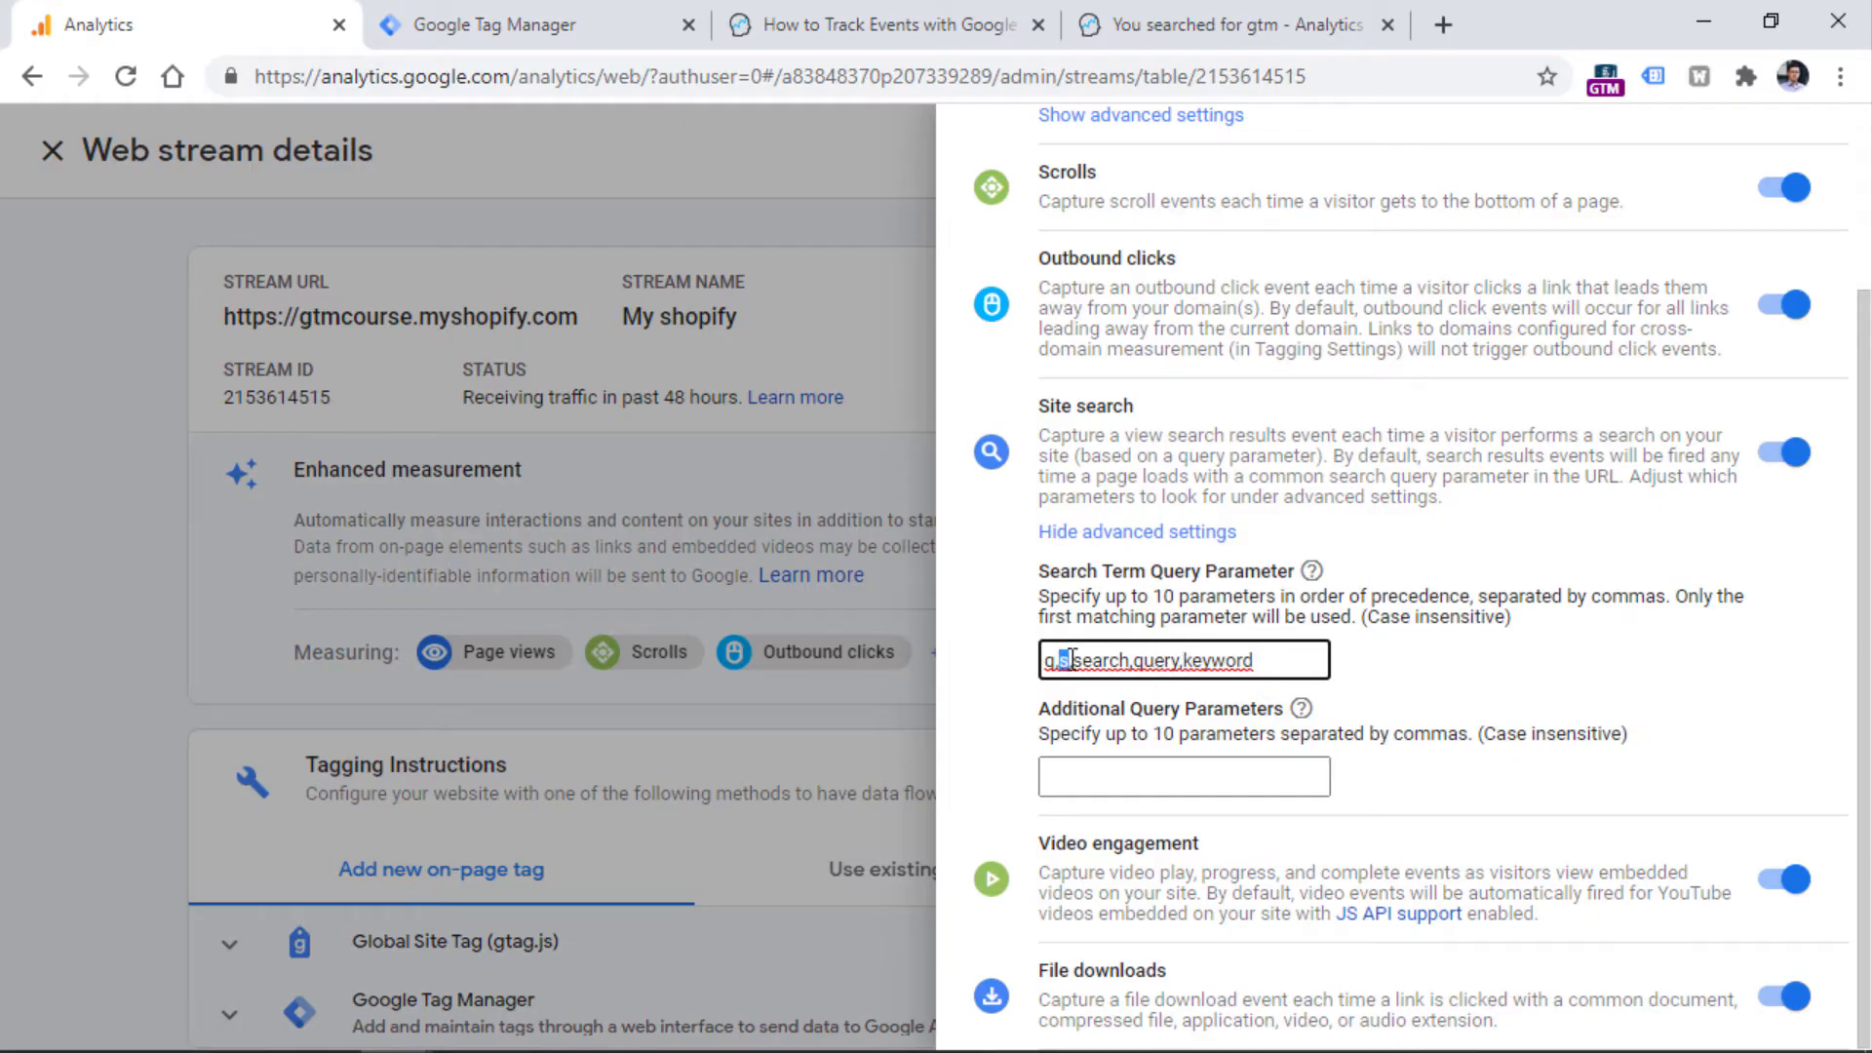
mouse_move(1235, 607)
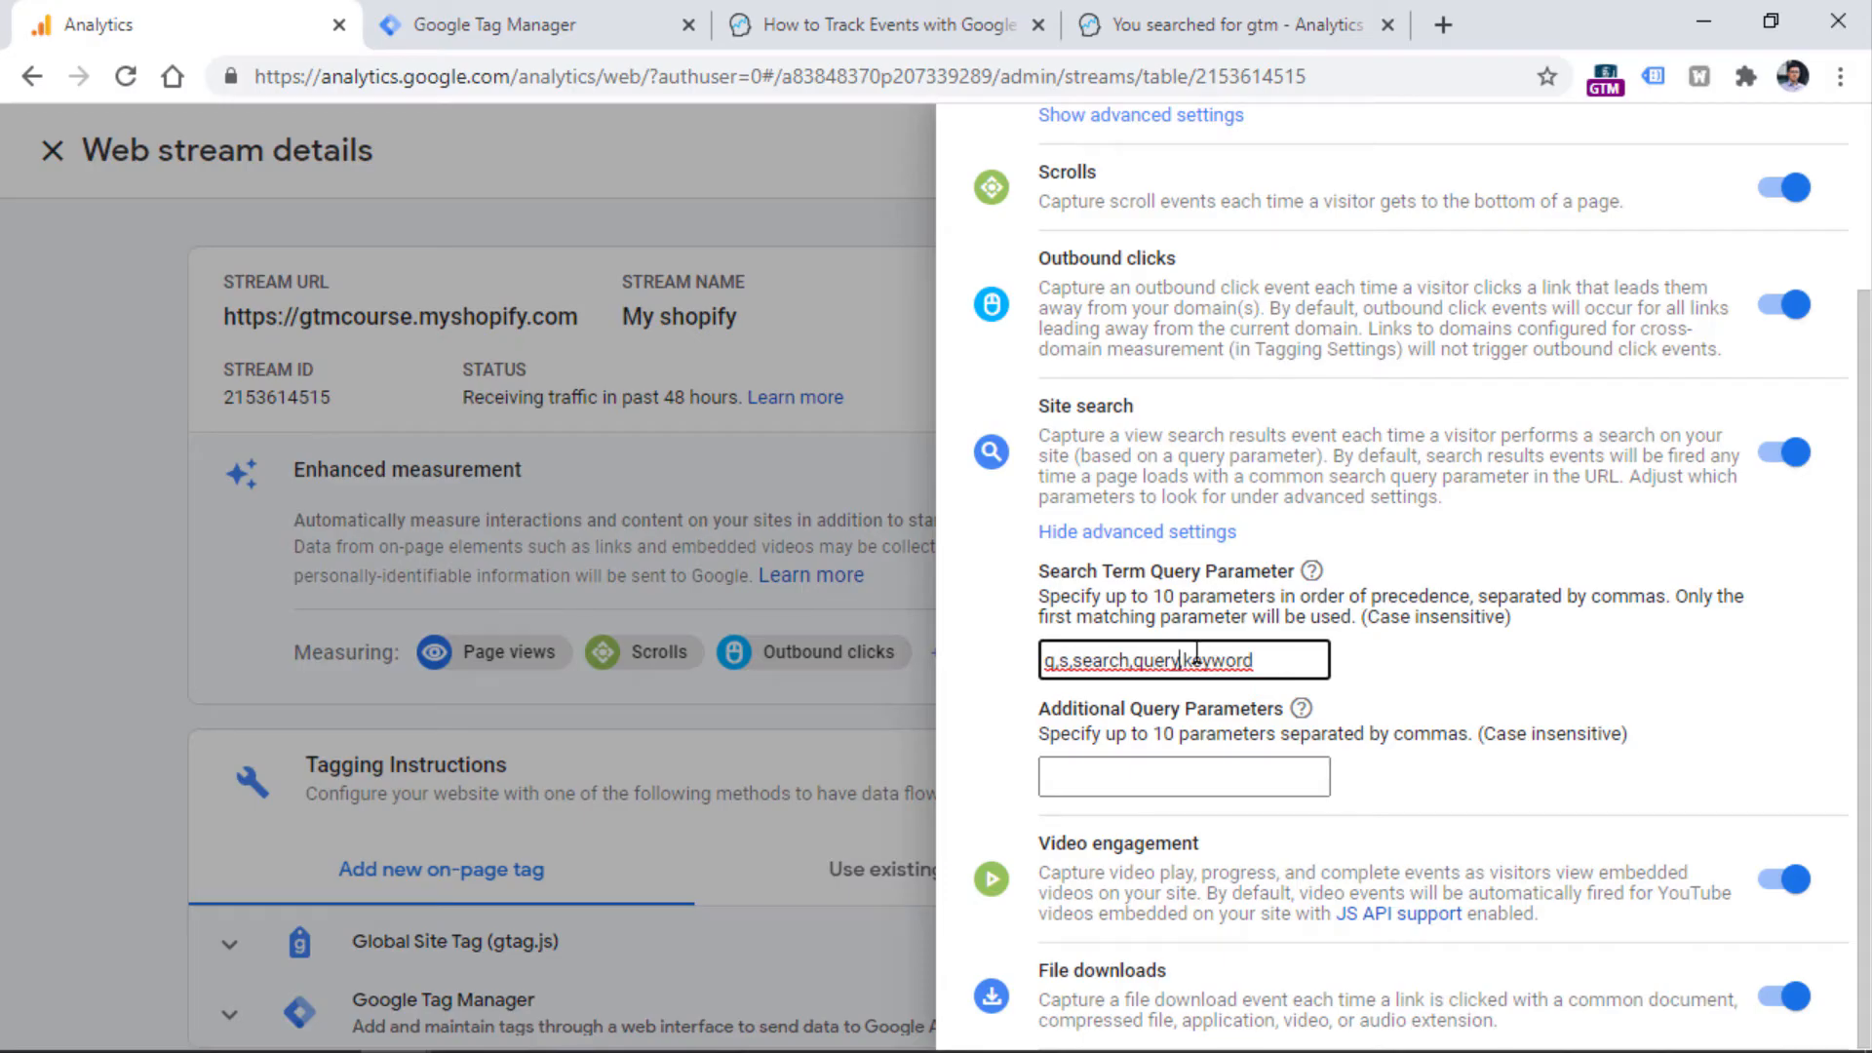
left_click(1135, 532)
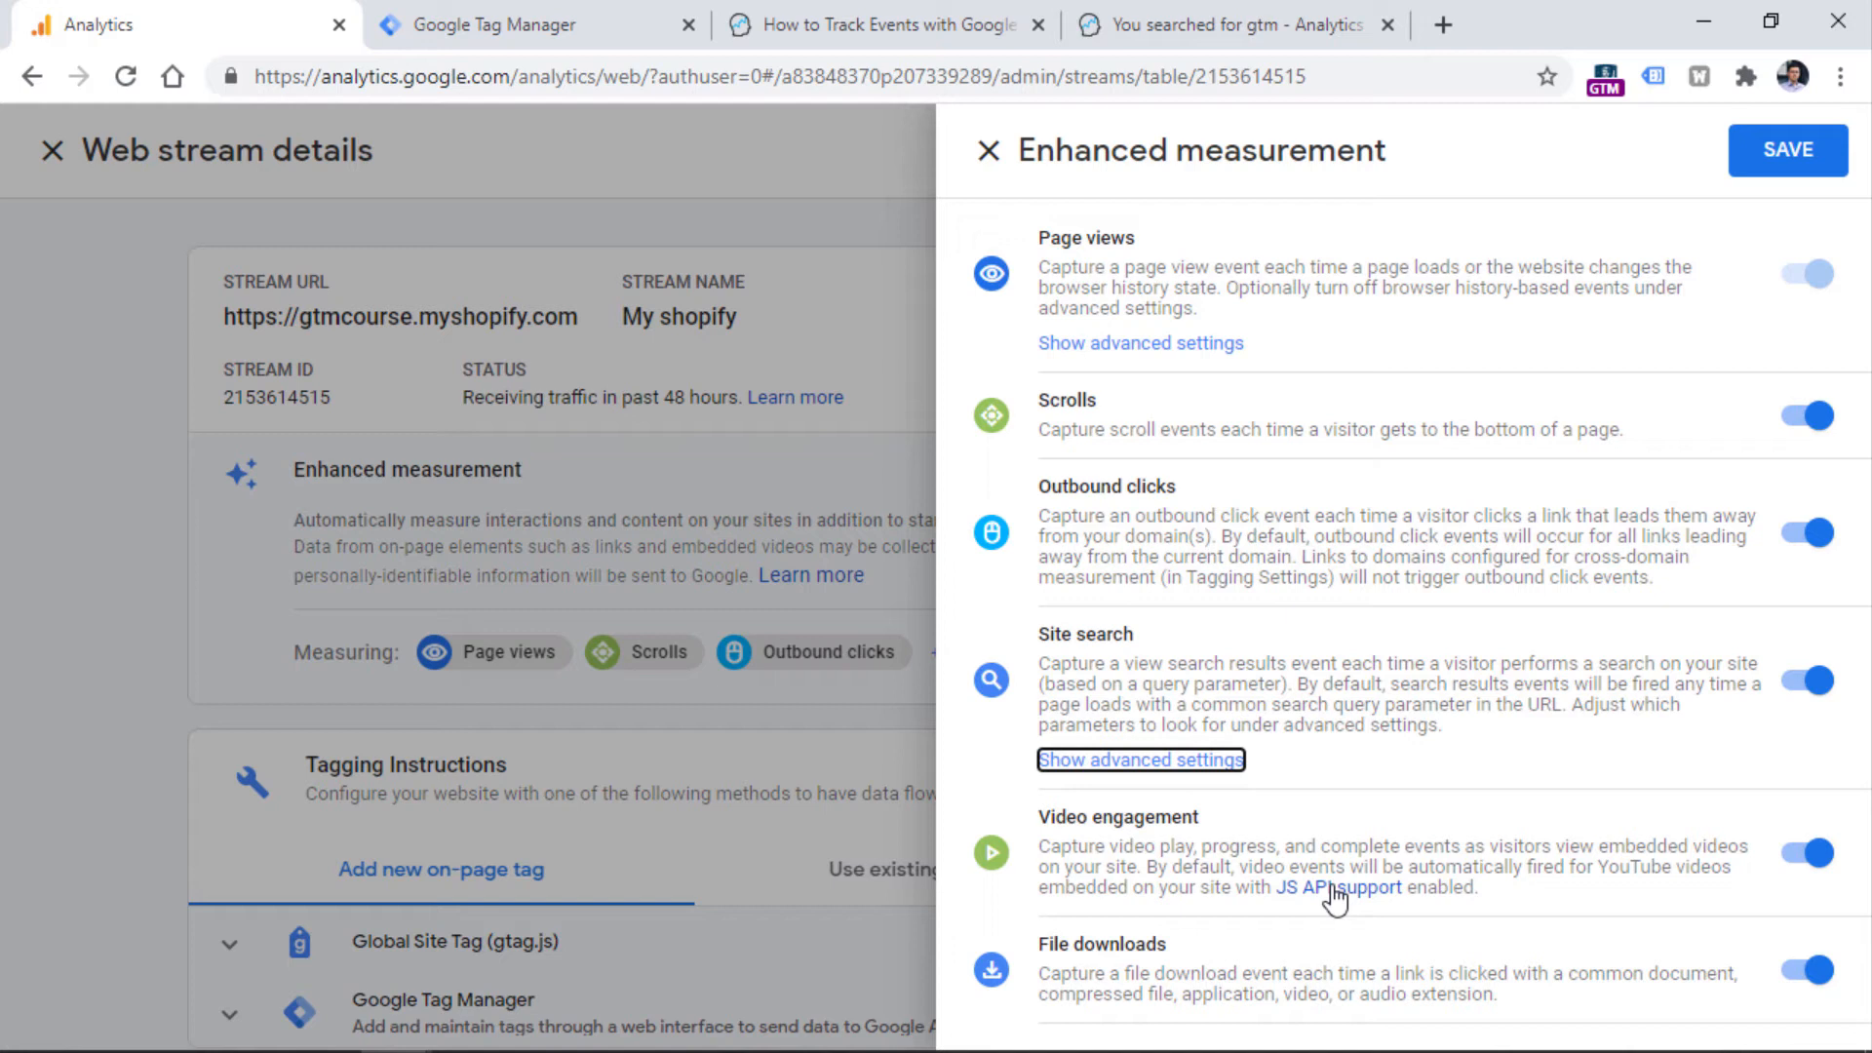
mouse_move(1324, 924)
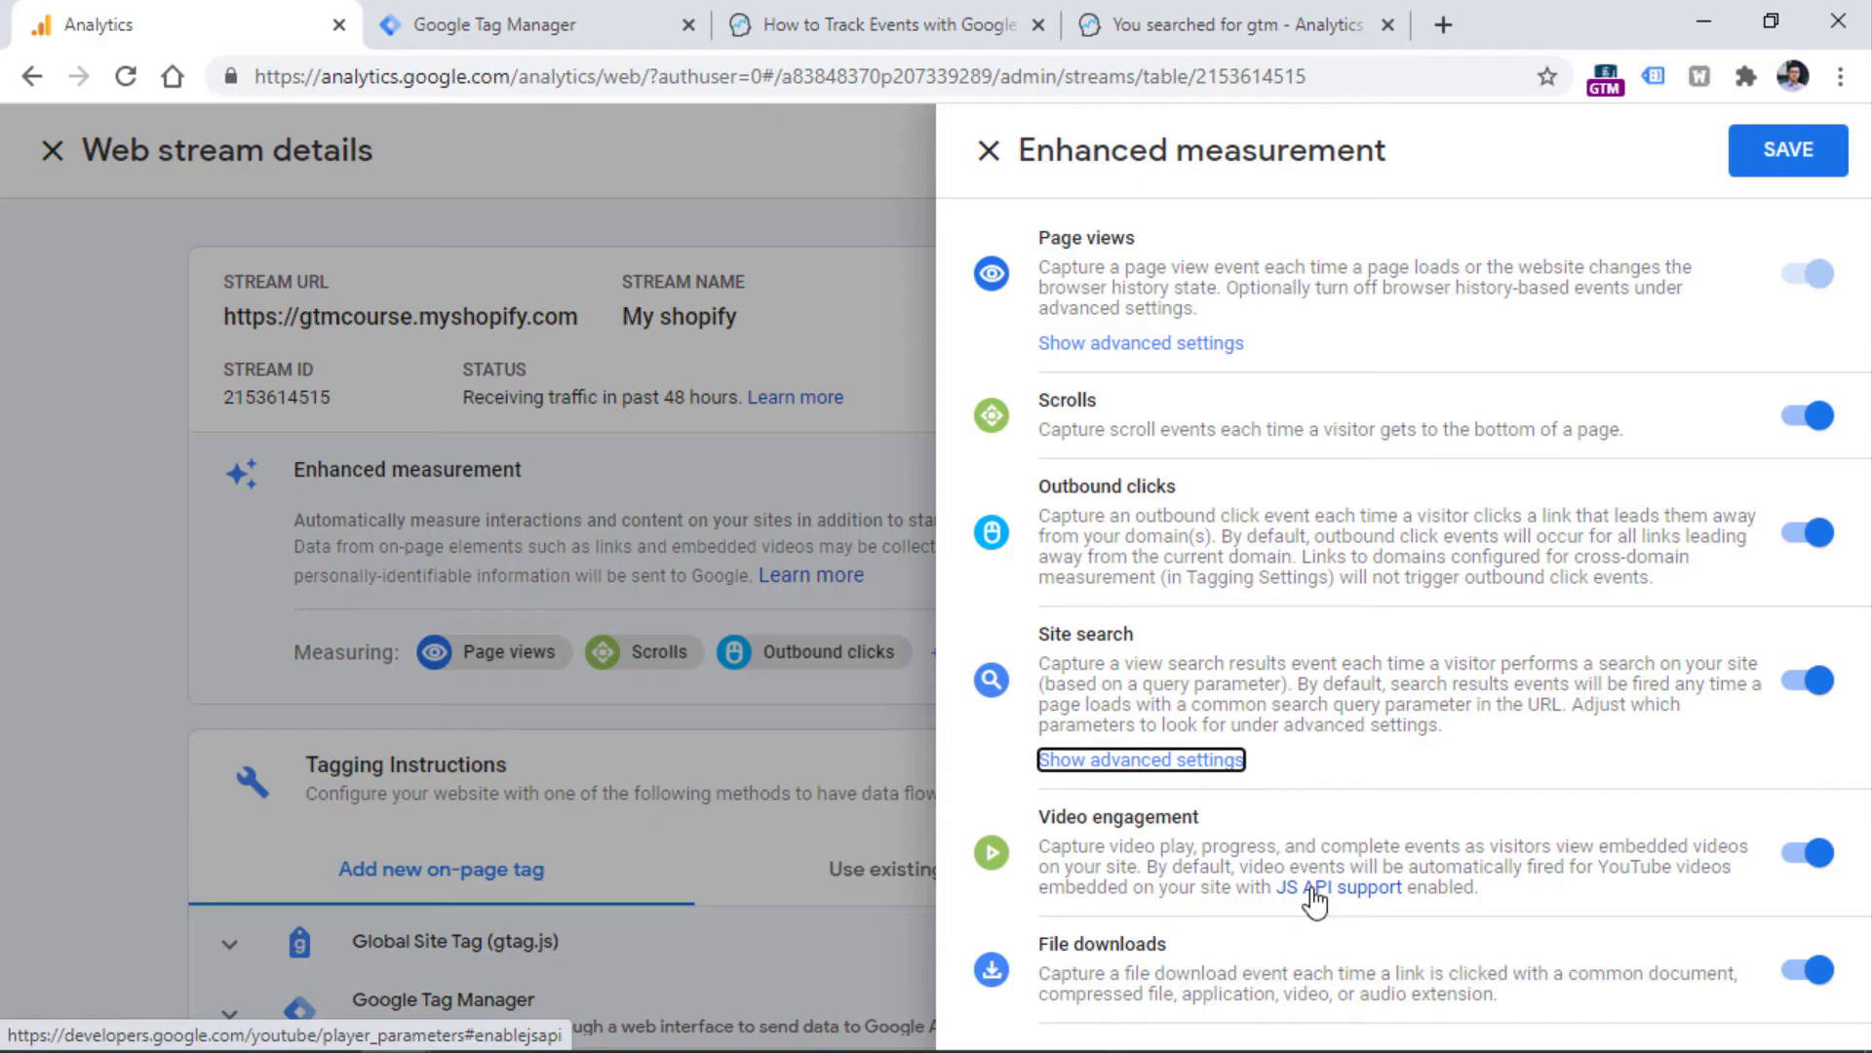
mouse_move(1079, 852)
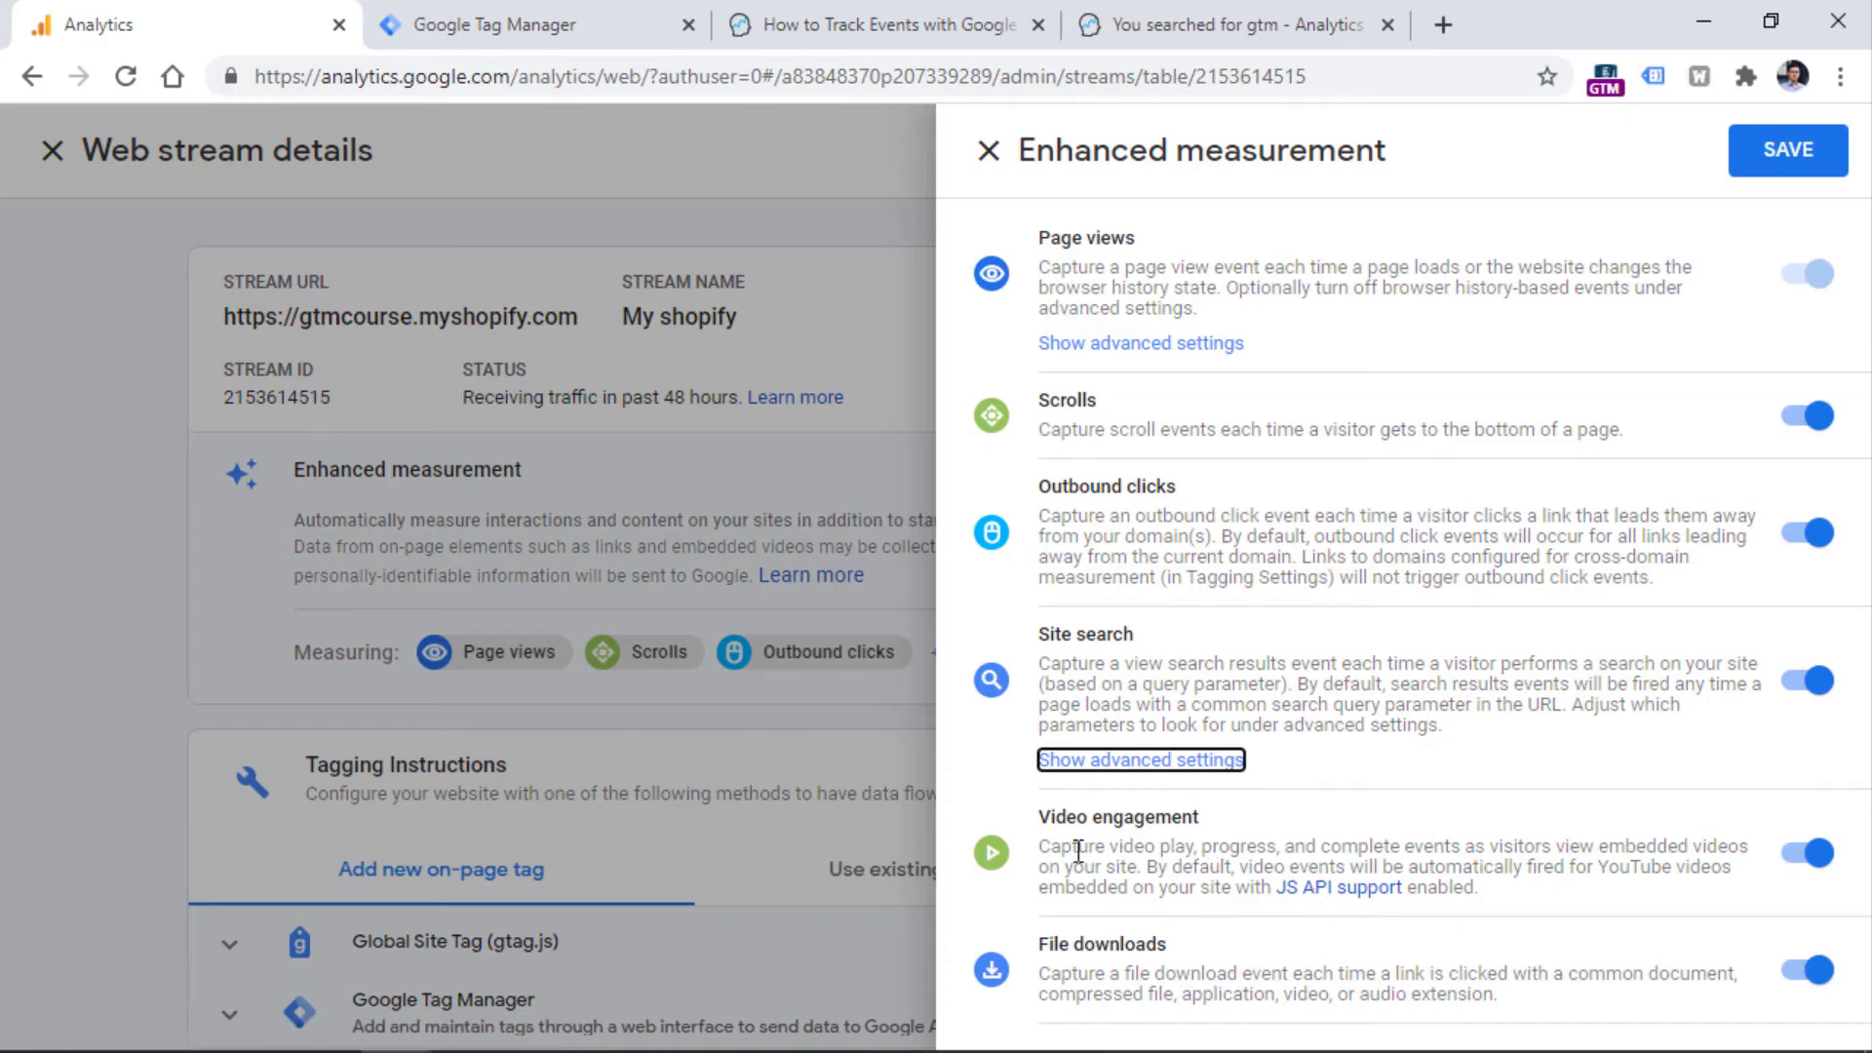
mouse_move(1138, 810)
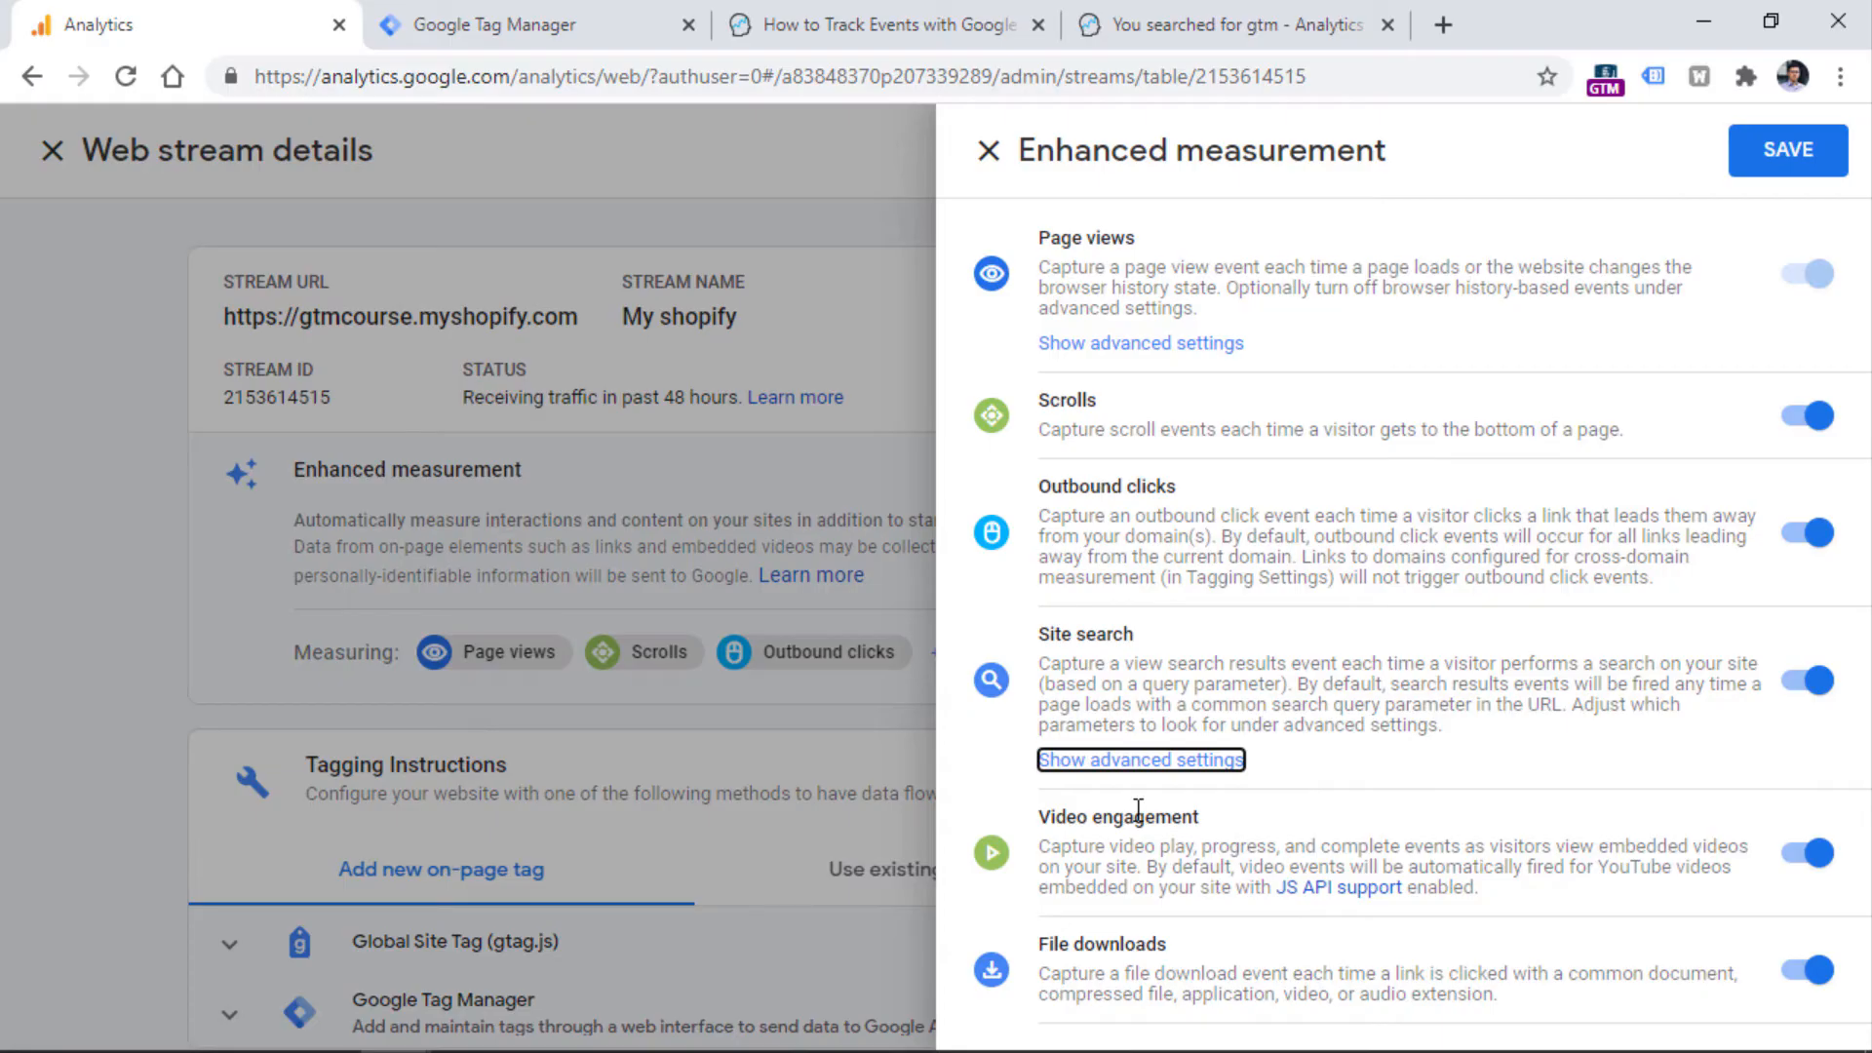
mouse_move(1157, 855)
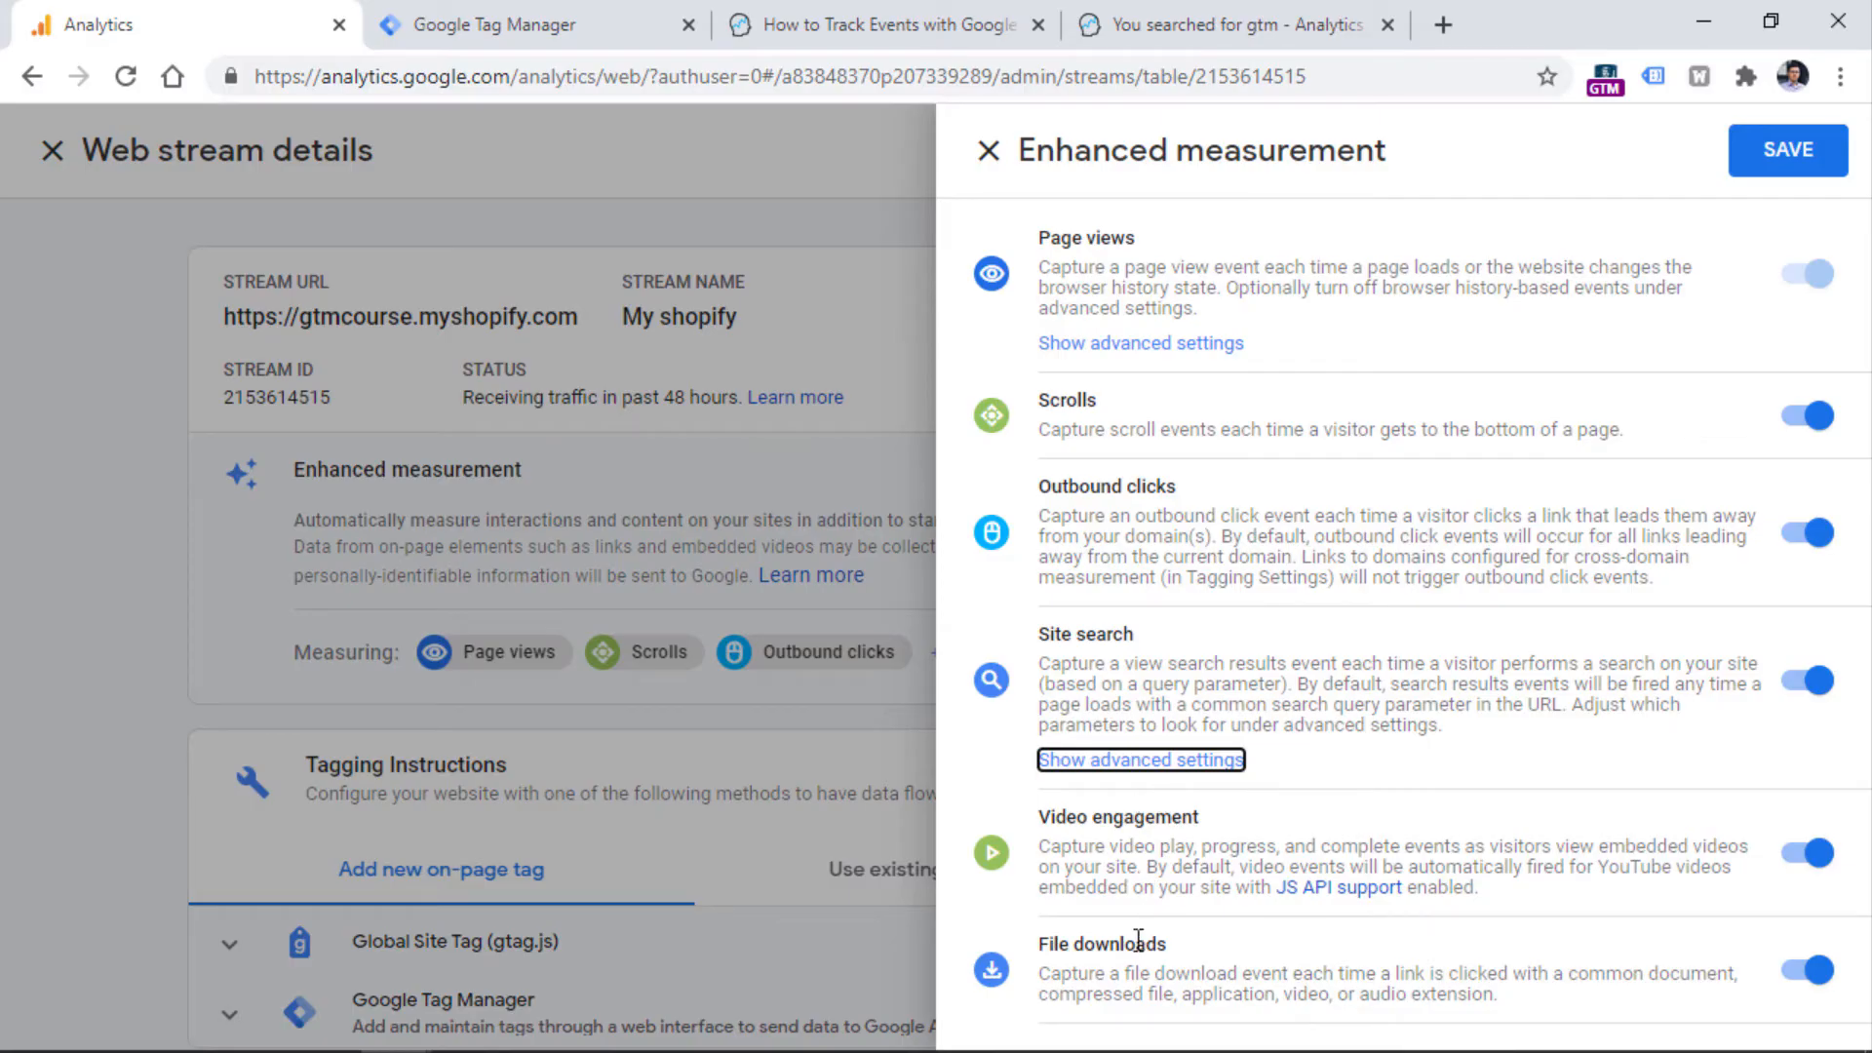
mouse_move(1394, 1041)
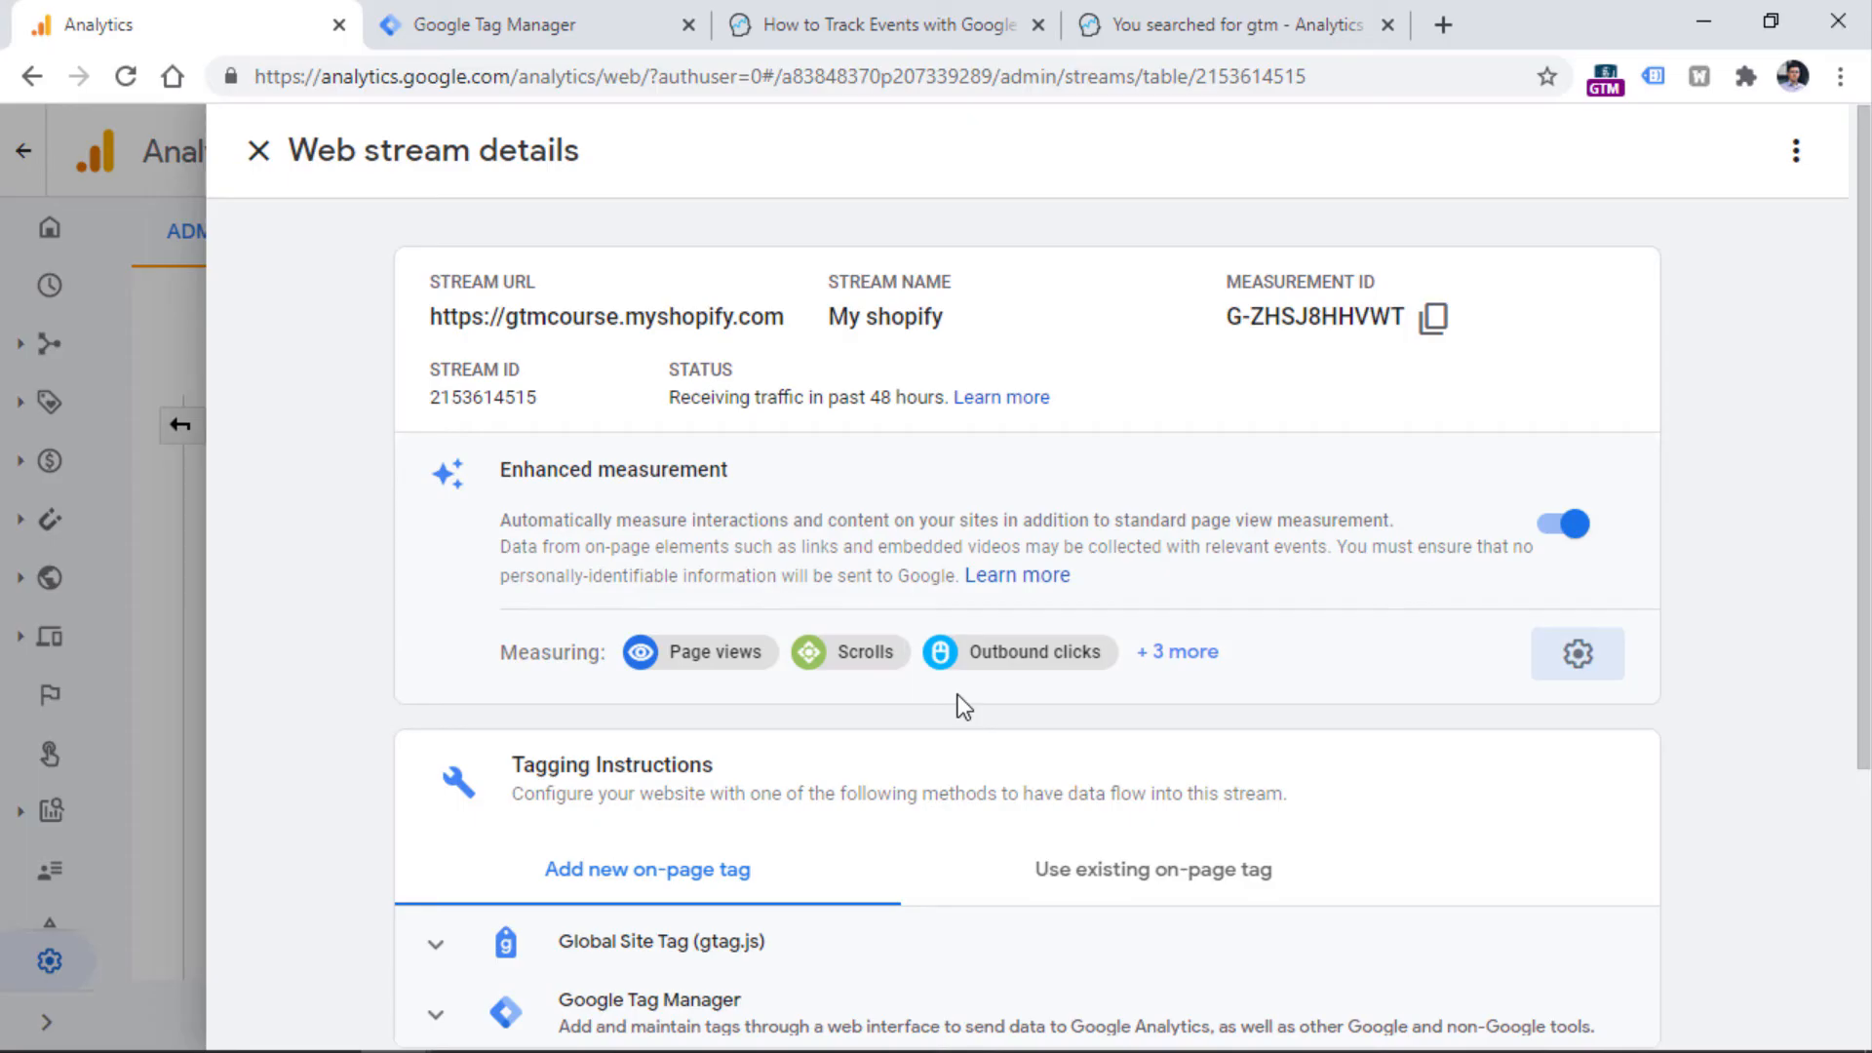
mouse_move(1704, 449)
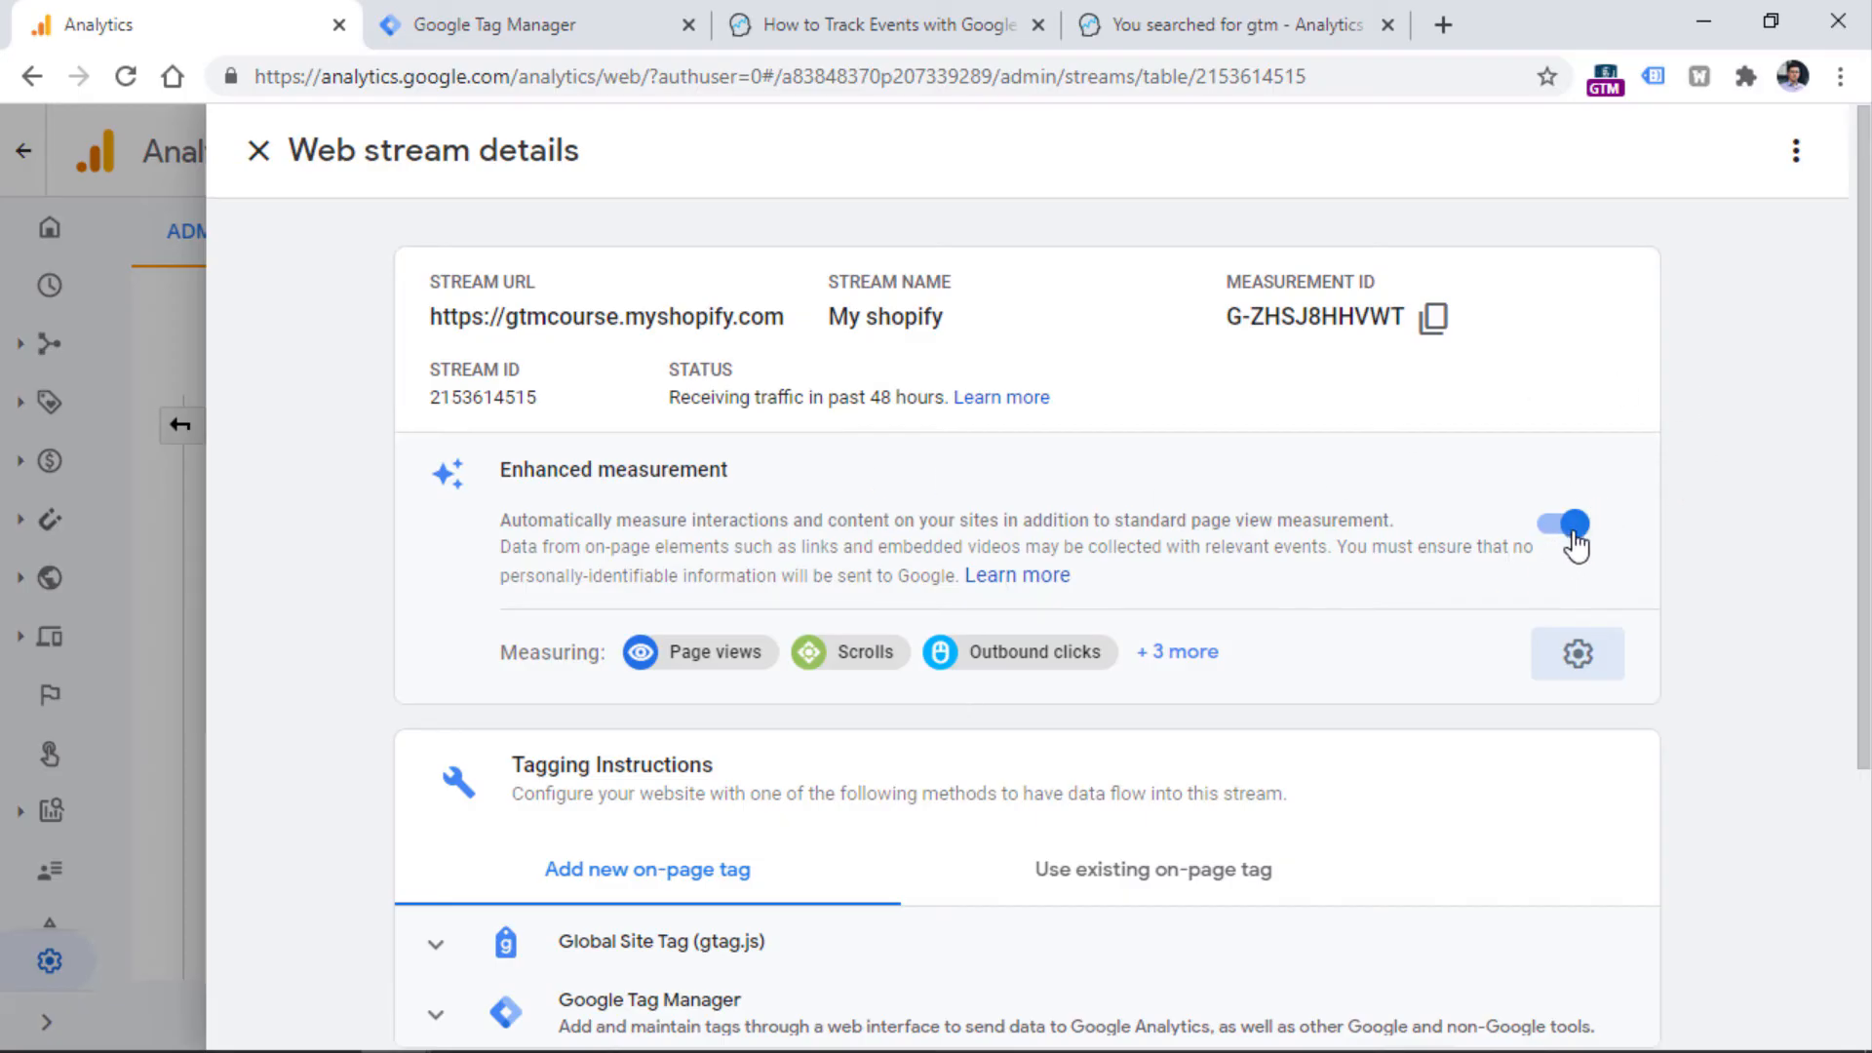
Step: Leave Web stream details and scroll the analyticsmania.com a+w left navigation
left_click(260, 151)
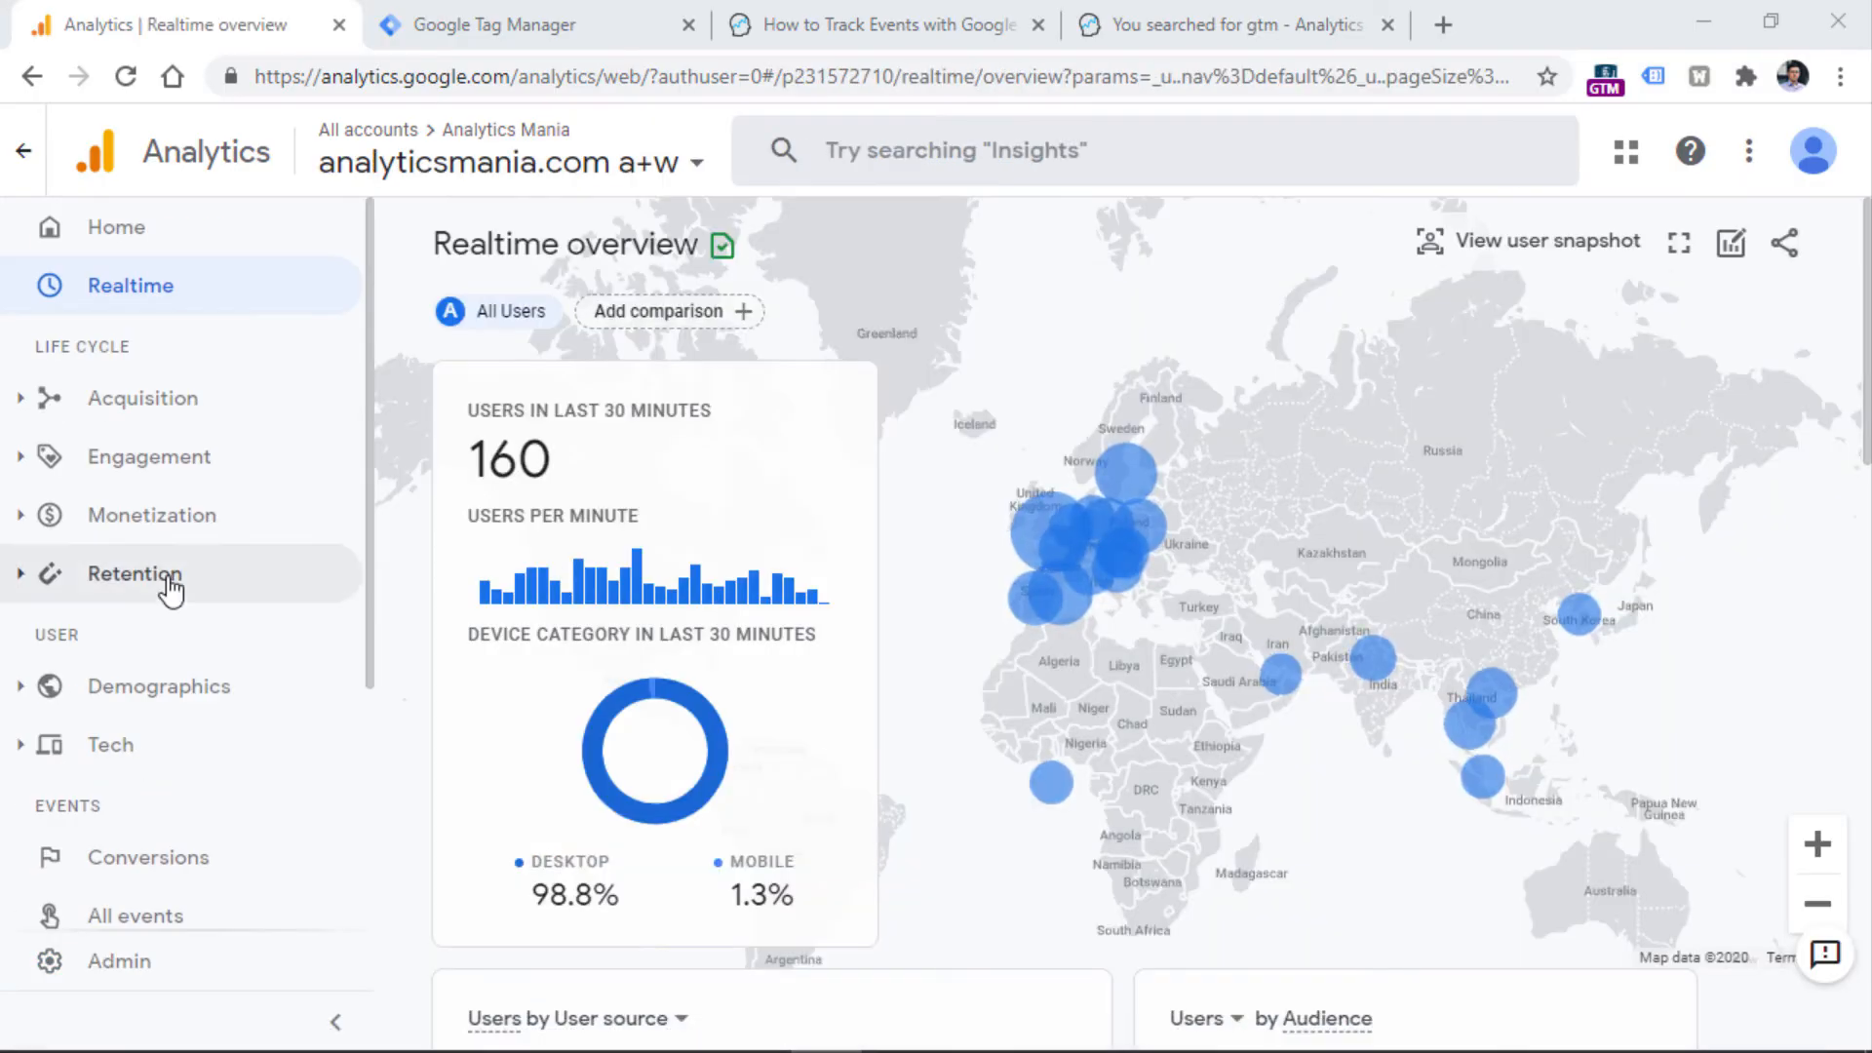
scroll("down", 3)
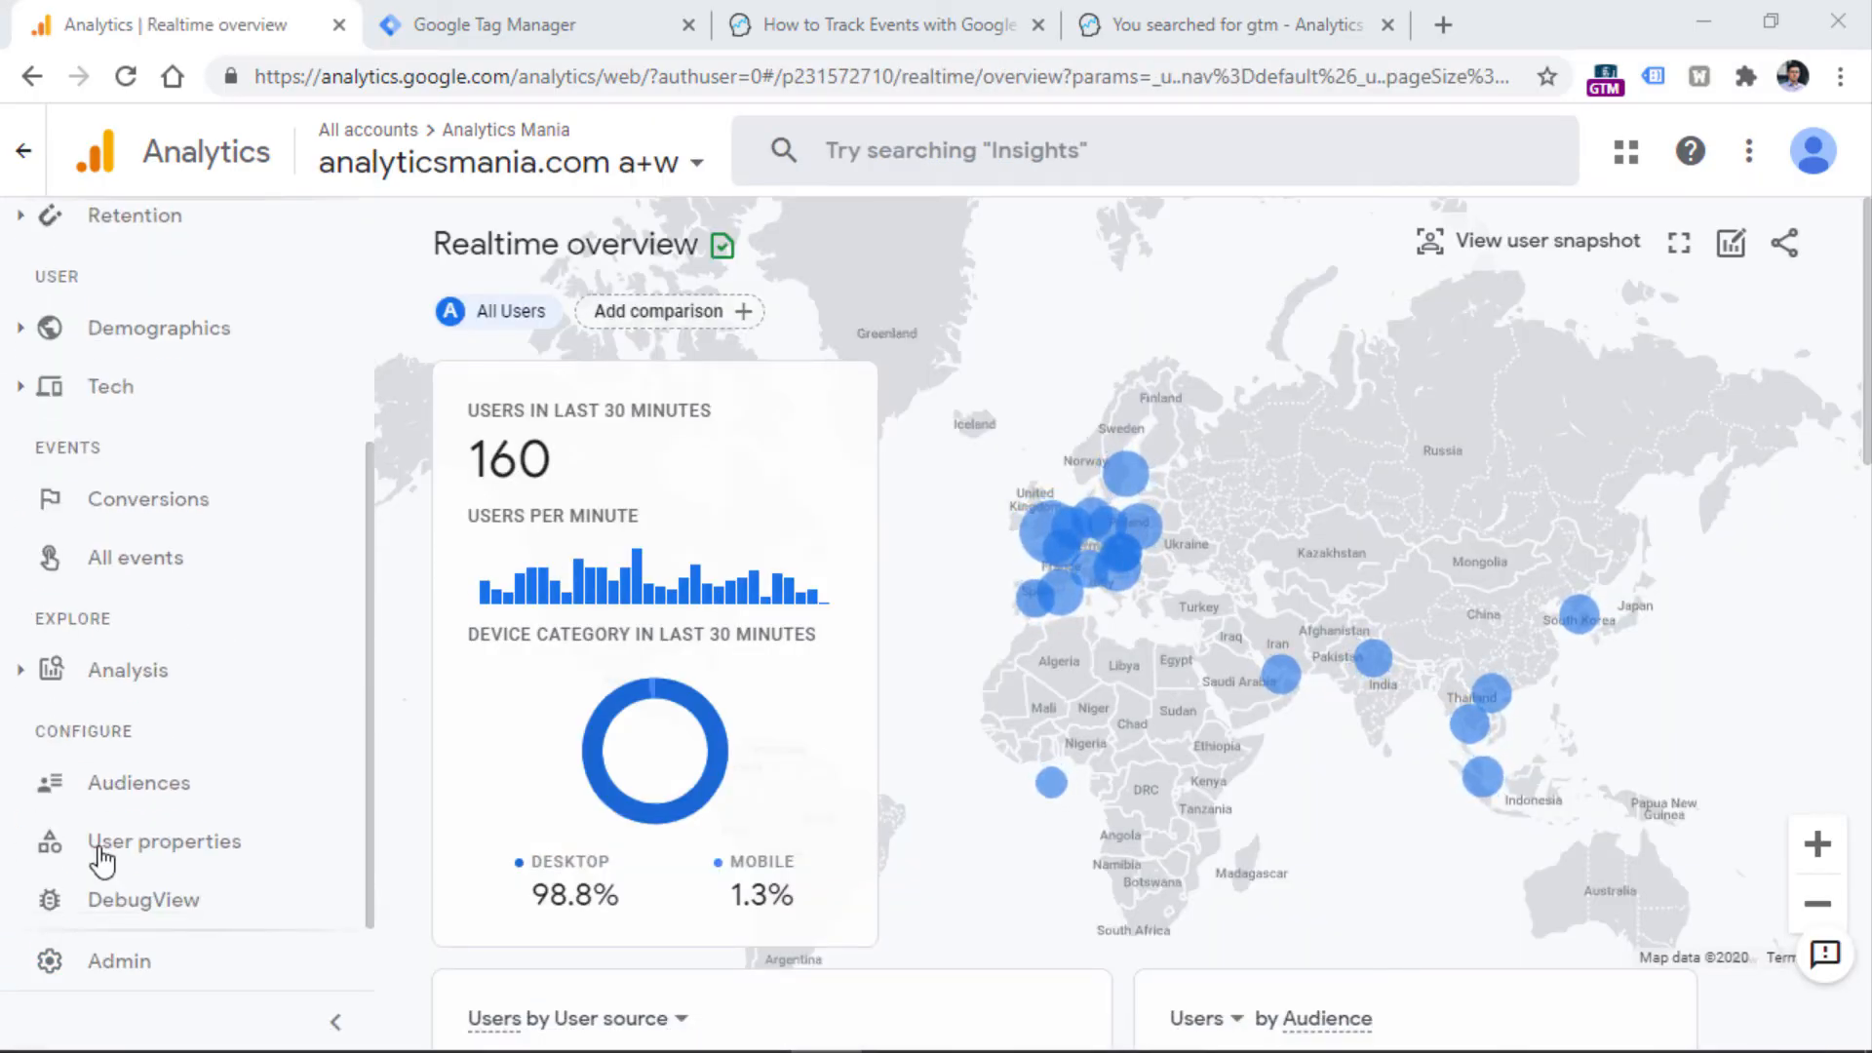
mouse_move(146, 918)
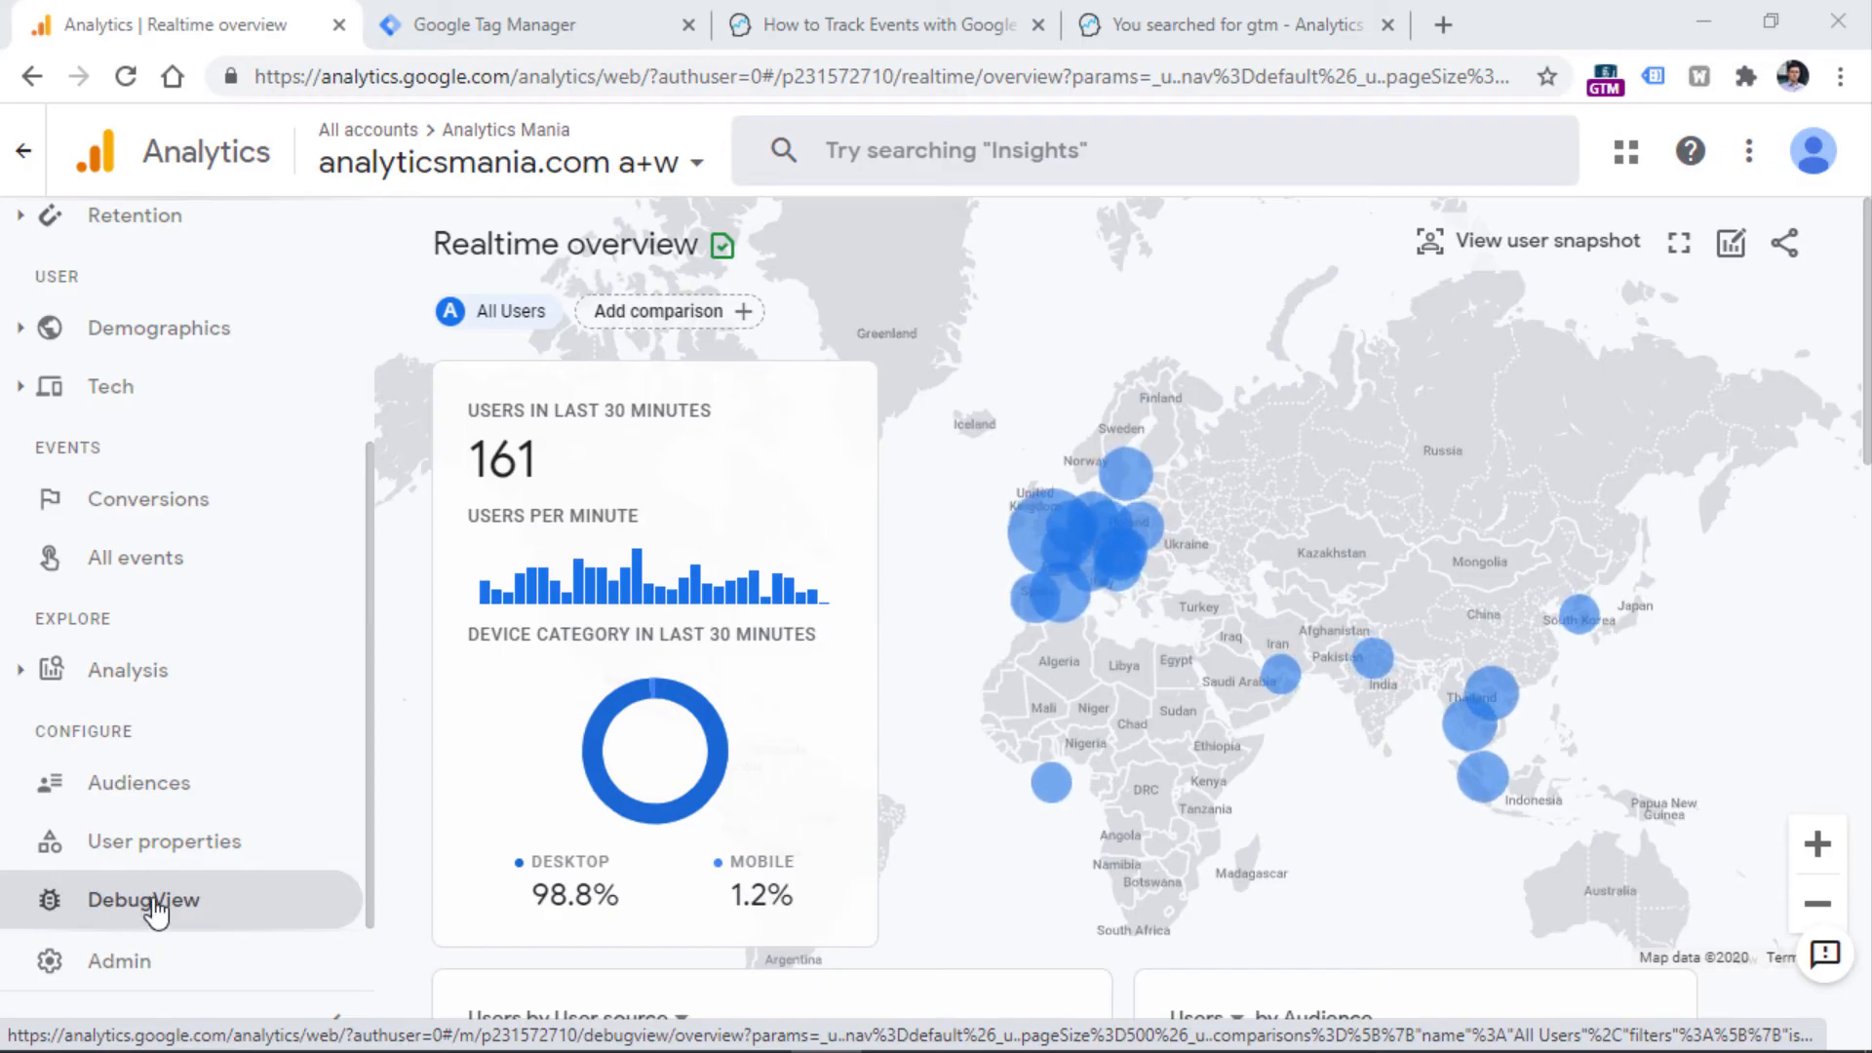
Step: Open DebugView under Configure for the analyticsmania.com property
left_click(144, 900)
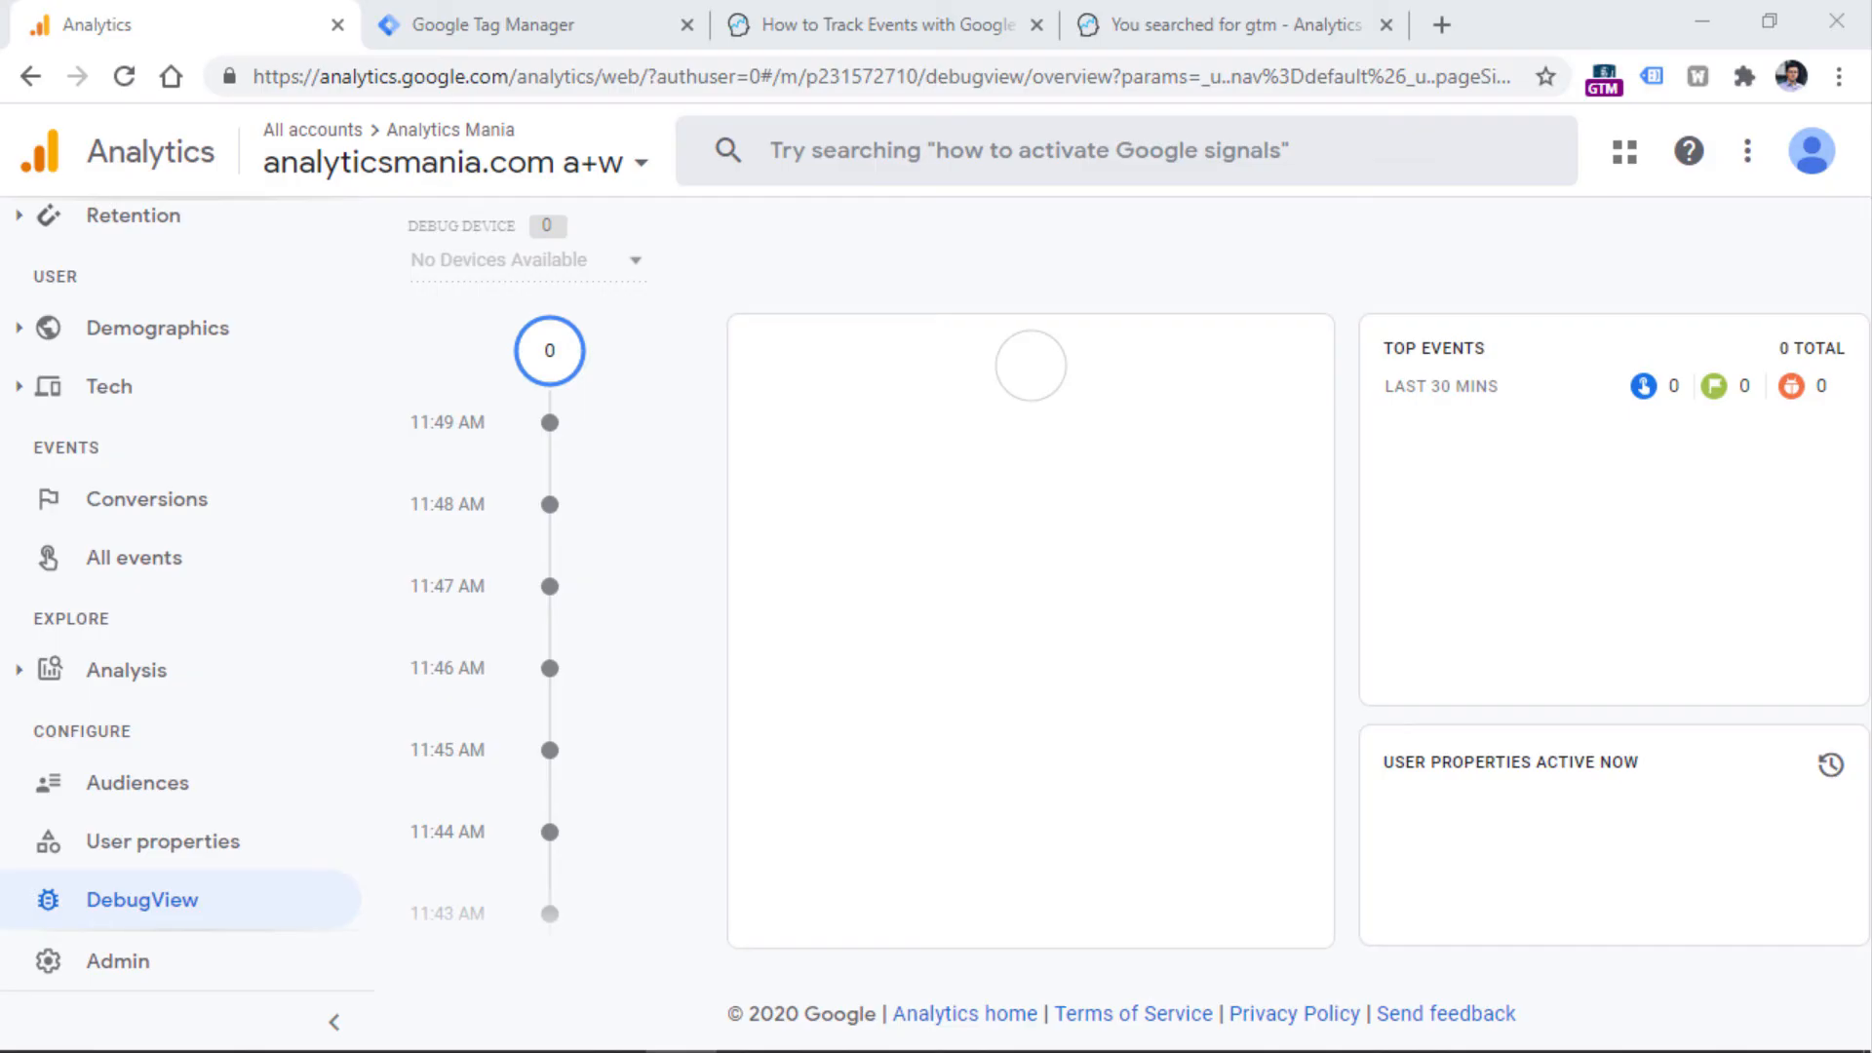
mouse_move(1793, 80)
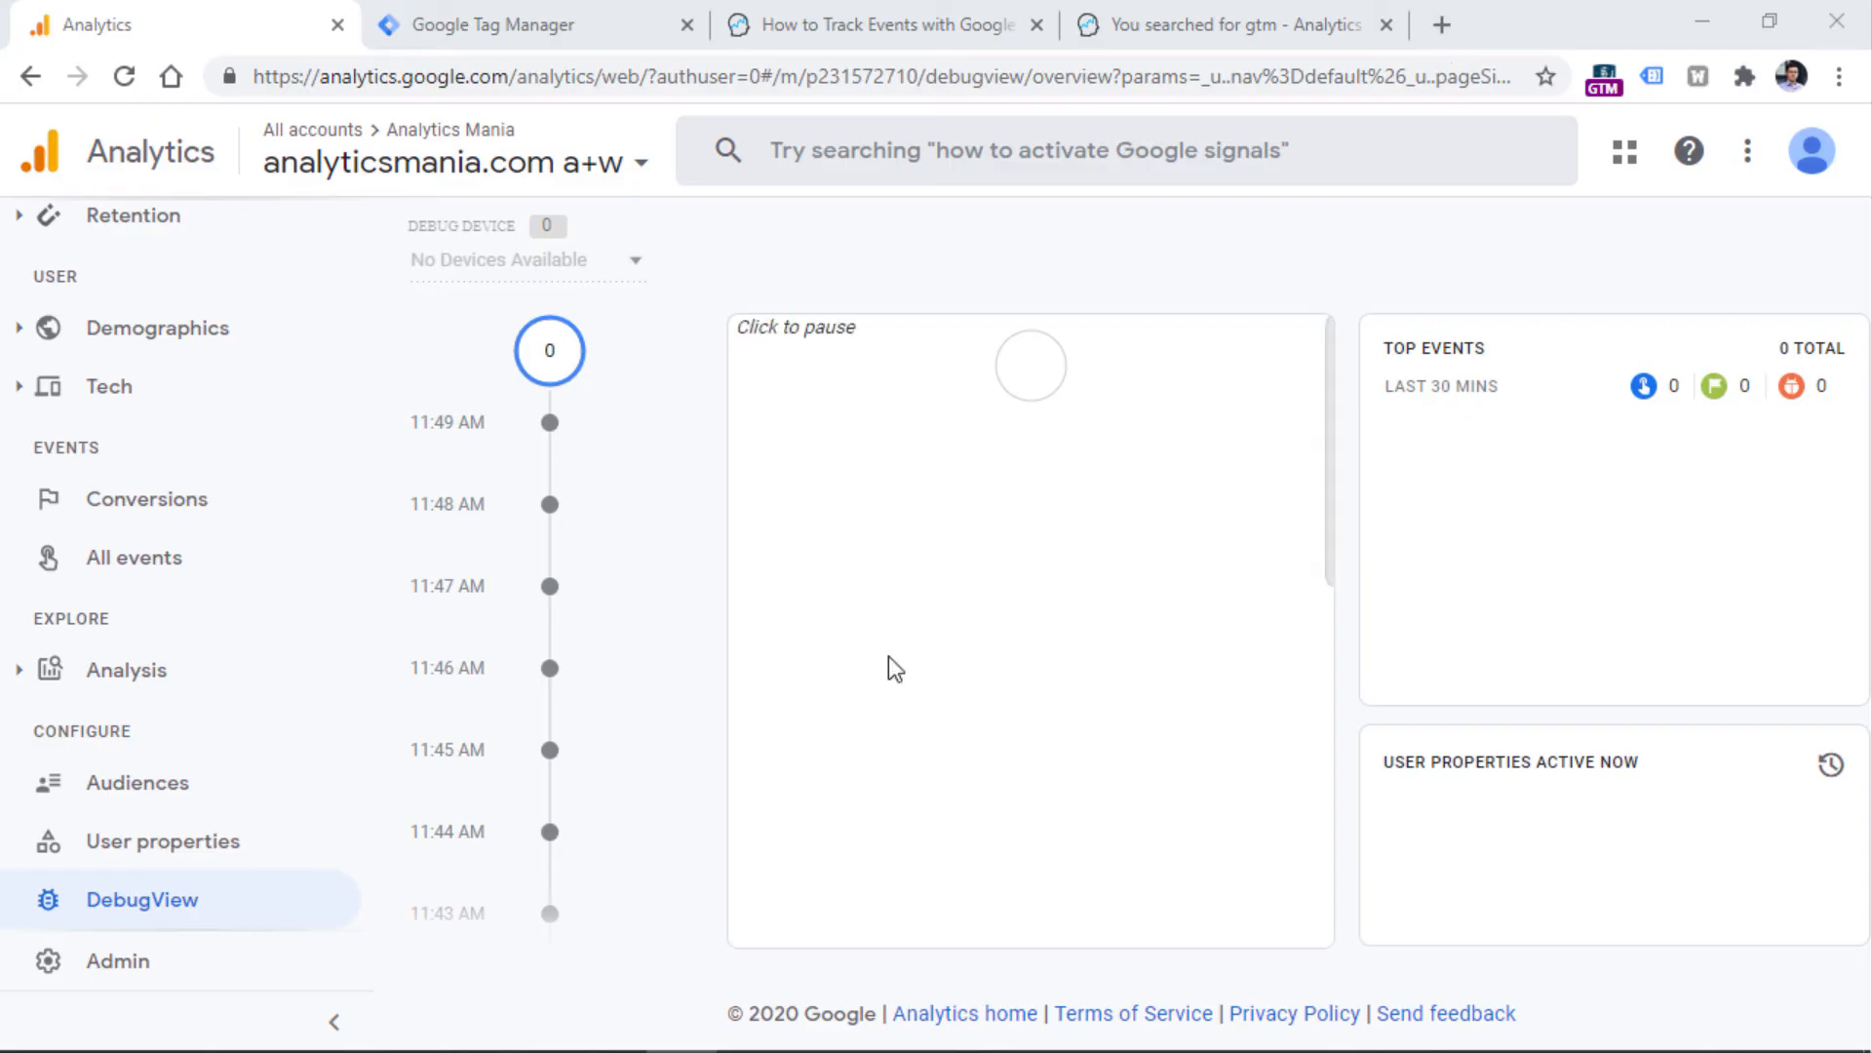
mouse_move(866, 585)
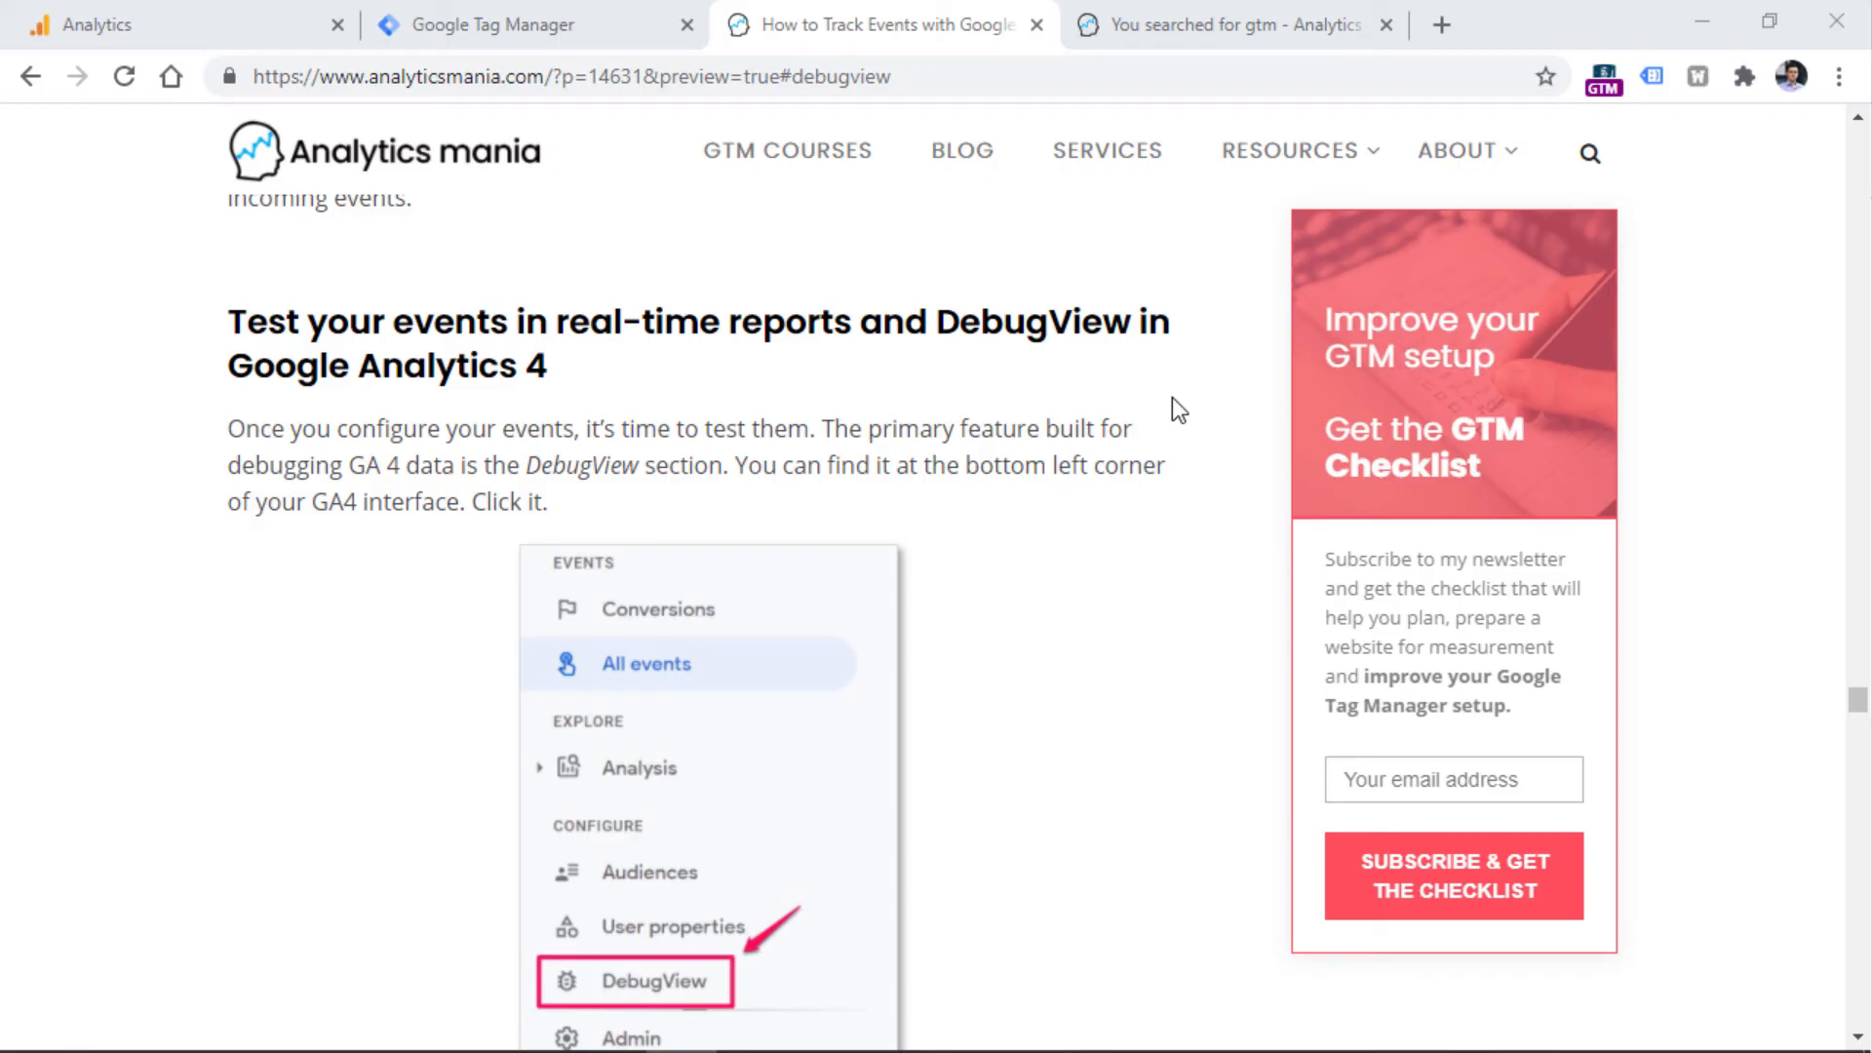
mouse_move(1150, 392)
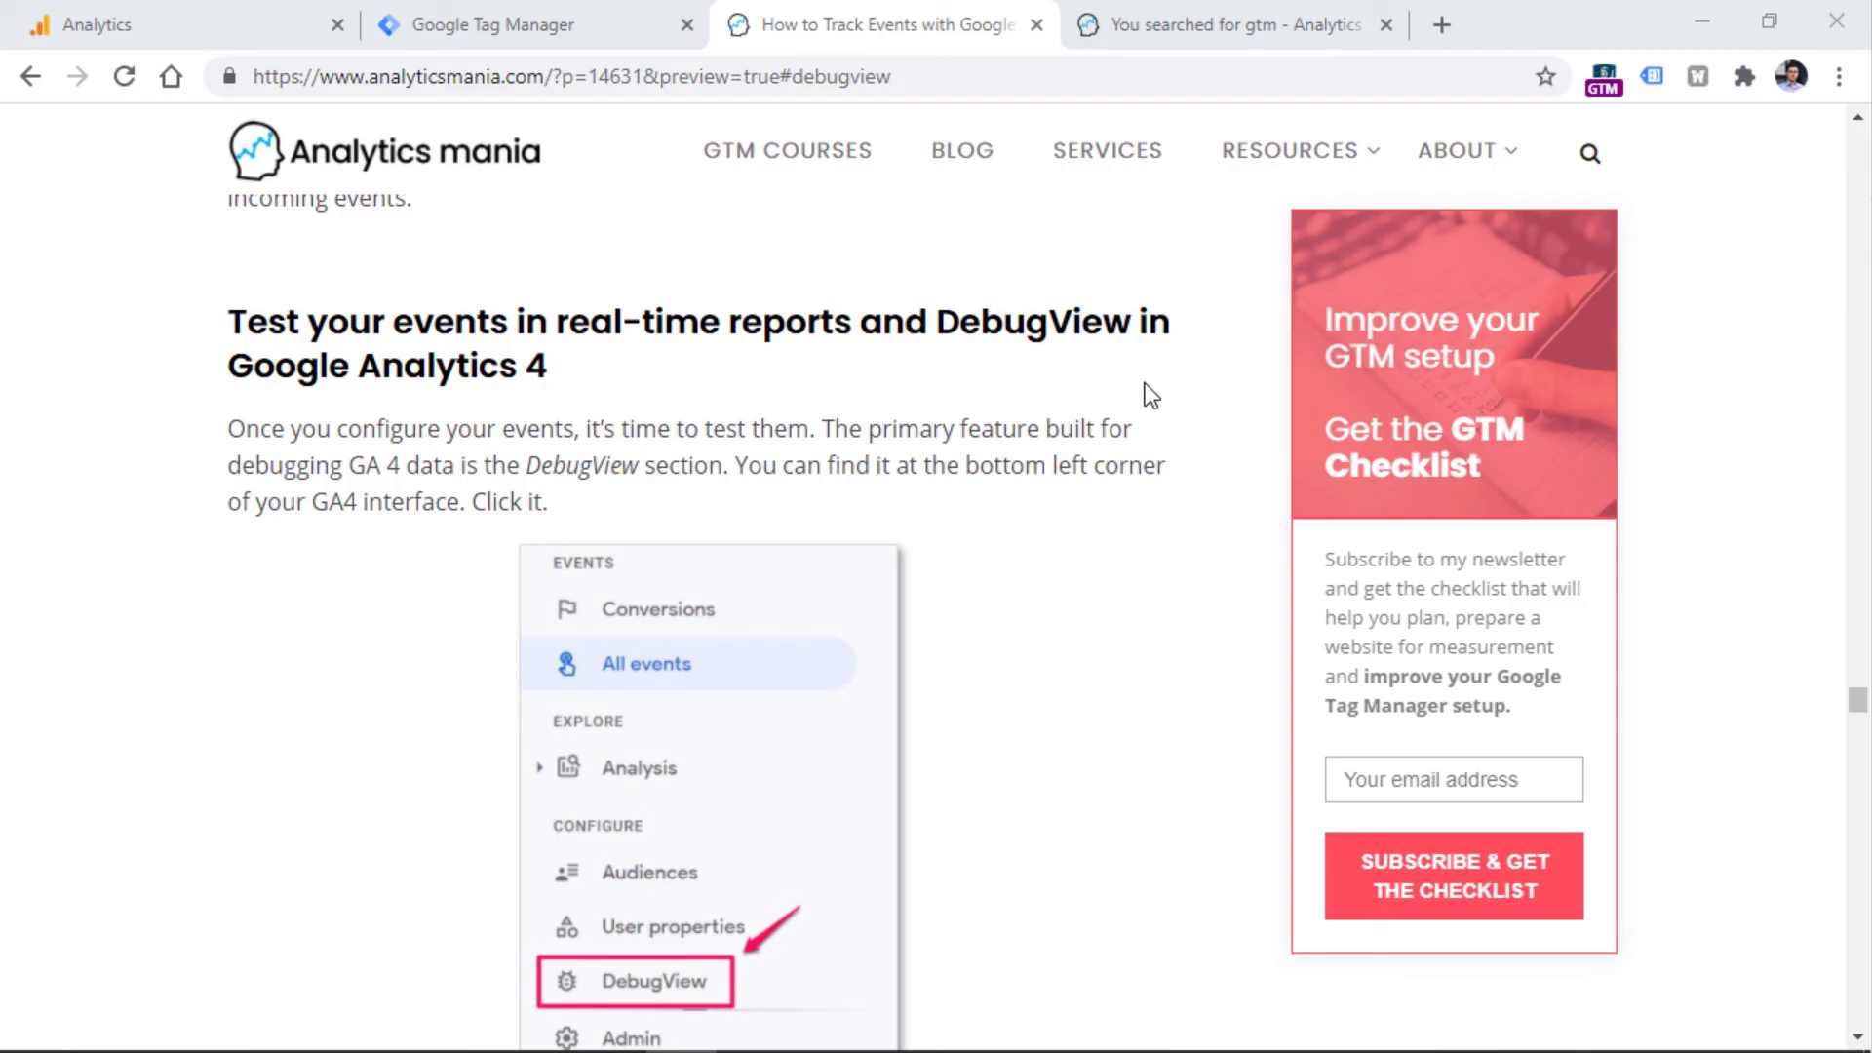
mouse_move(1089, 389)
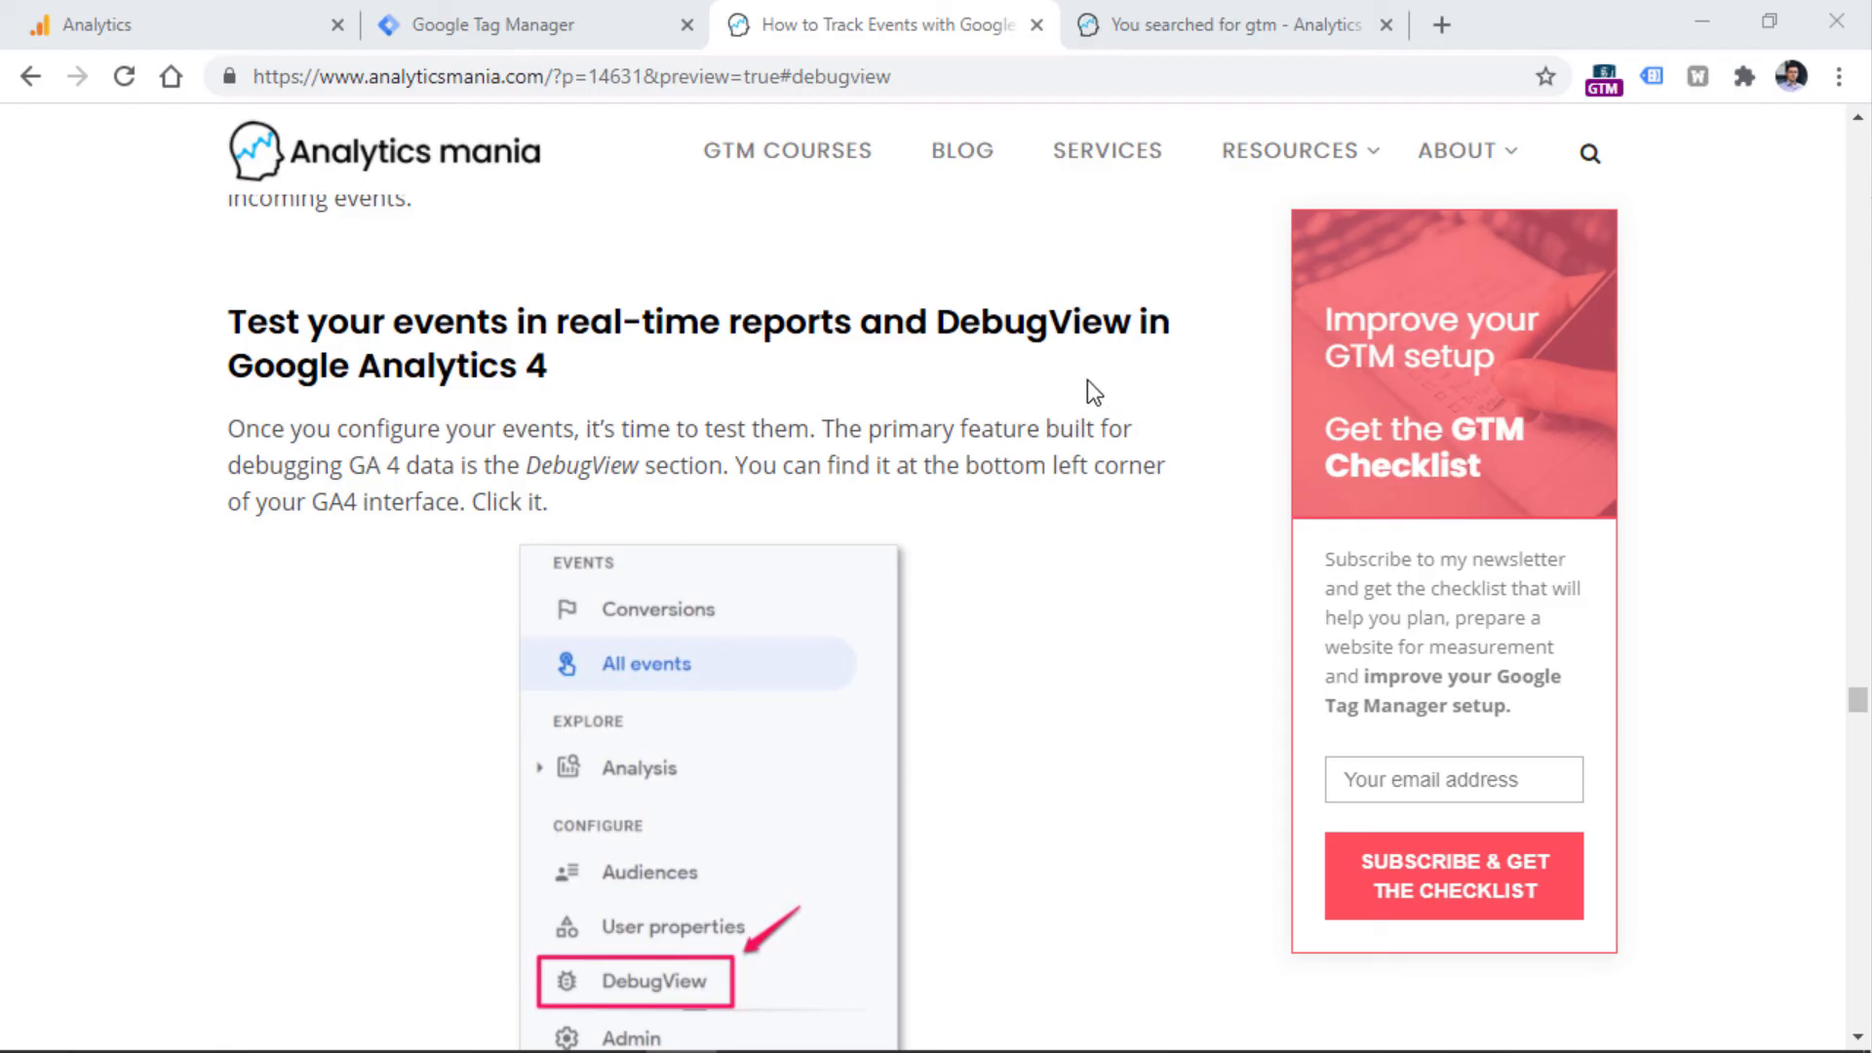
mouse_move(607, 400)
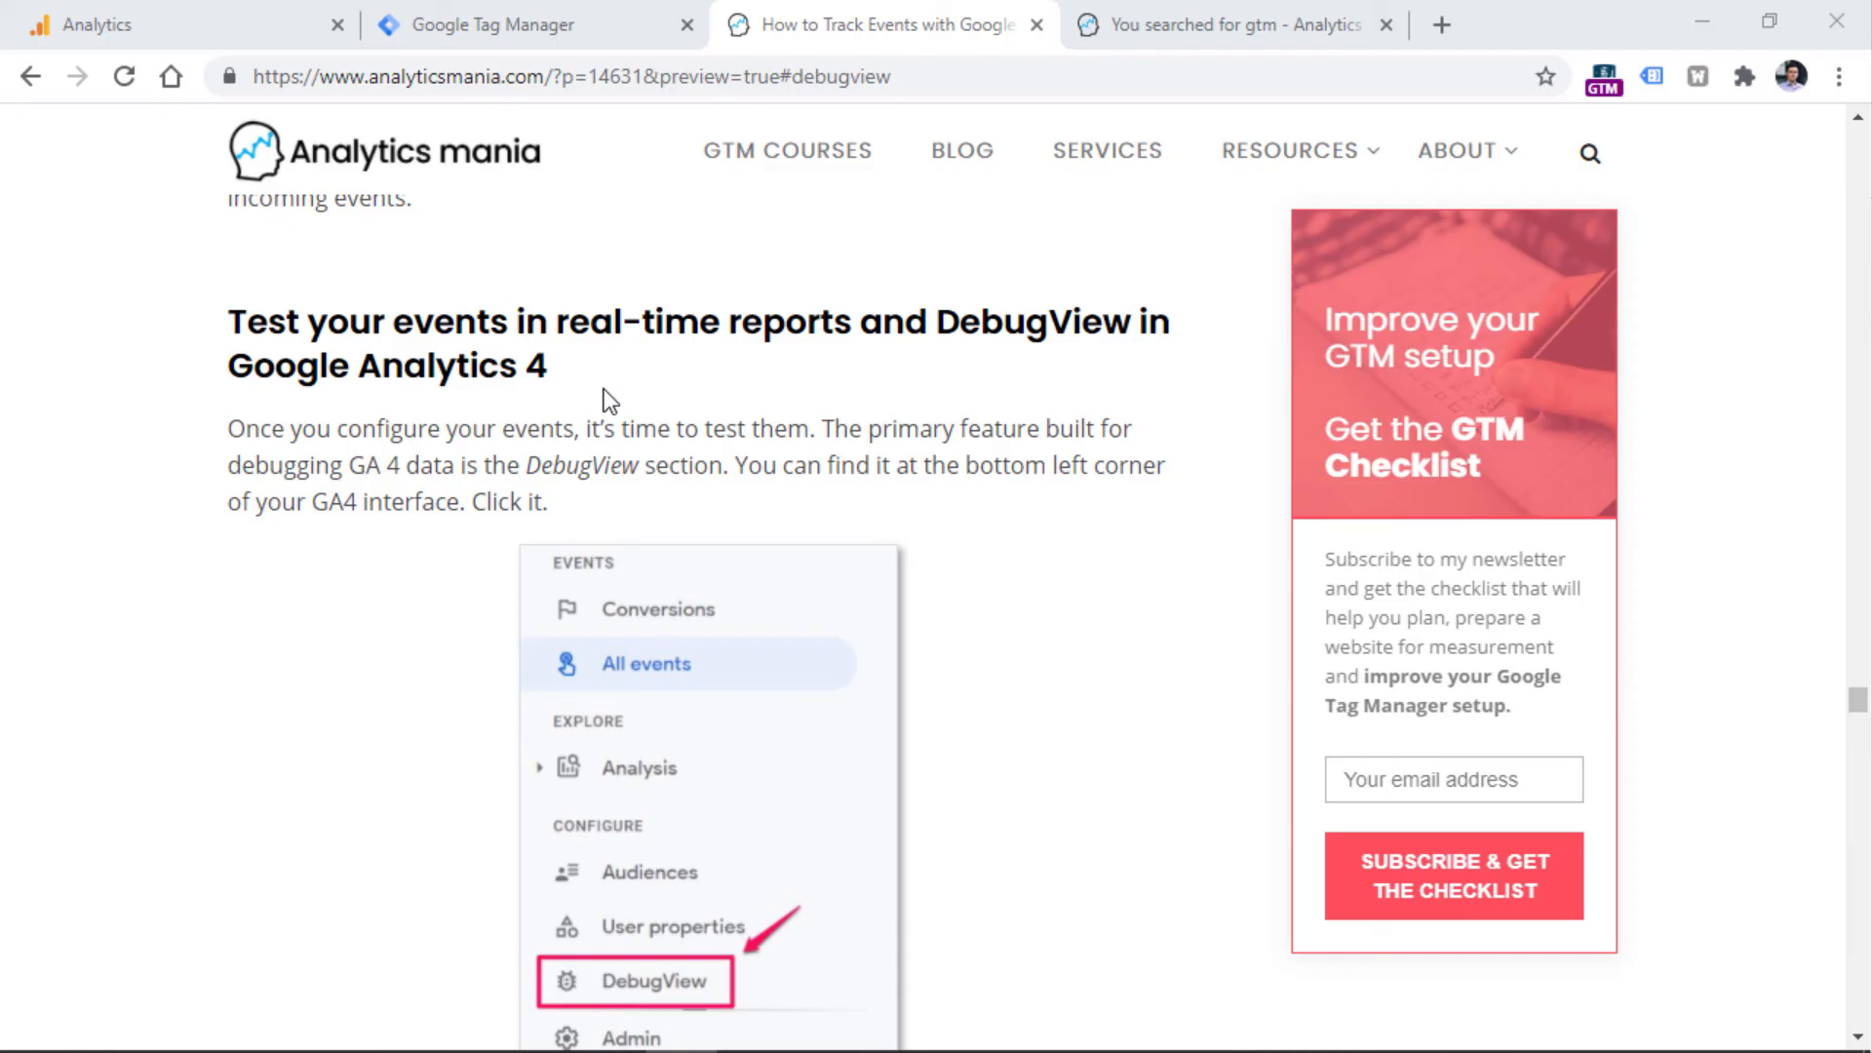